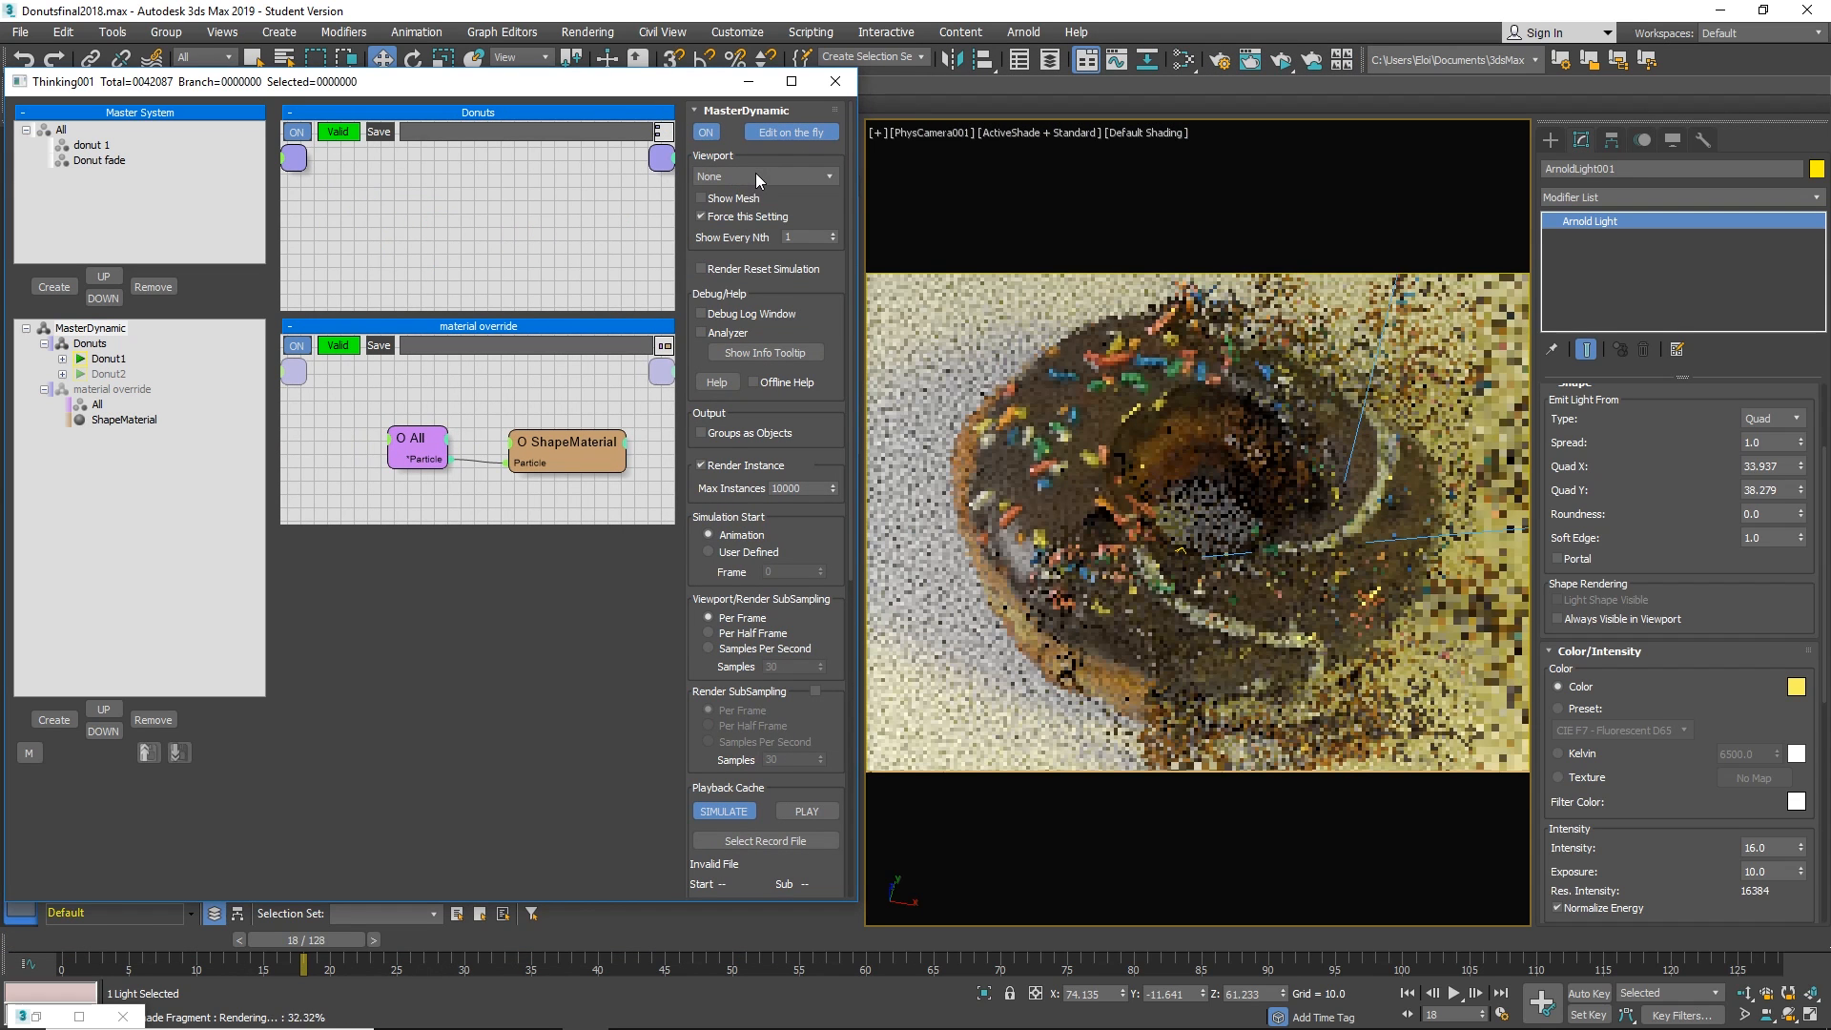
Switch the Thinking Particles viewport display mode to Drops.
{"action": "left_click", "coordinate": [765, 176]}
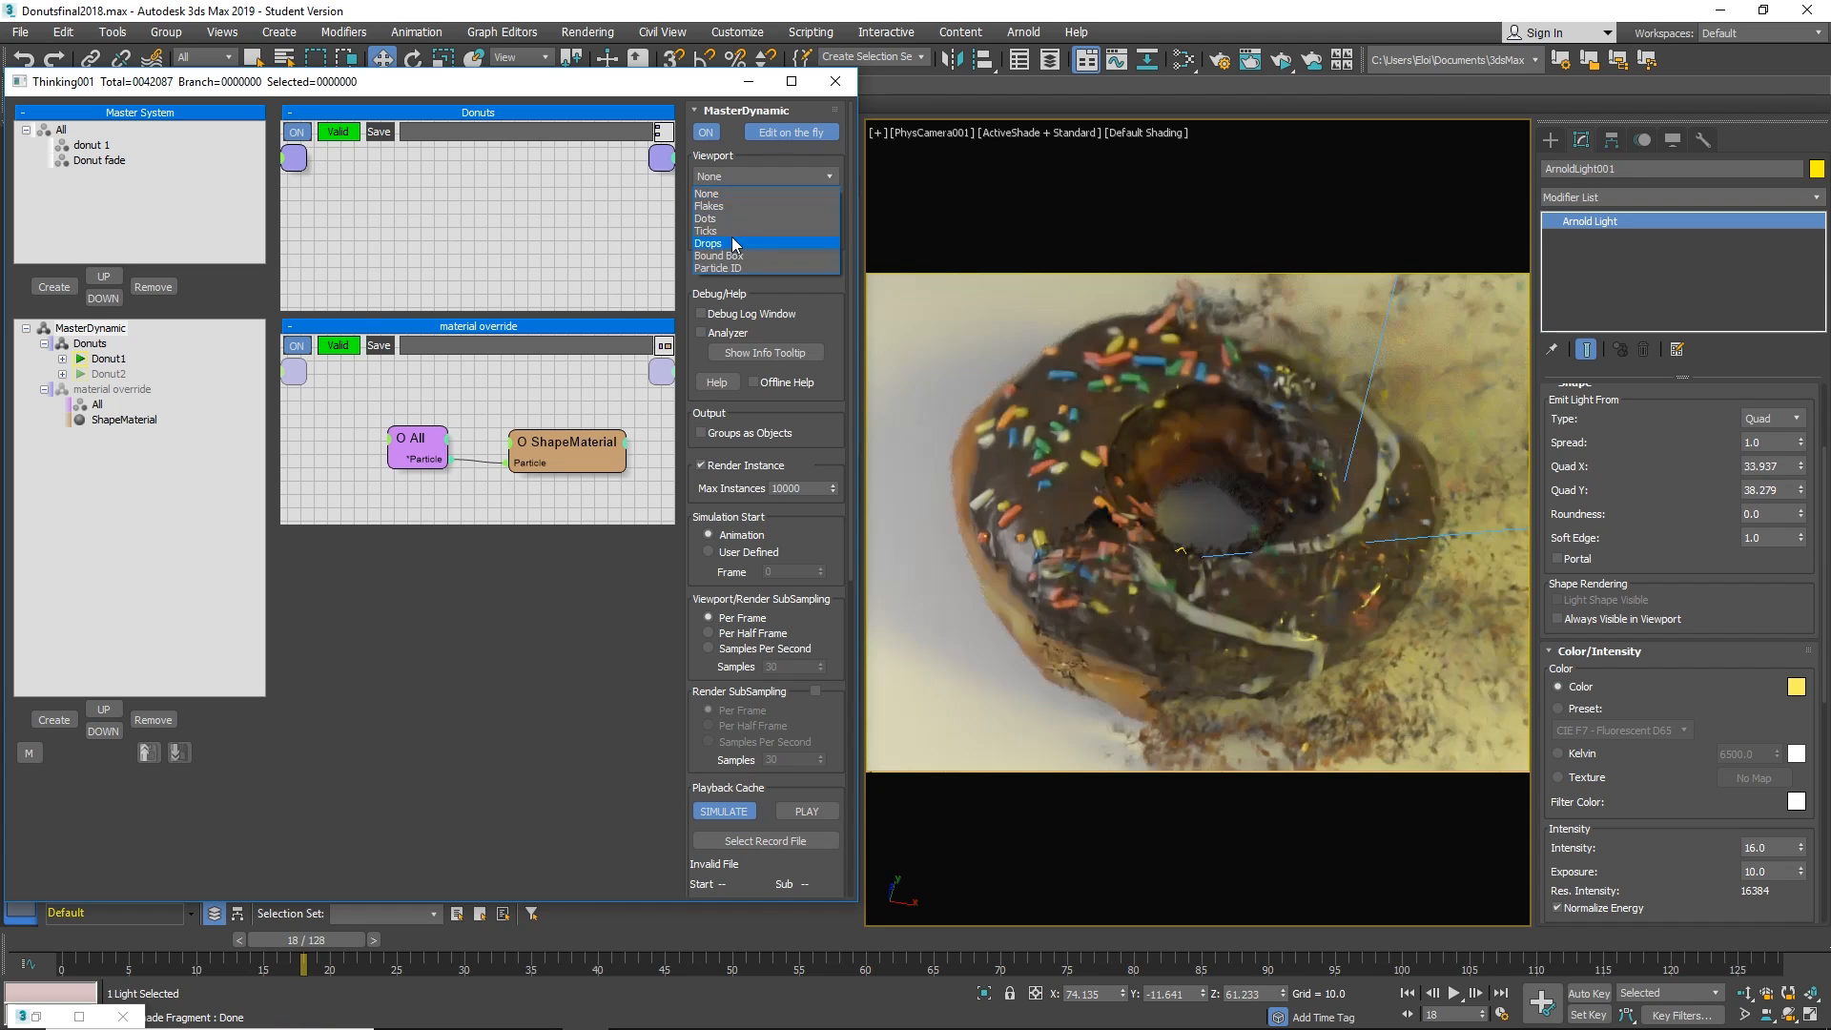
{"action": "left_click", "coordinate": [705, 231]}
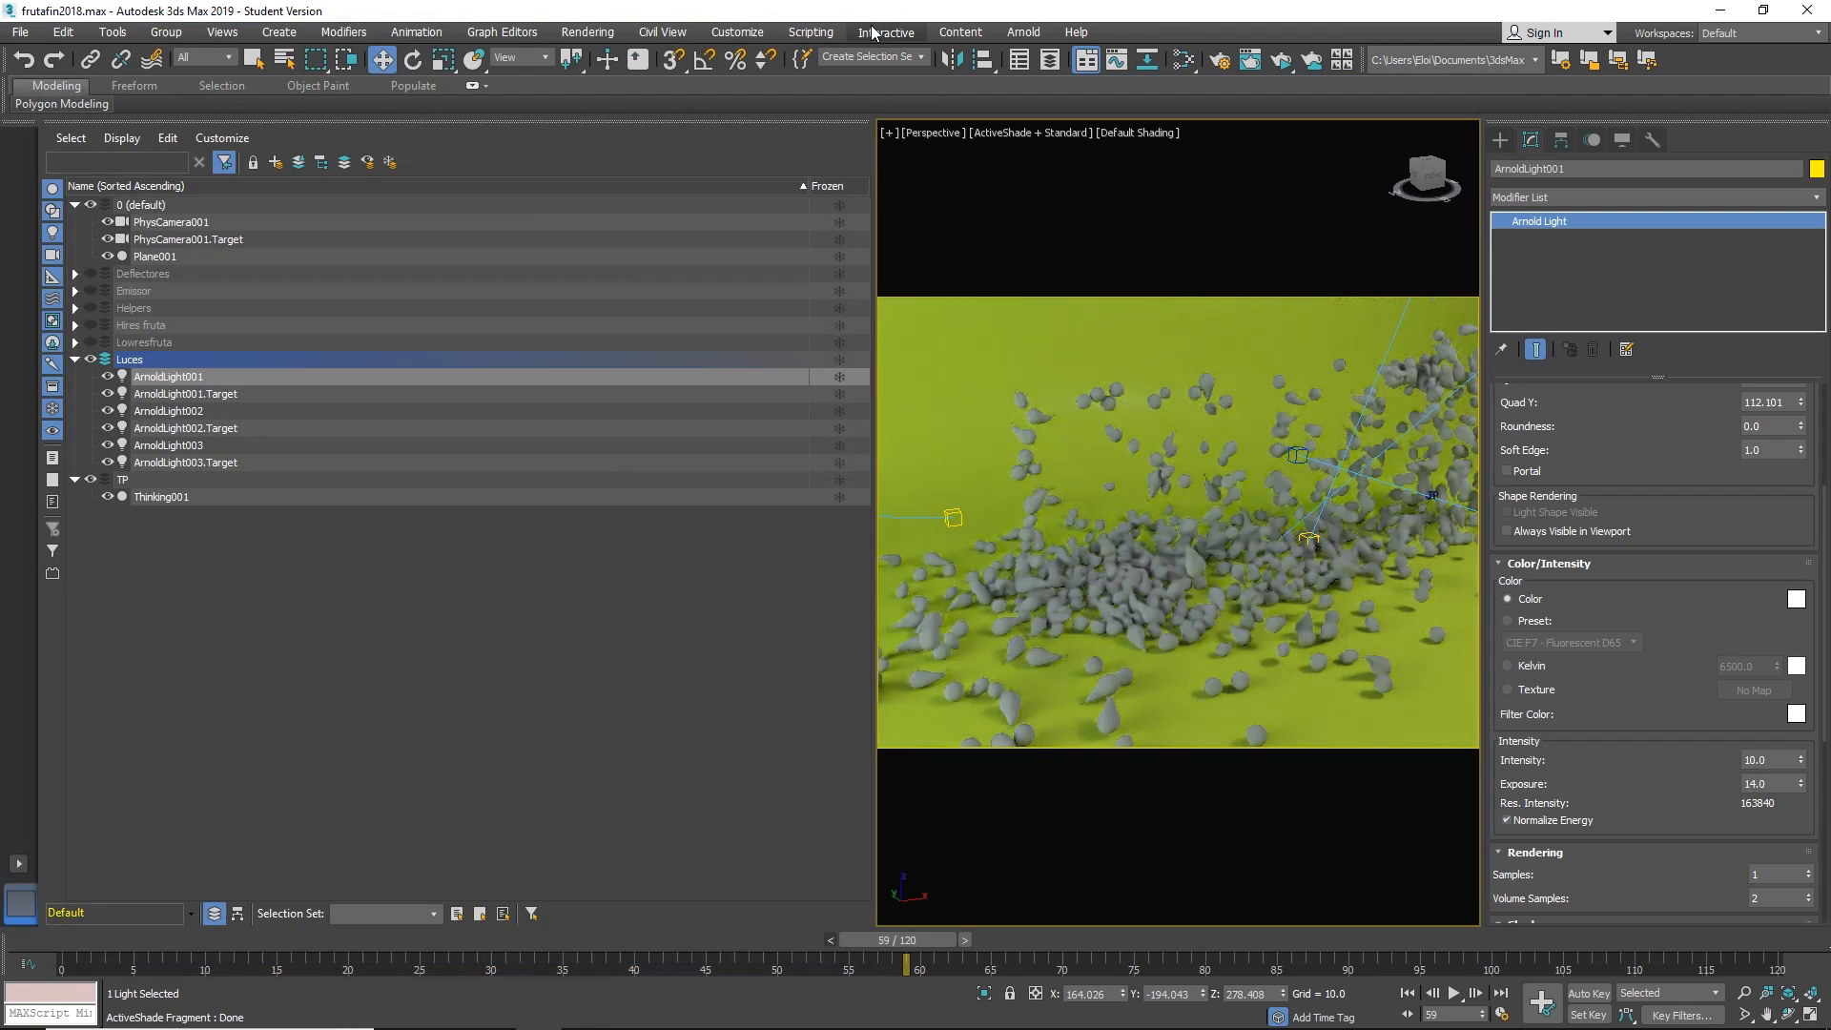
Tint the light and open the Thinking001 particle node editor on the cambio de grupo graph.
{"action": "left_click", "coordinate": [1797, 597]}
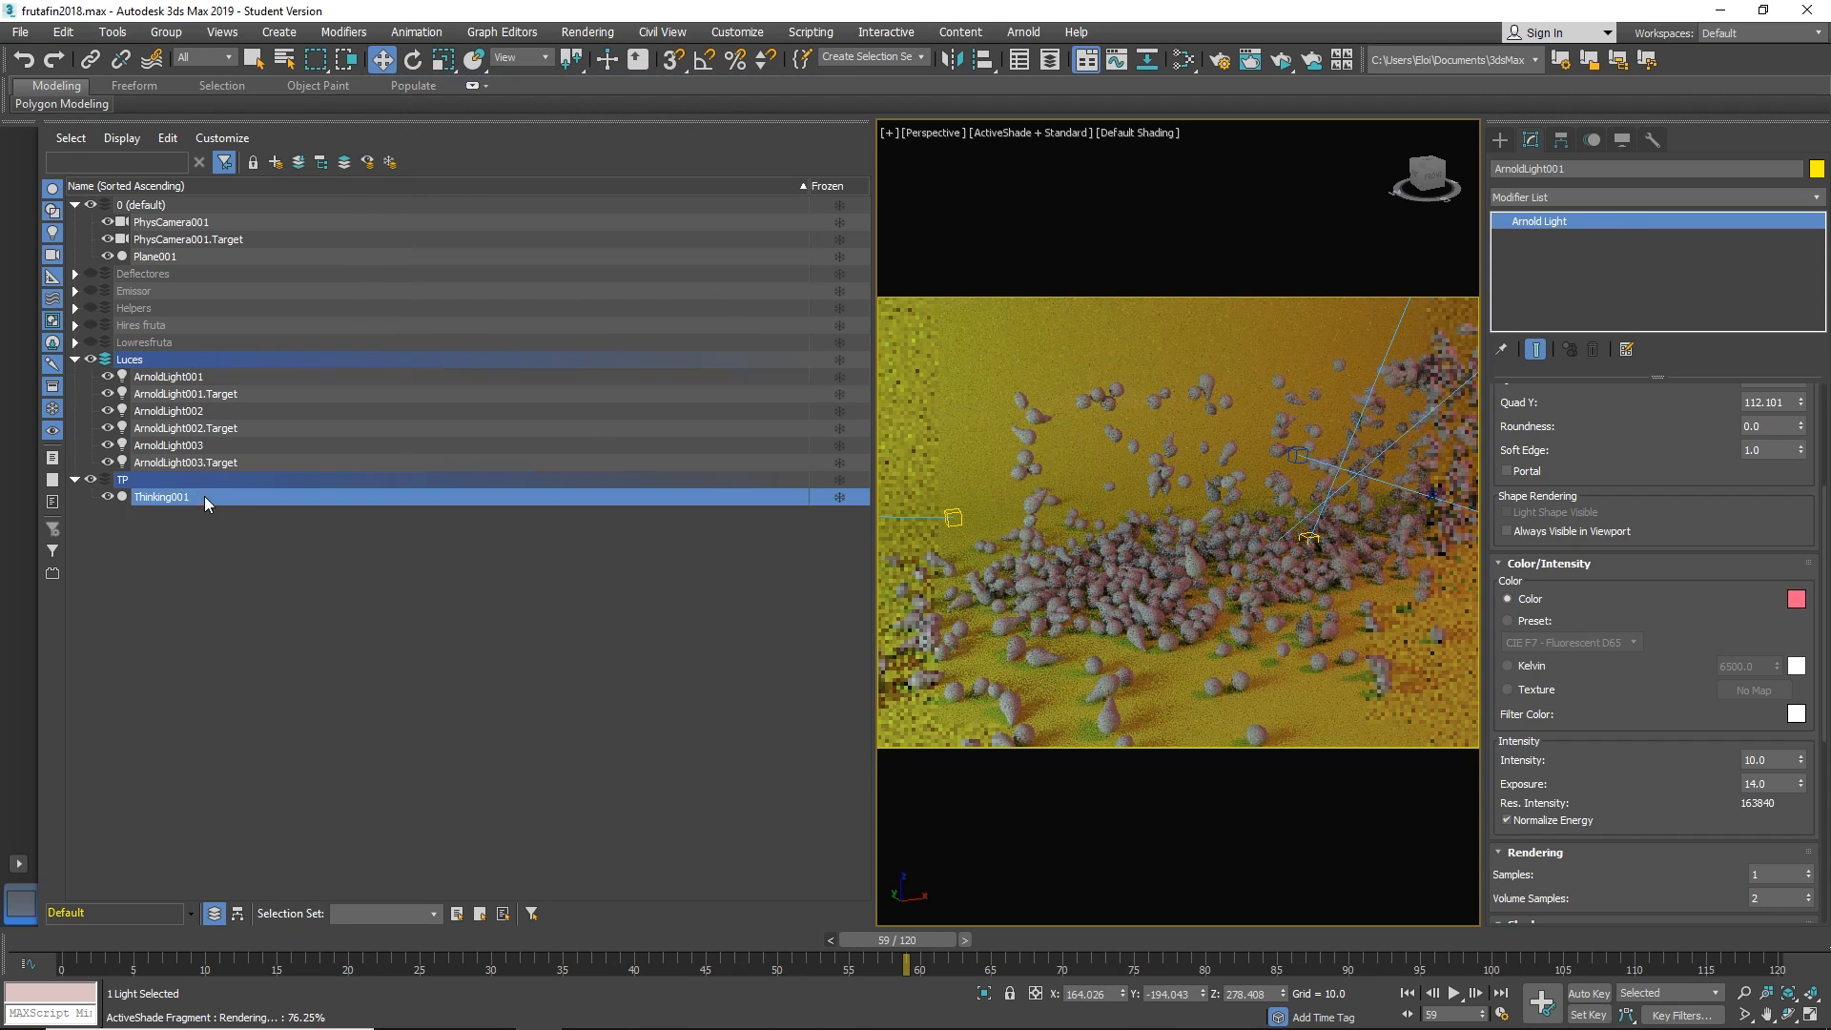
{"action": "double_click", "coordinate": [161, 495]}
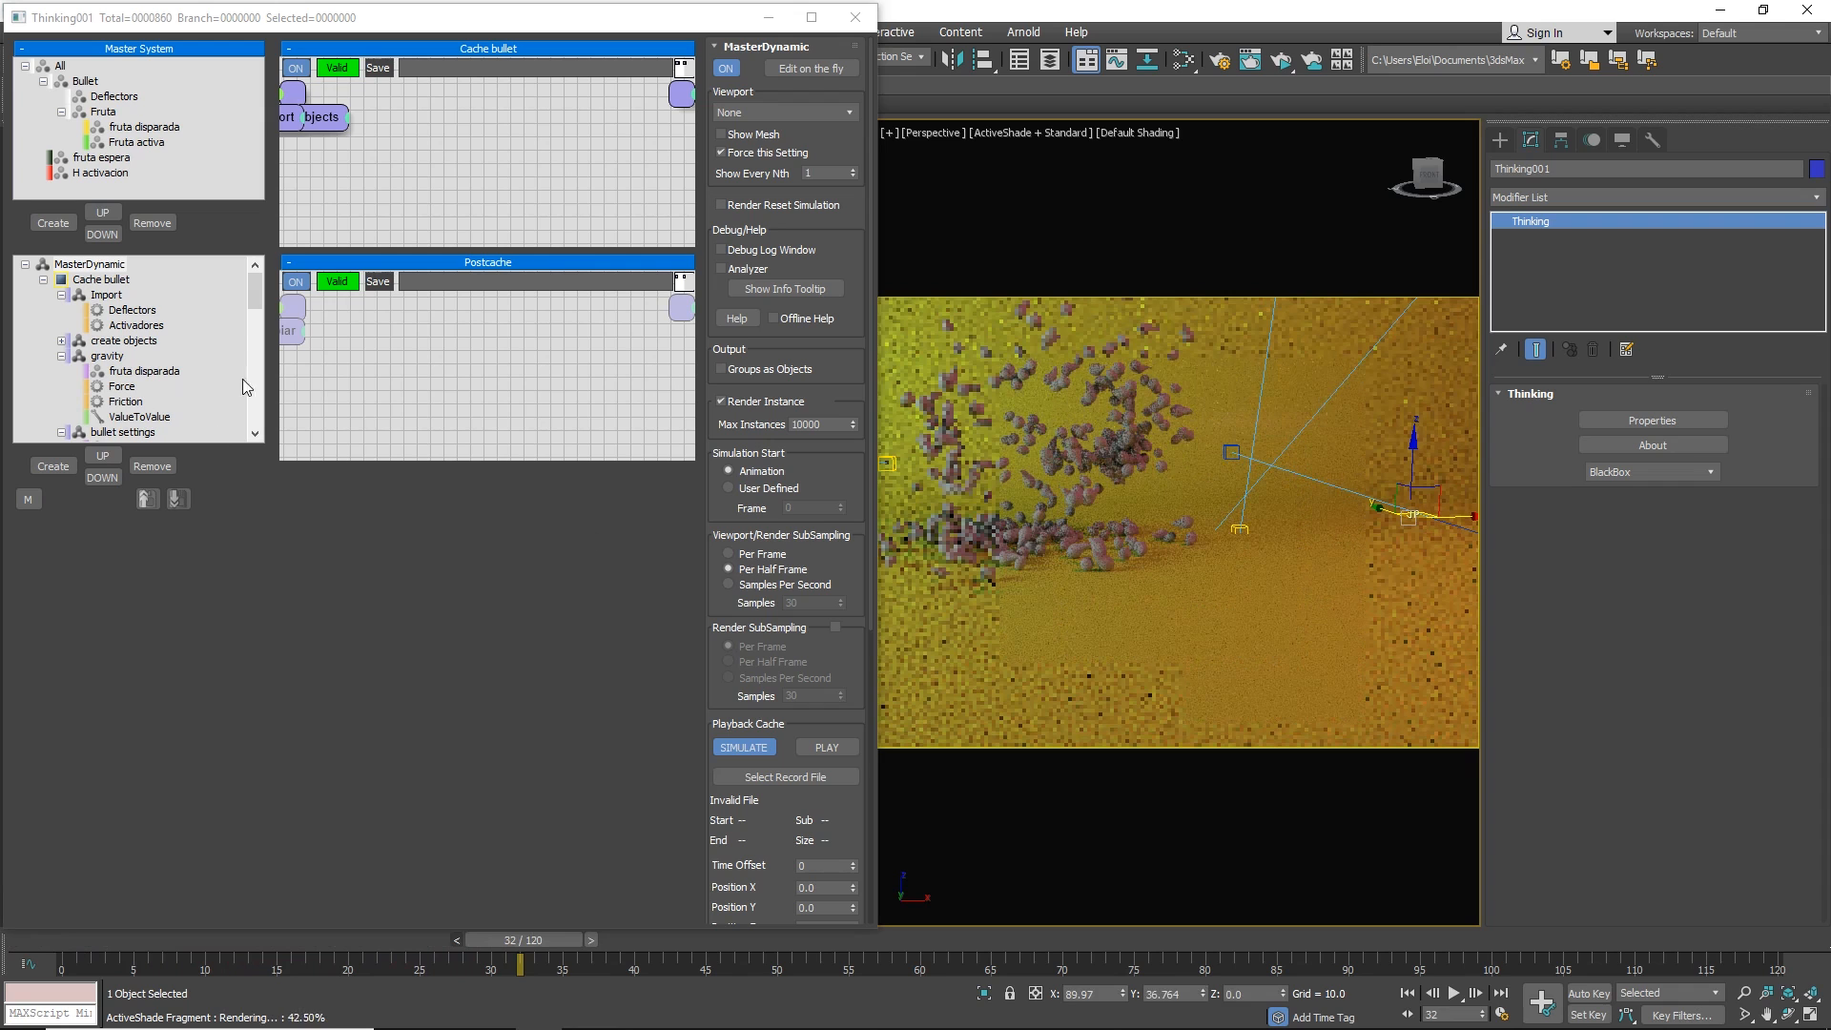
{"action": "left_click", "coordinate": [143, 372]}
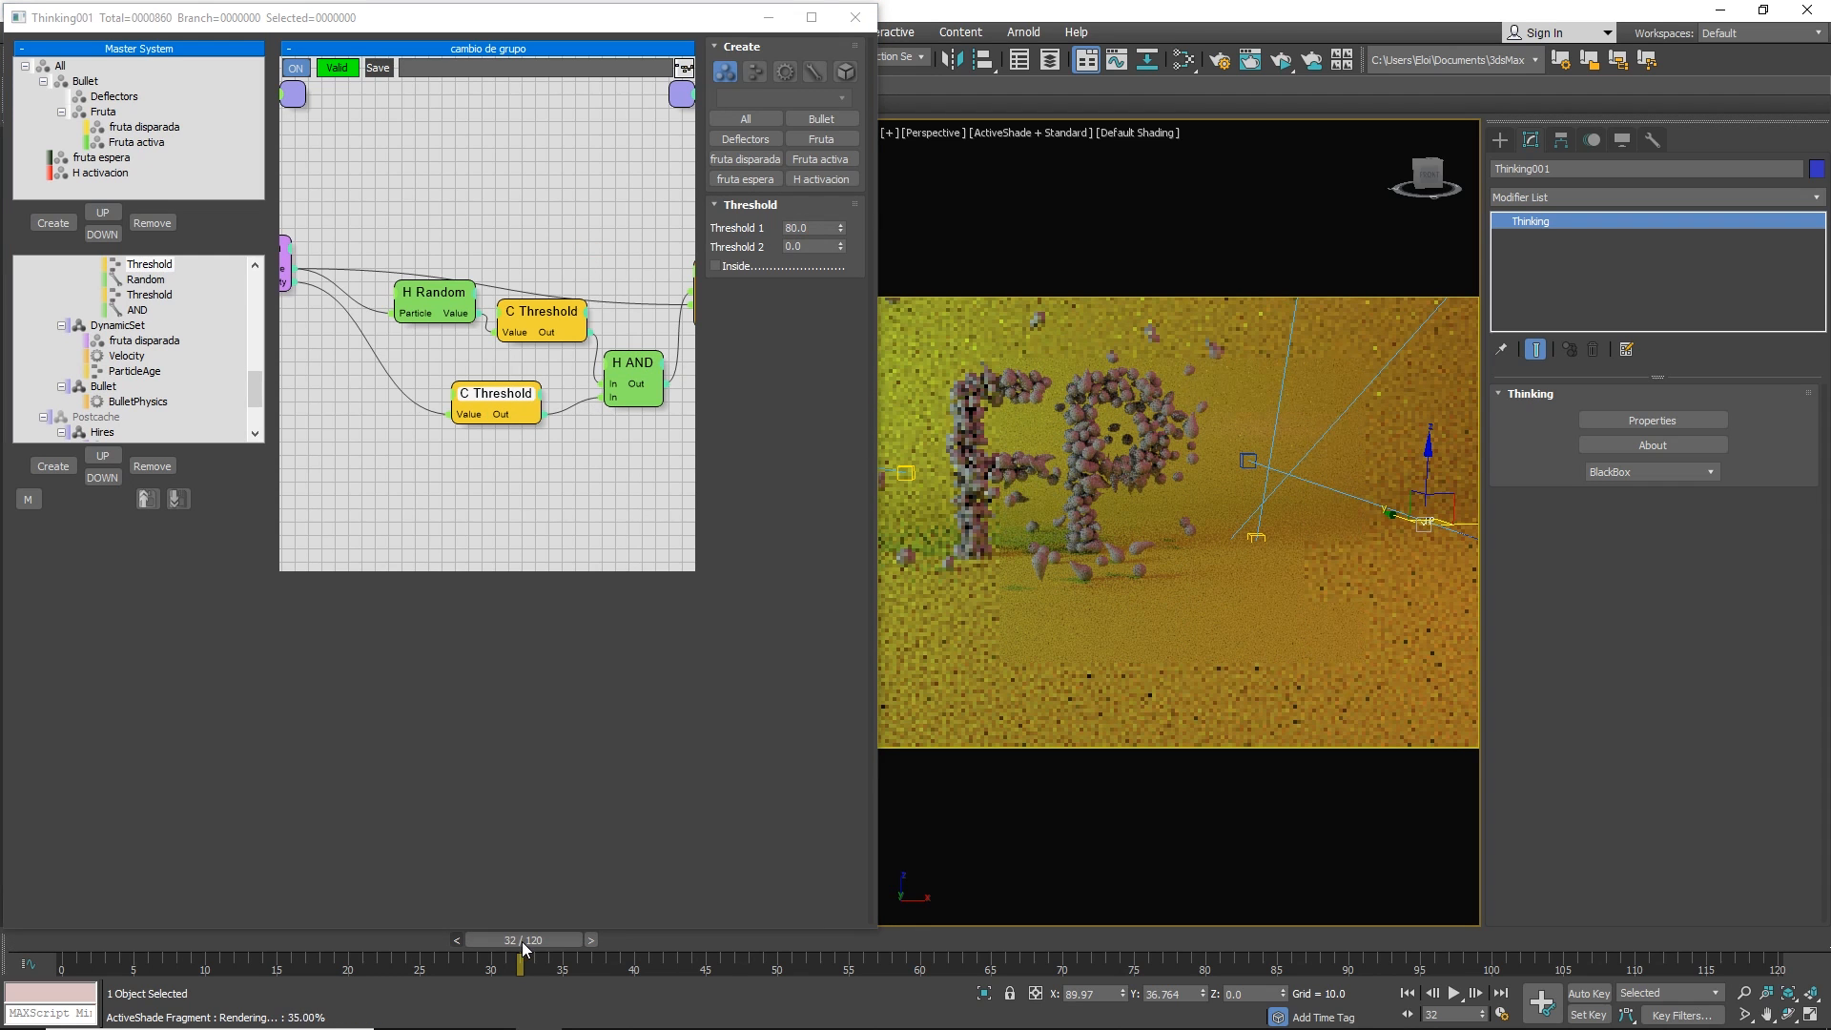
Scrub the timeline forward past frame 61 as the falling fruit forms letters.
{"action": "left_click_drag", "start_coordinate": [522, 966], "coordinate": [721, 965]}
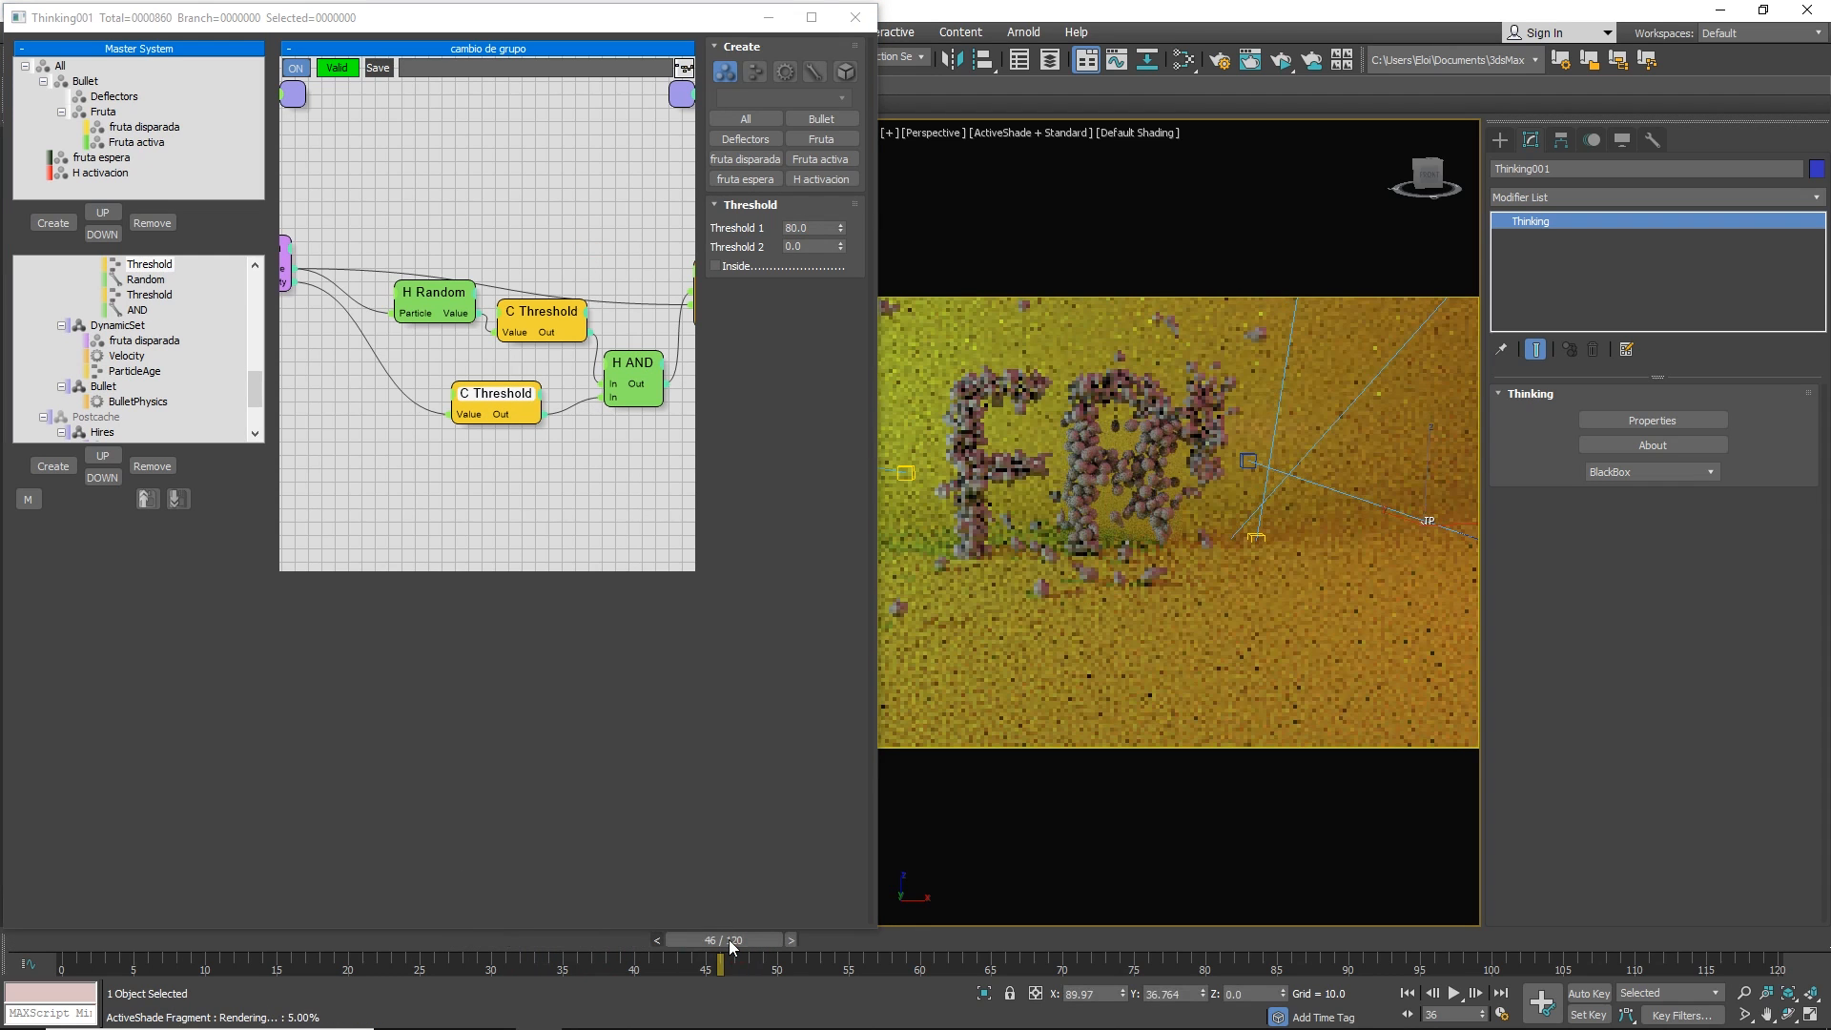
{"action": "left_click_drag", "start_coordinate": [721, 958], "coordinate": [851, 957]}
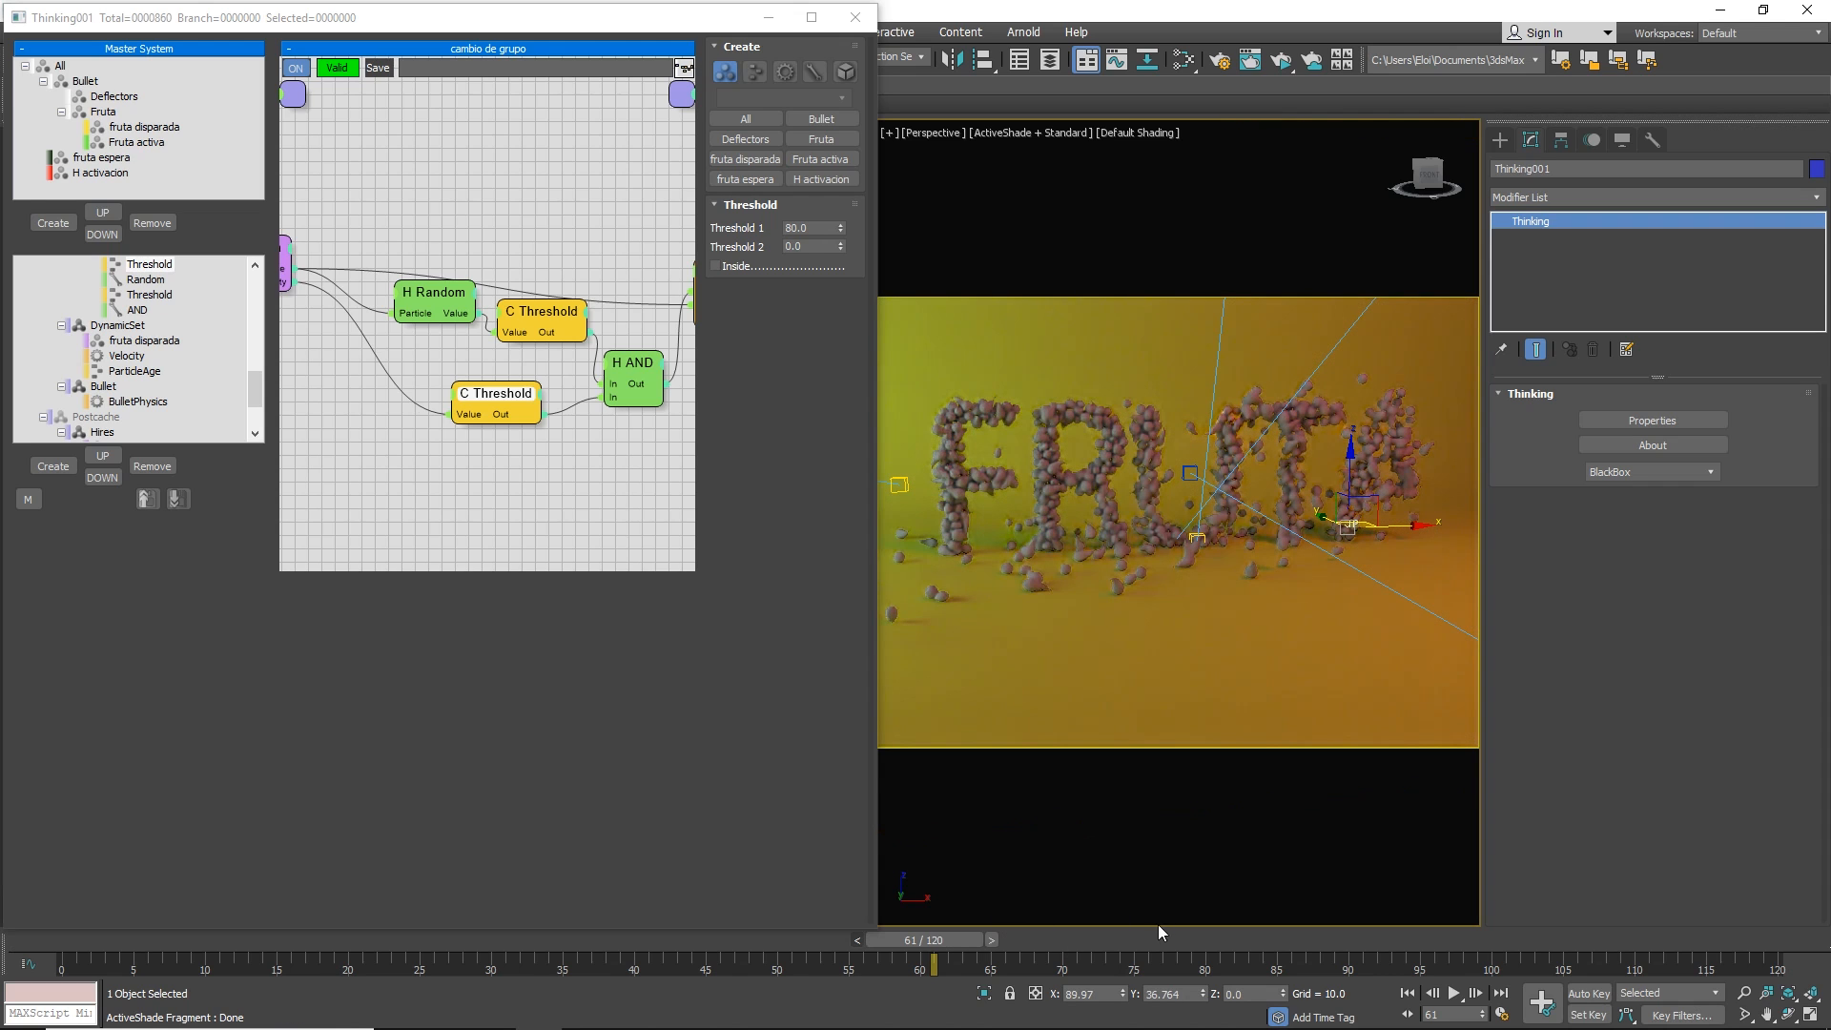
{"action": "left_click_drag", "start_coordinate": [934, 960], "coordinate": [1178, 960]}
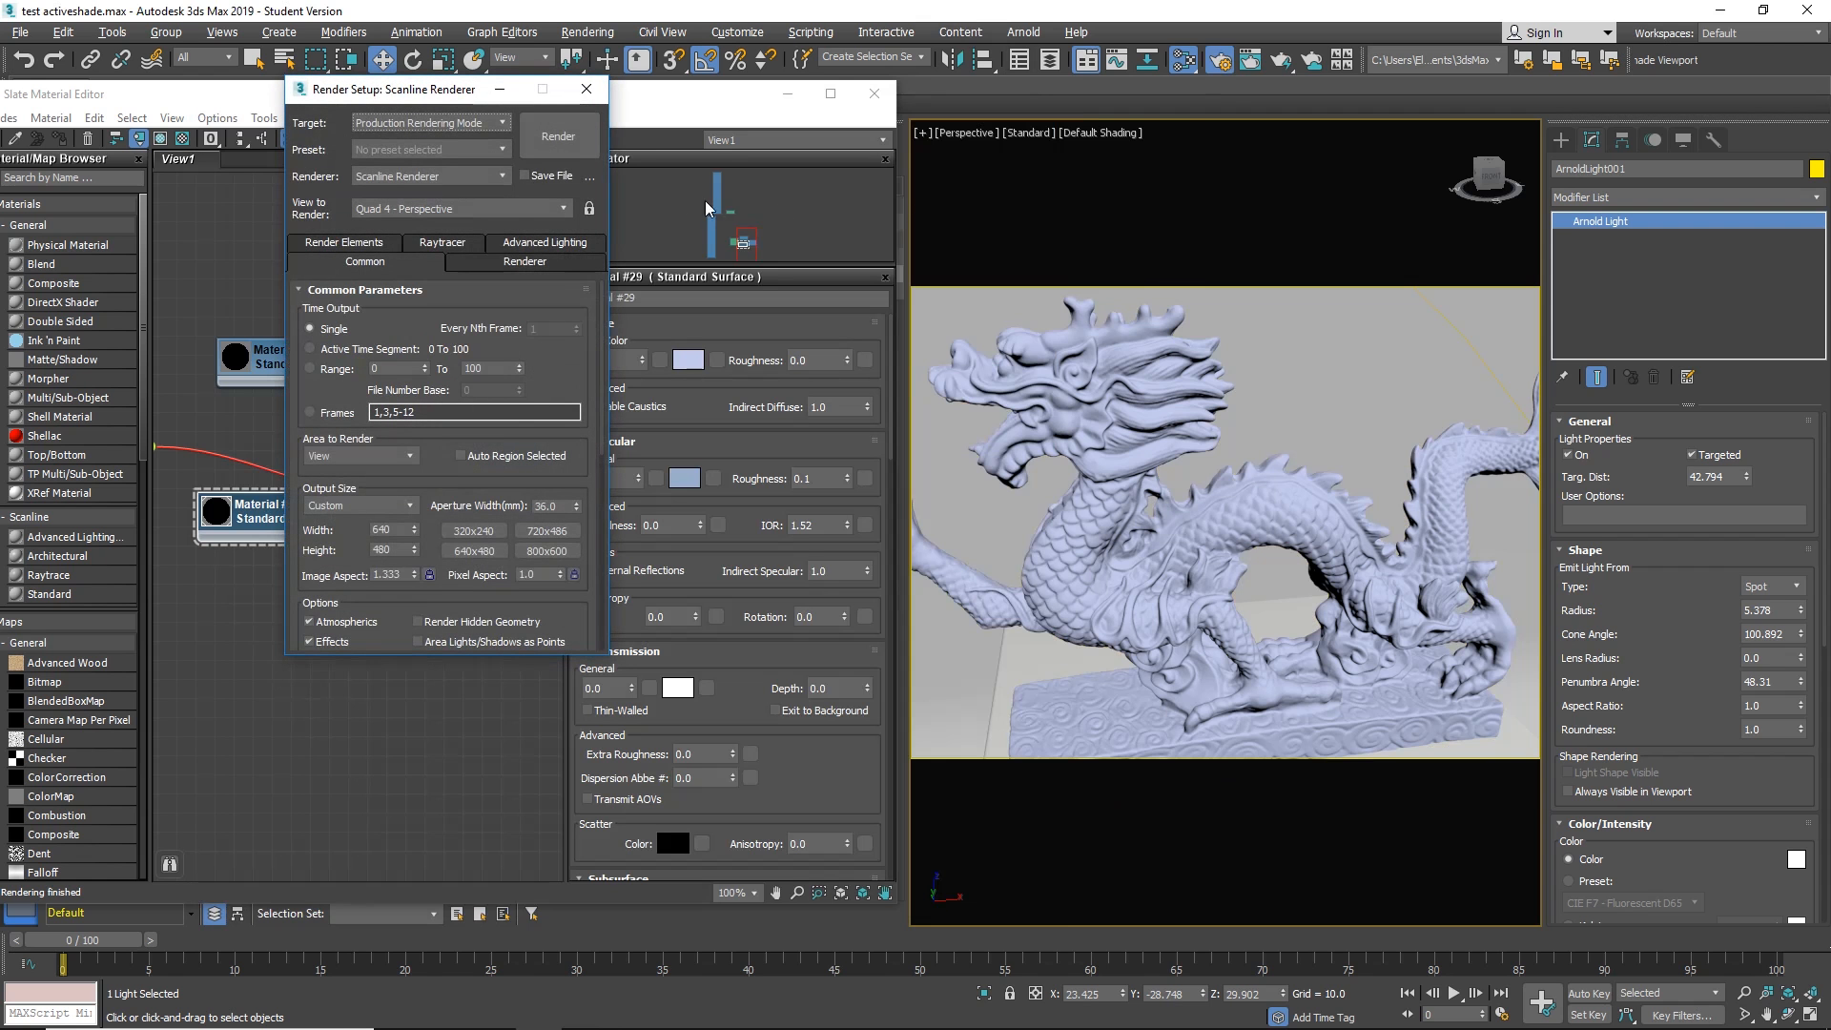
Set the render target to ActiveShade Mode, review Arnold sampling defaults and close Render Setup.
{"action": "left_click", "coordinate": [429, 122]}
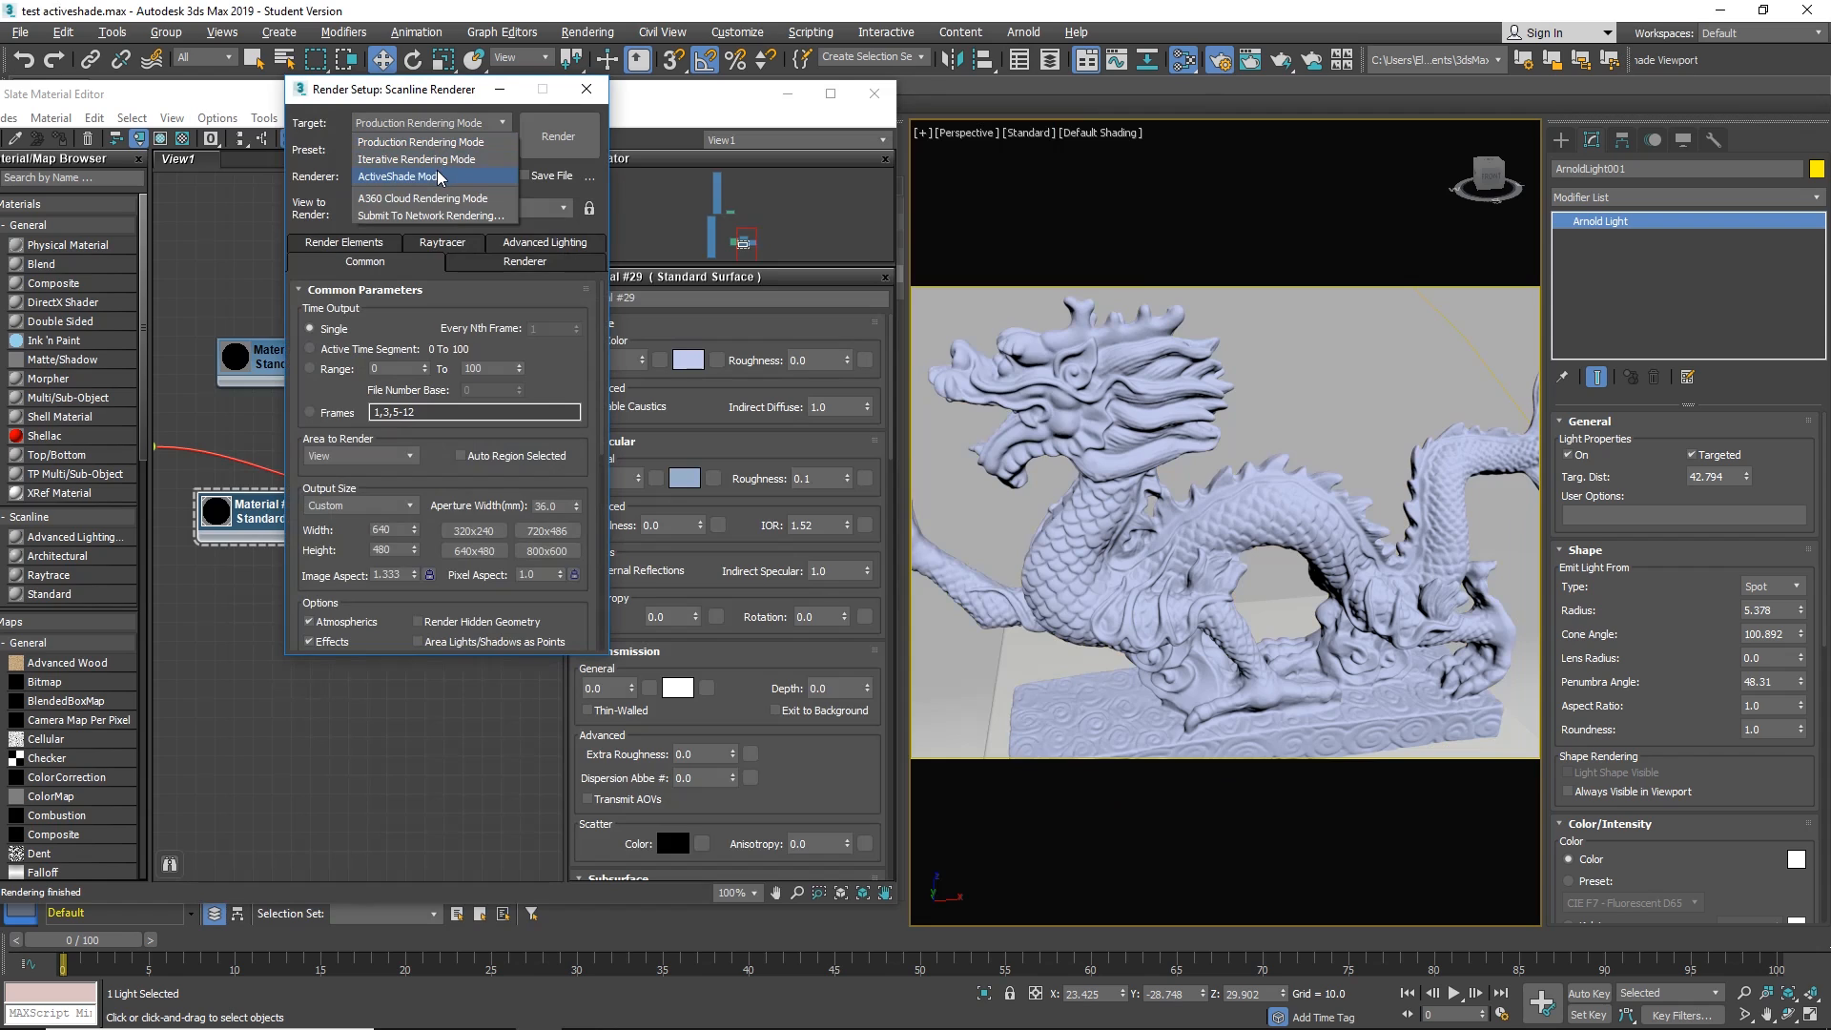
{"action": "left_click", "coordinate": [401, 176]}
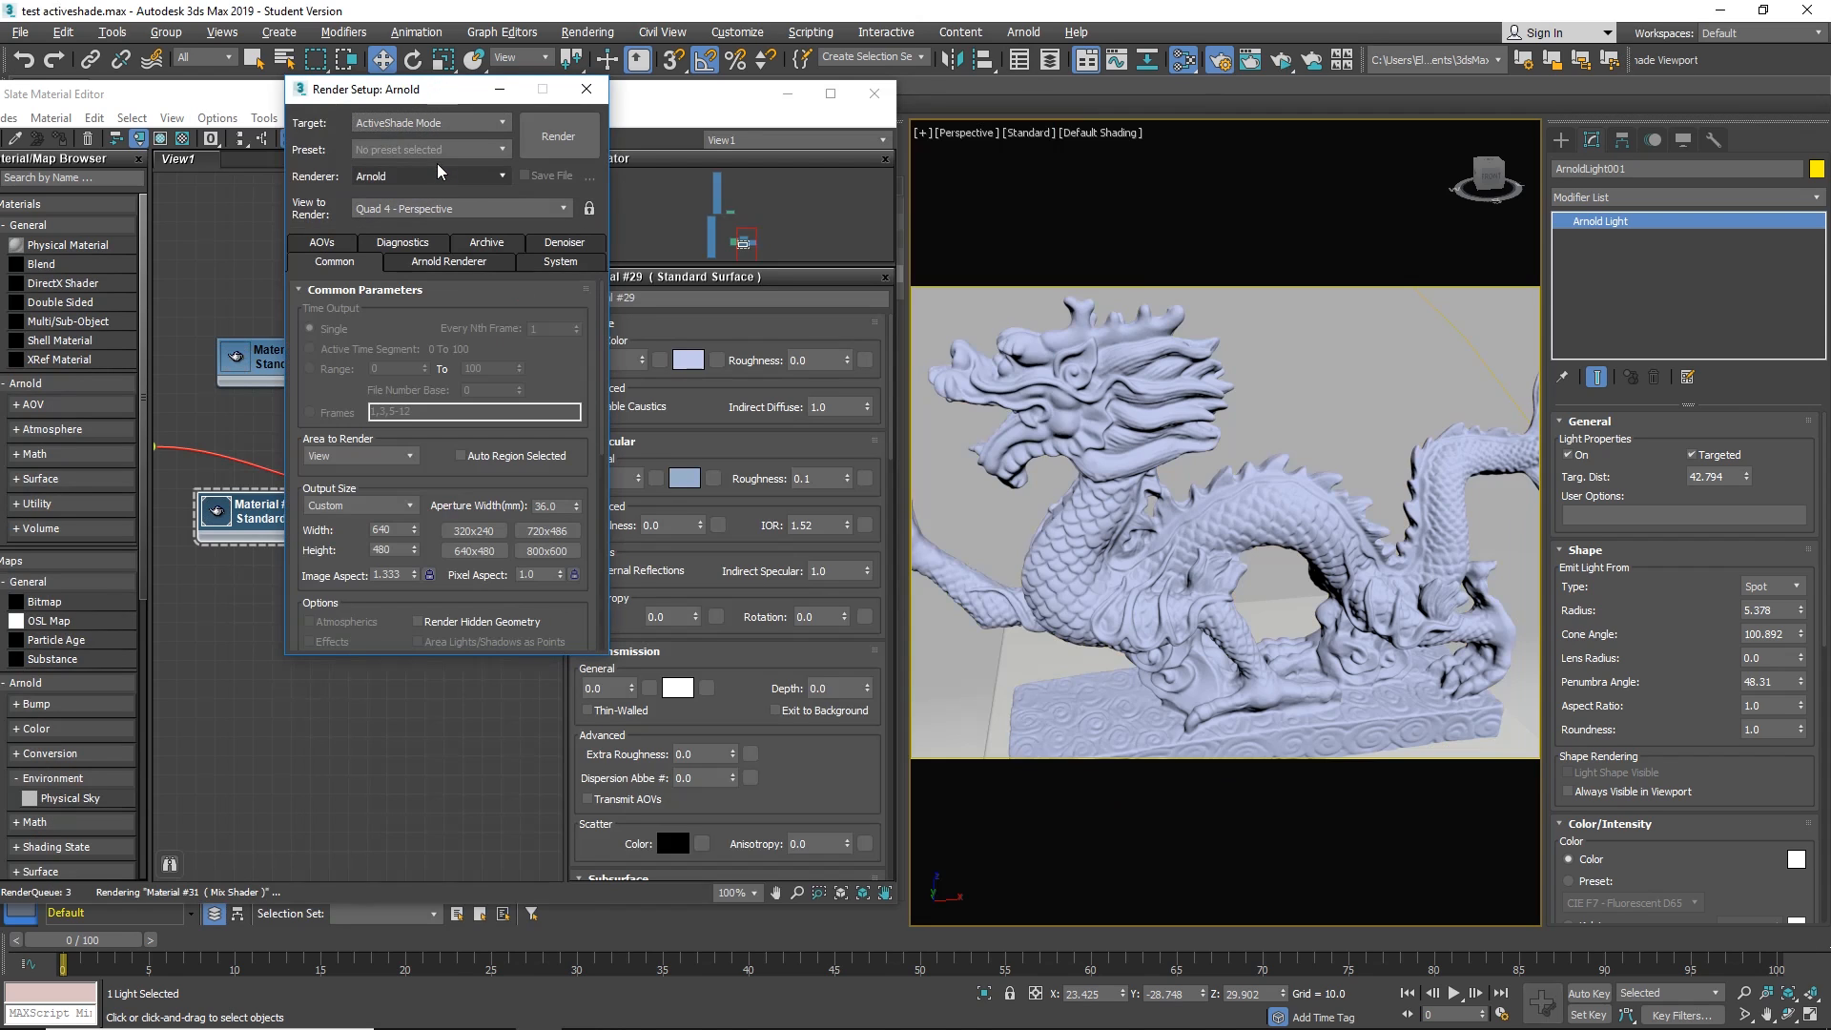
{"action": "left_click", "coordinate": [439, 260]}
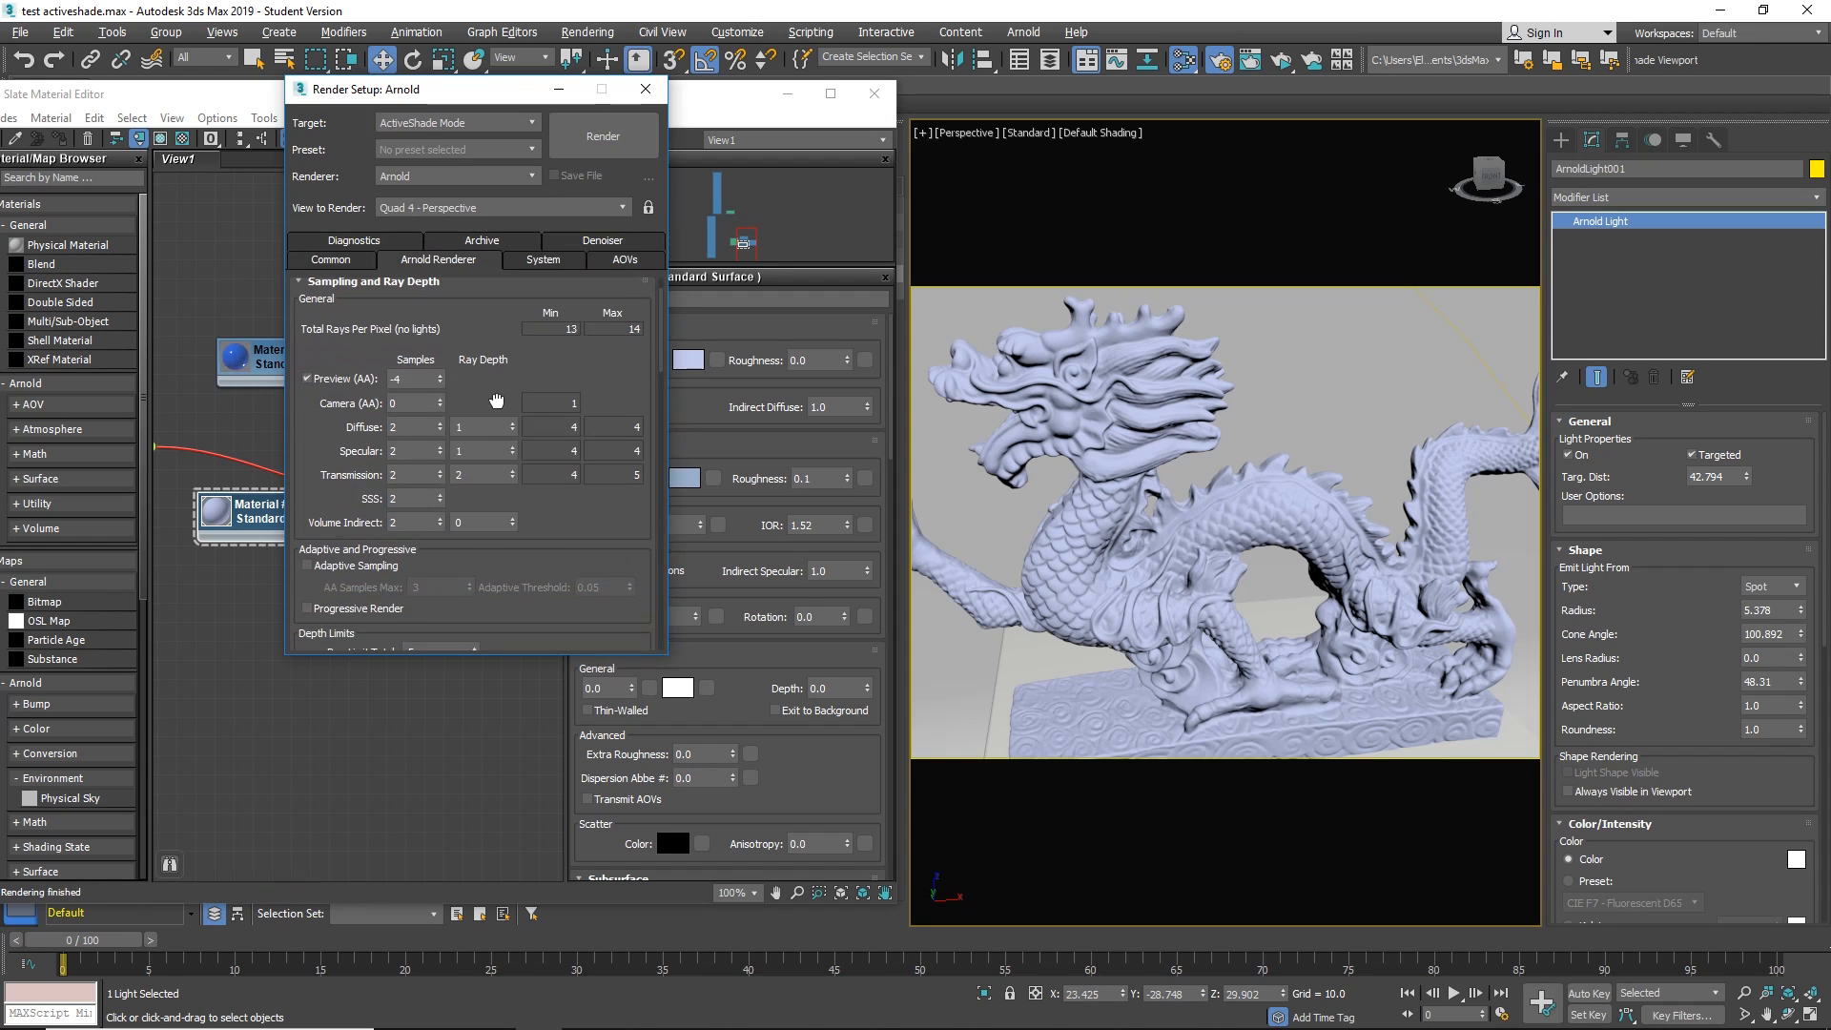
{"action": "scroll", "scroll_direction": "down", "scroll_amount": 3}
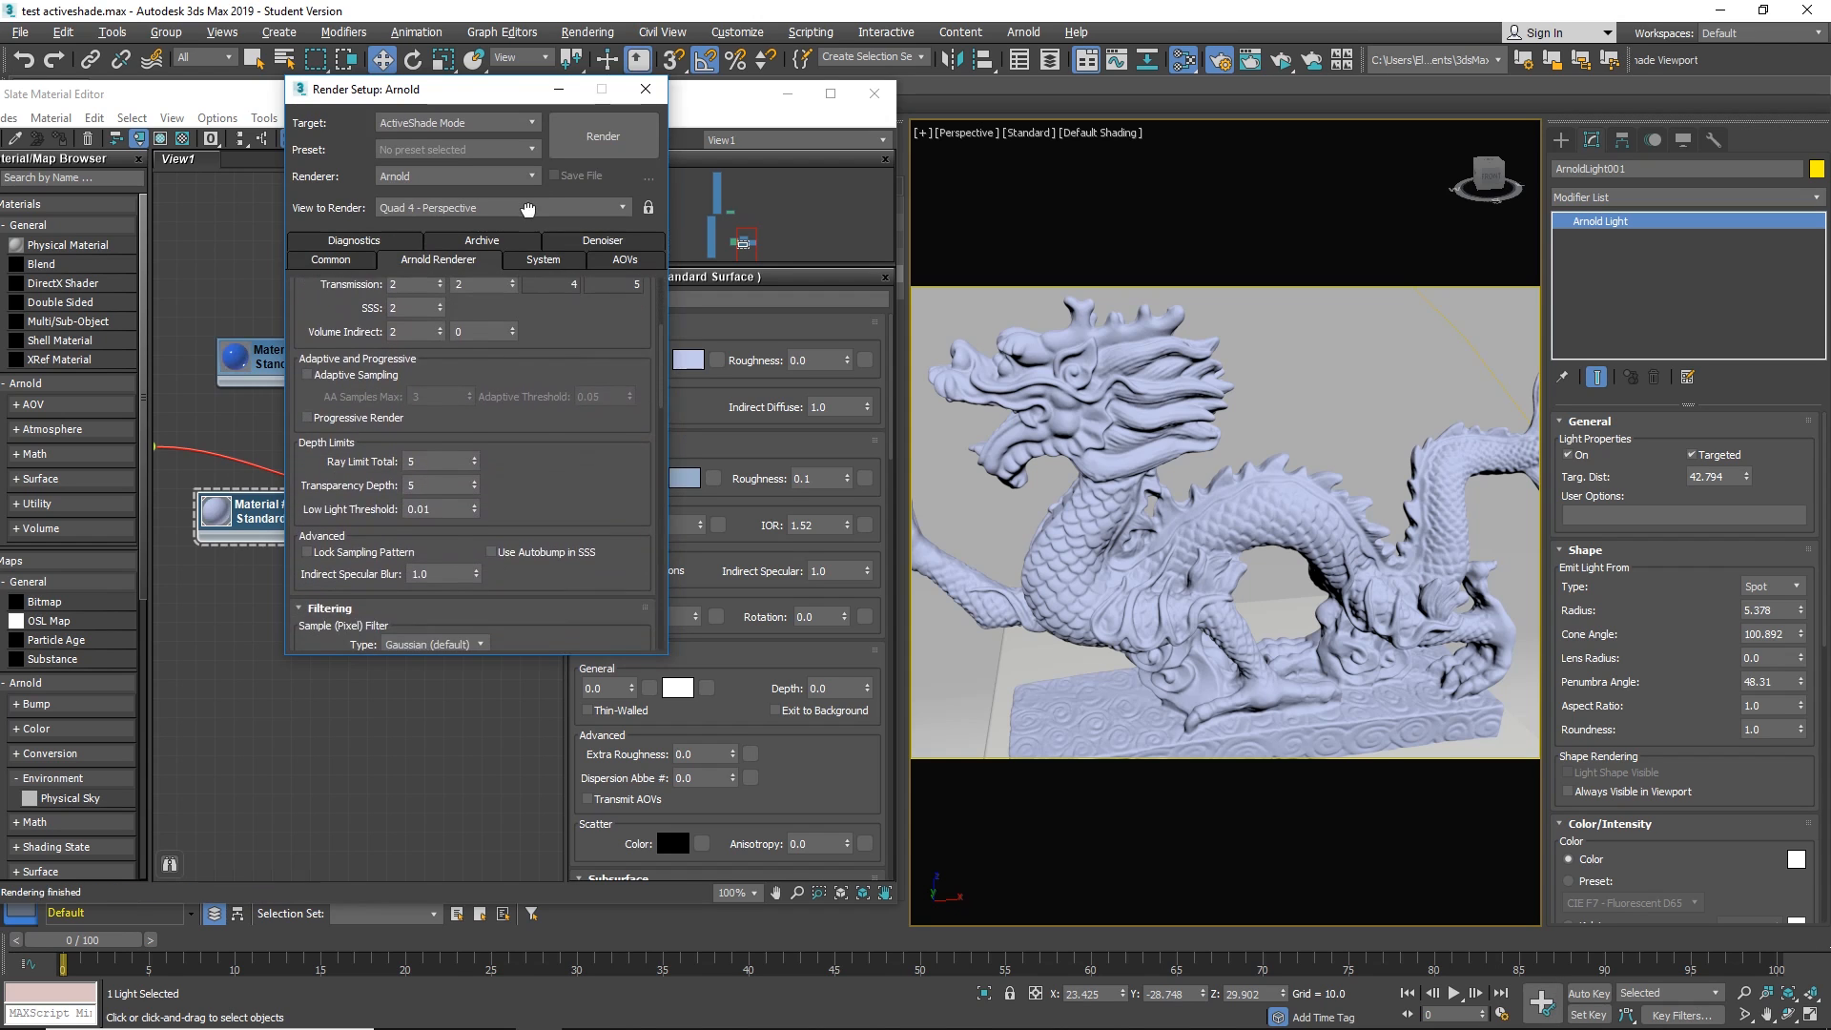
{"action": "left_click", "coordinate": [601, 259]}
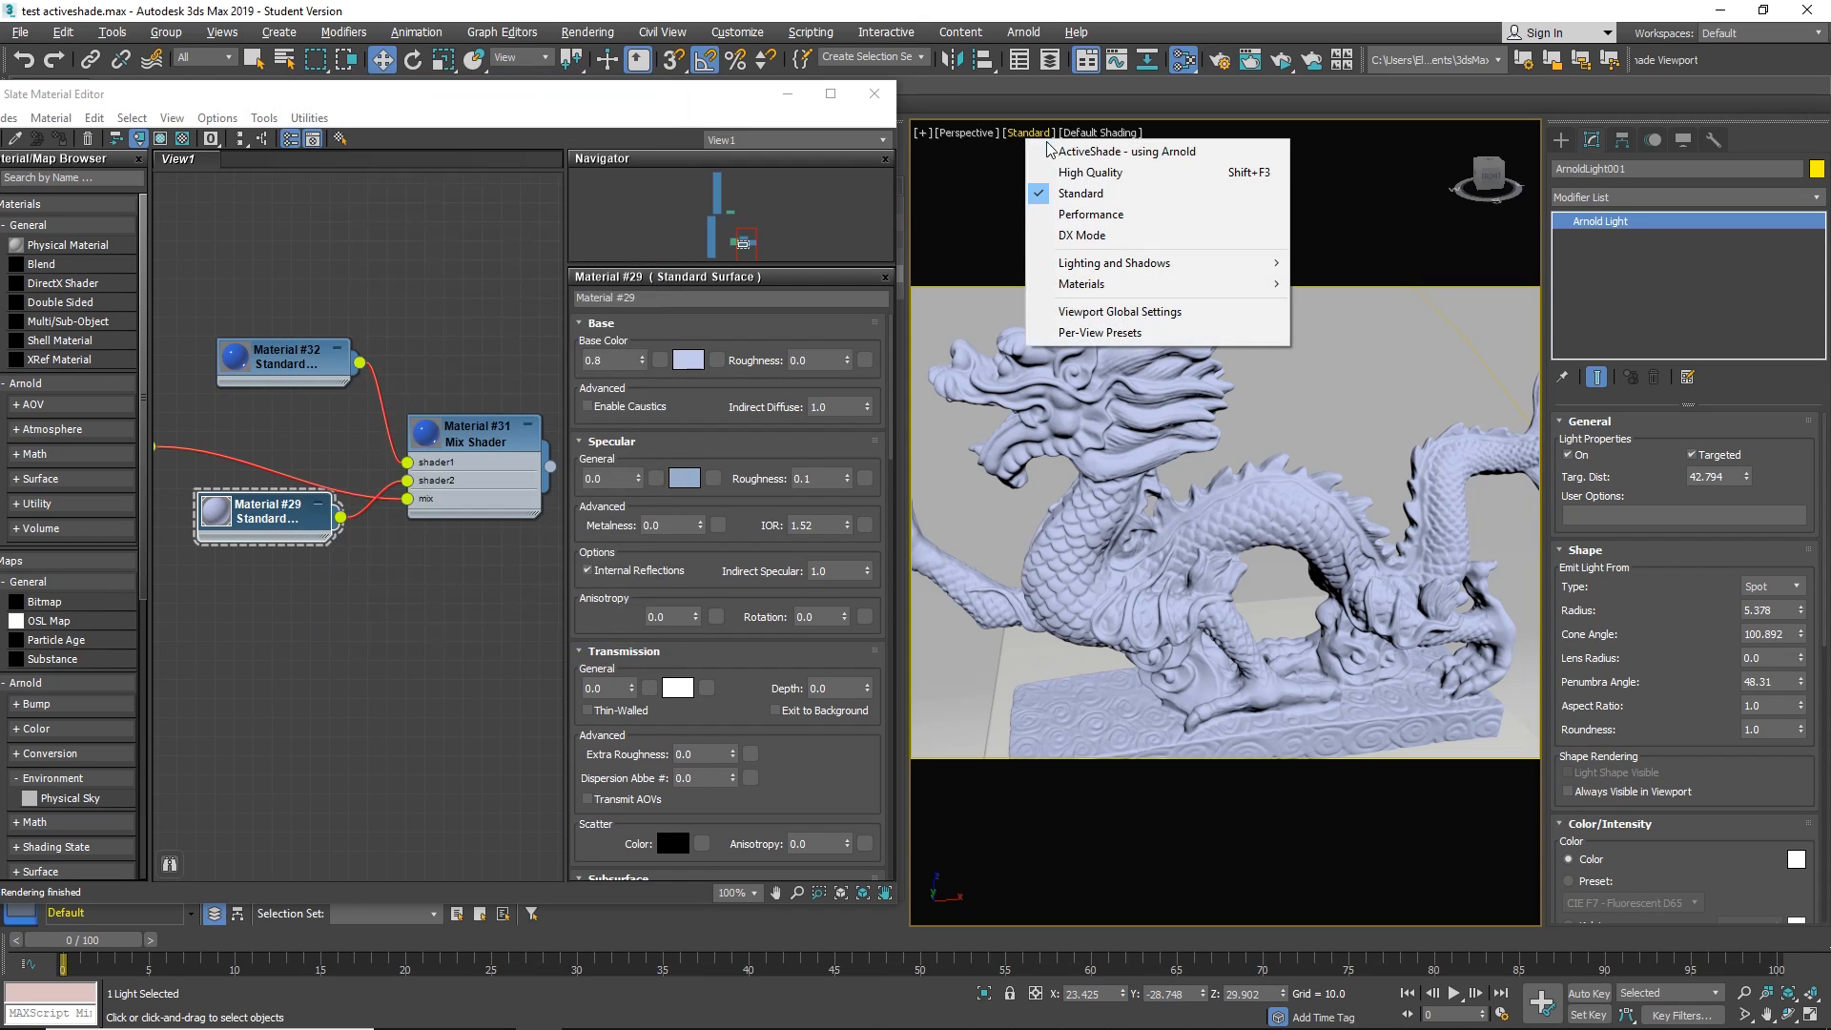
Start ActiveShade using Arnold in the viewport and tint the spotlight pale green.
{"action": "left_click", "coordinate": [1125, 151]}
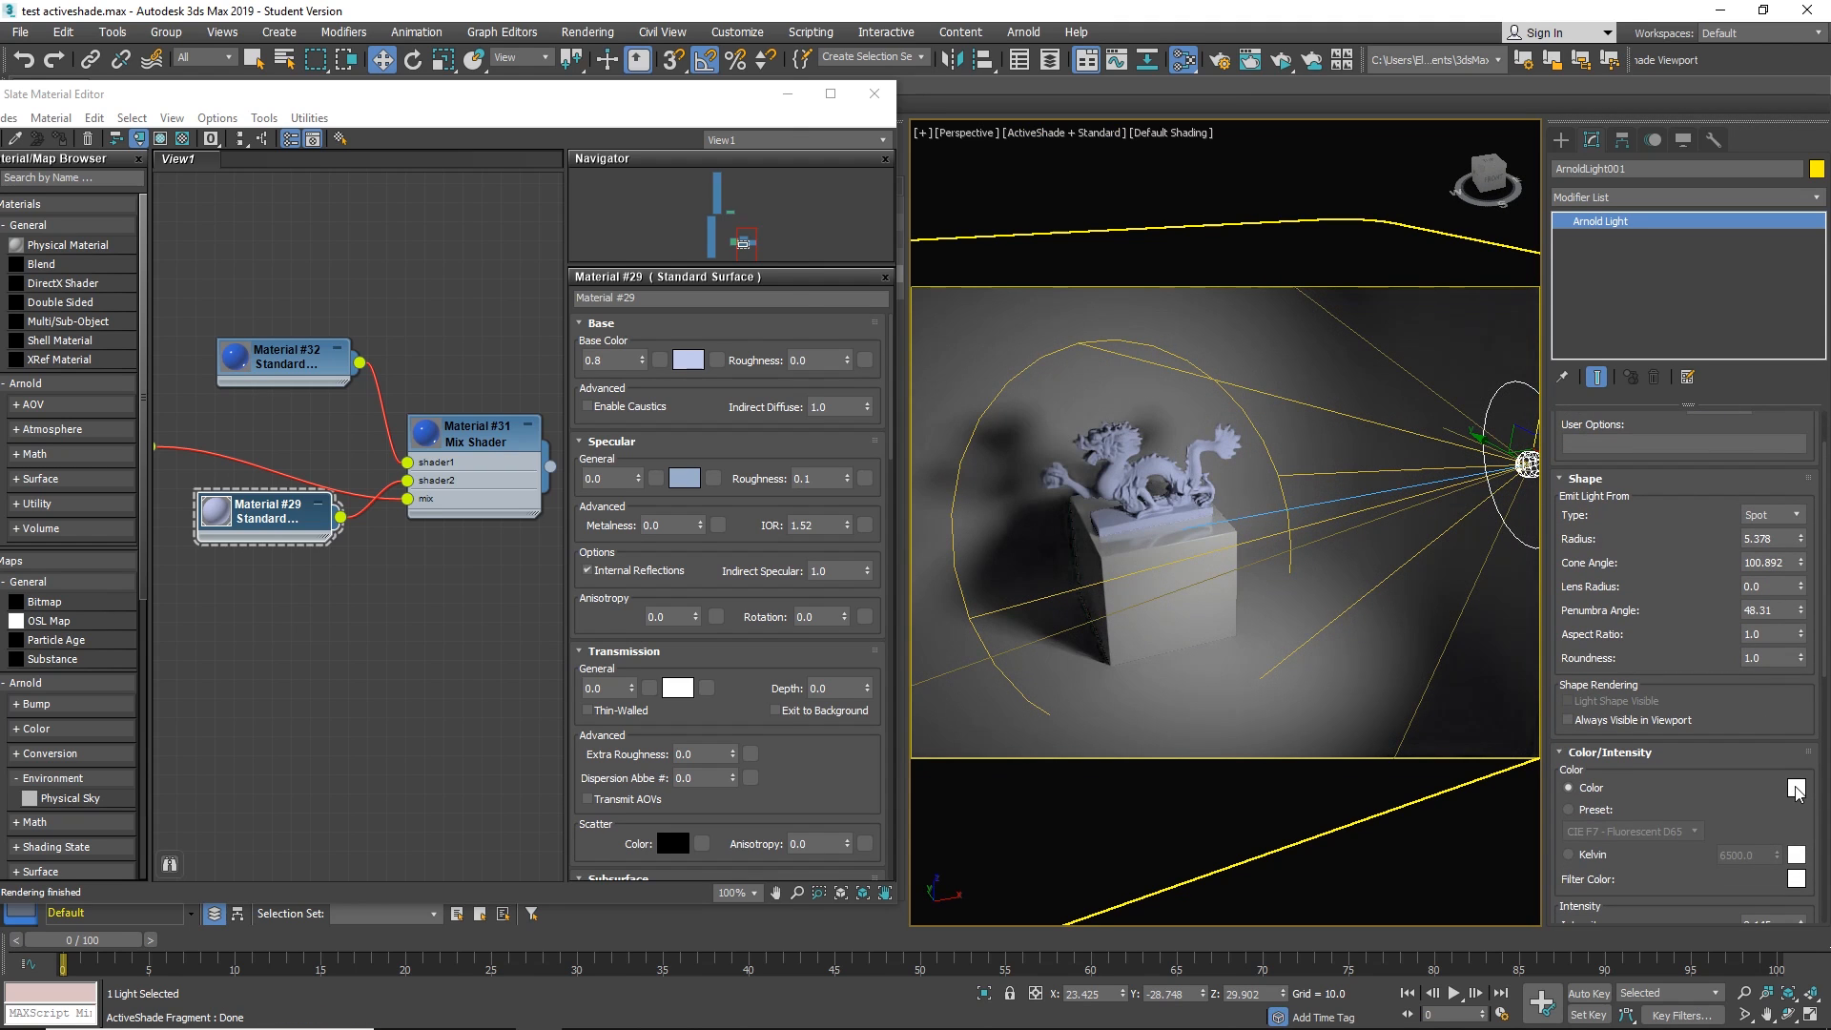
{"action": "left_click", "coordinate": [1797, 788]}
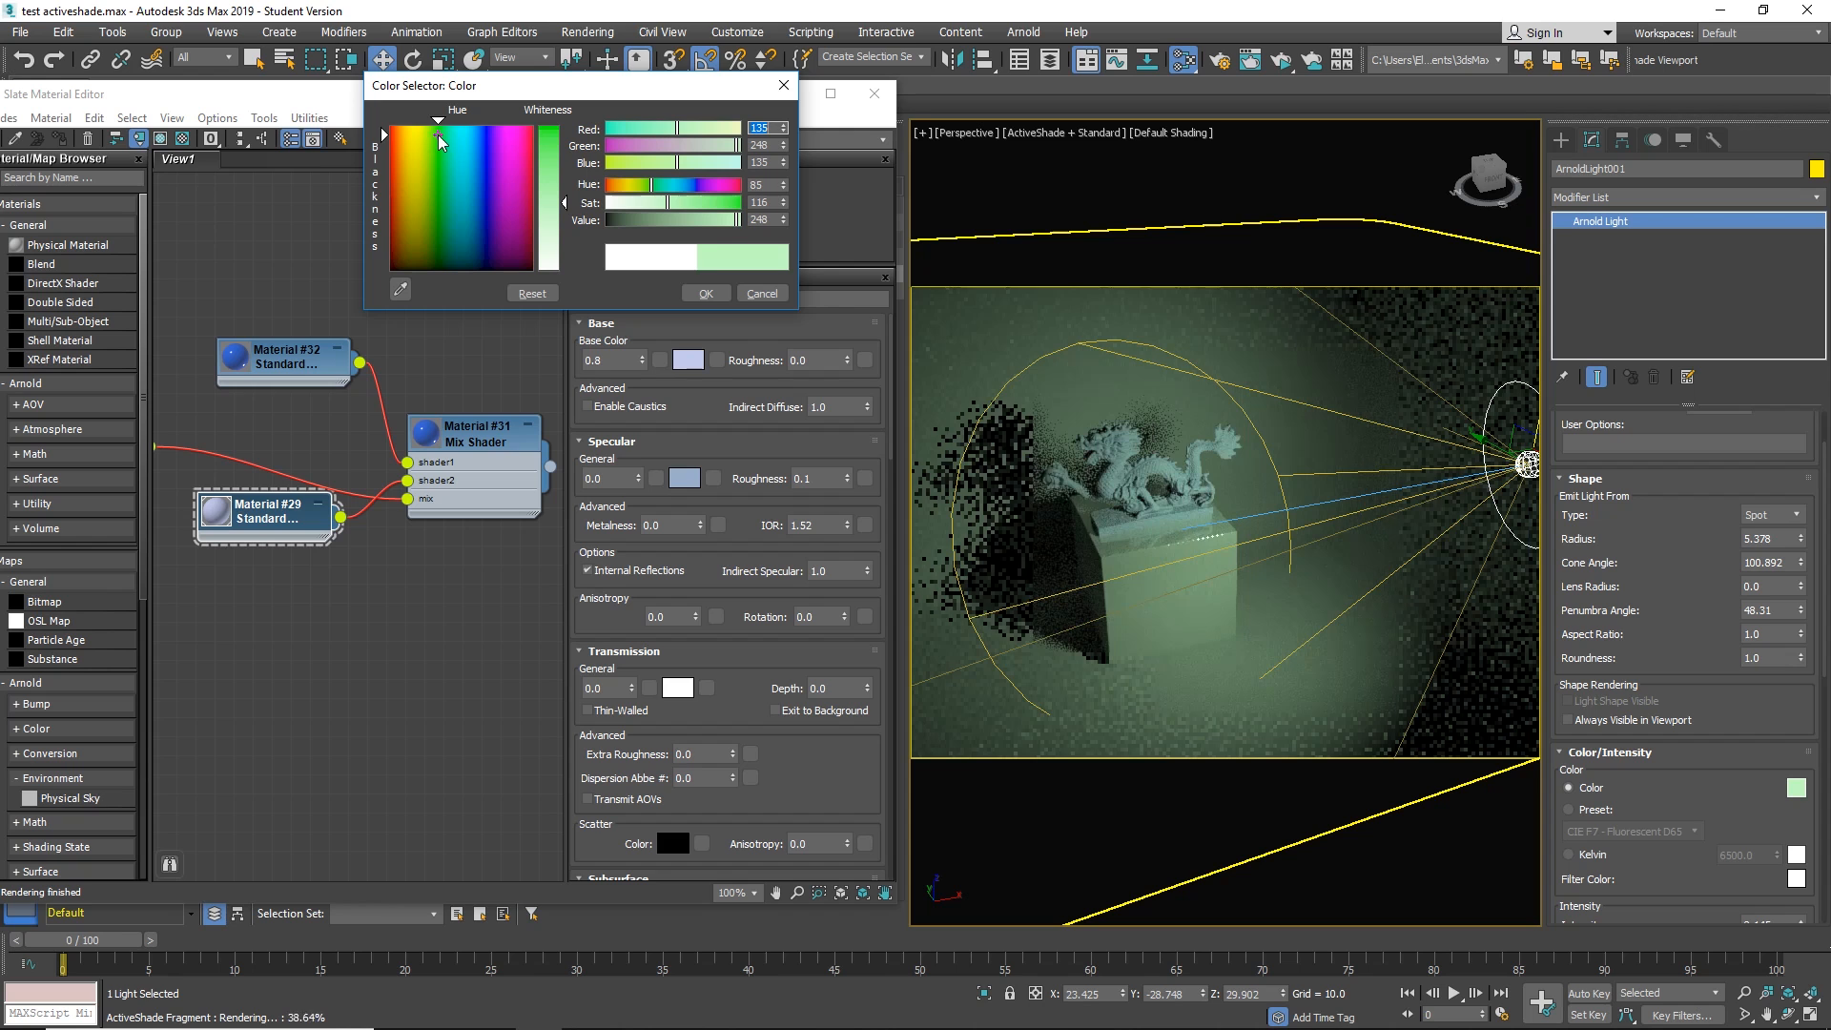
{"action": "left_click", "coordinate": [440, 137]}
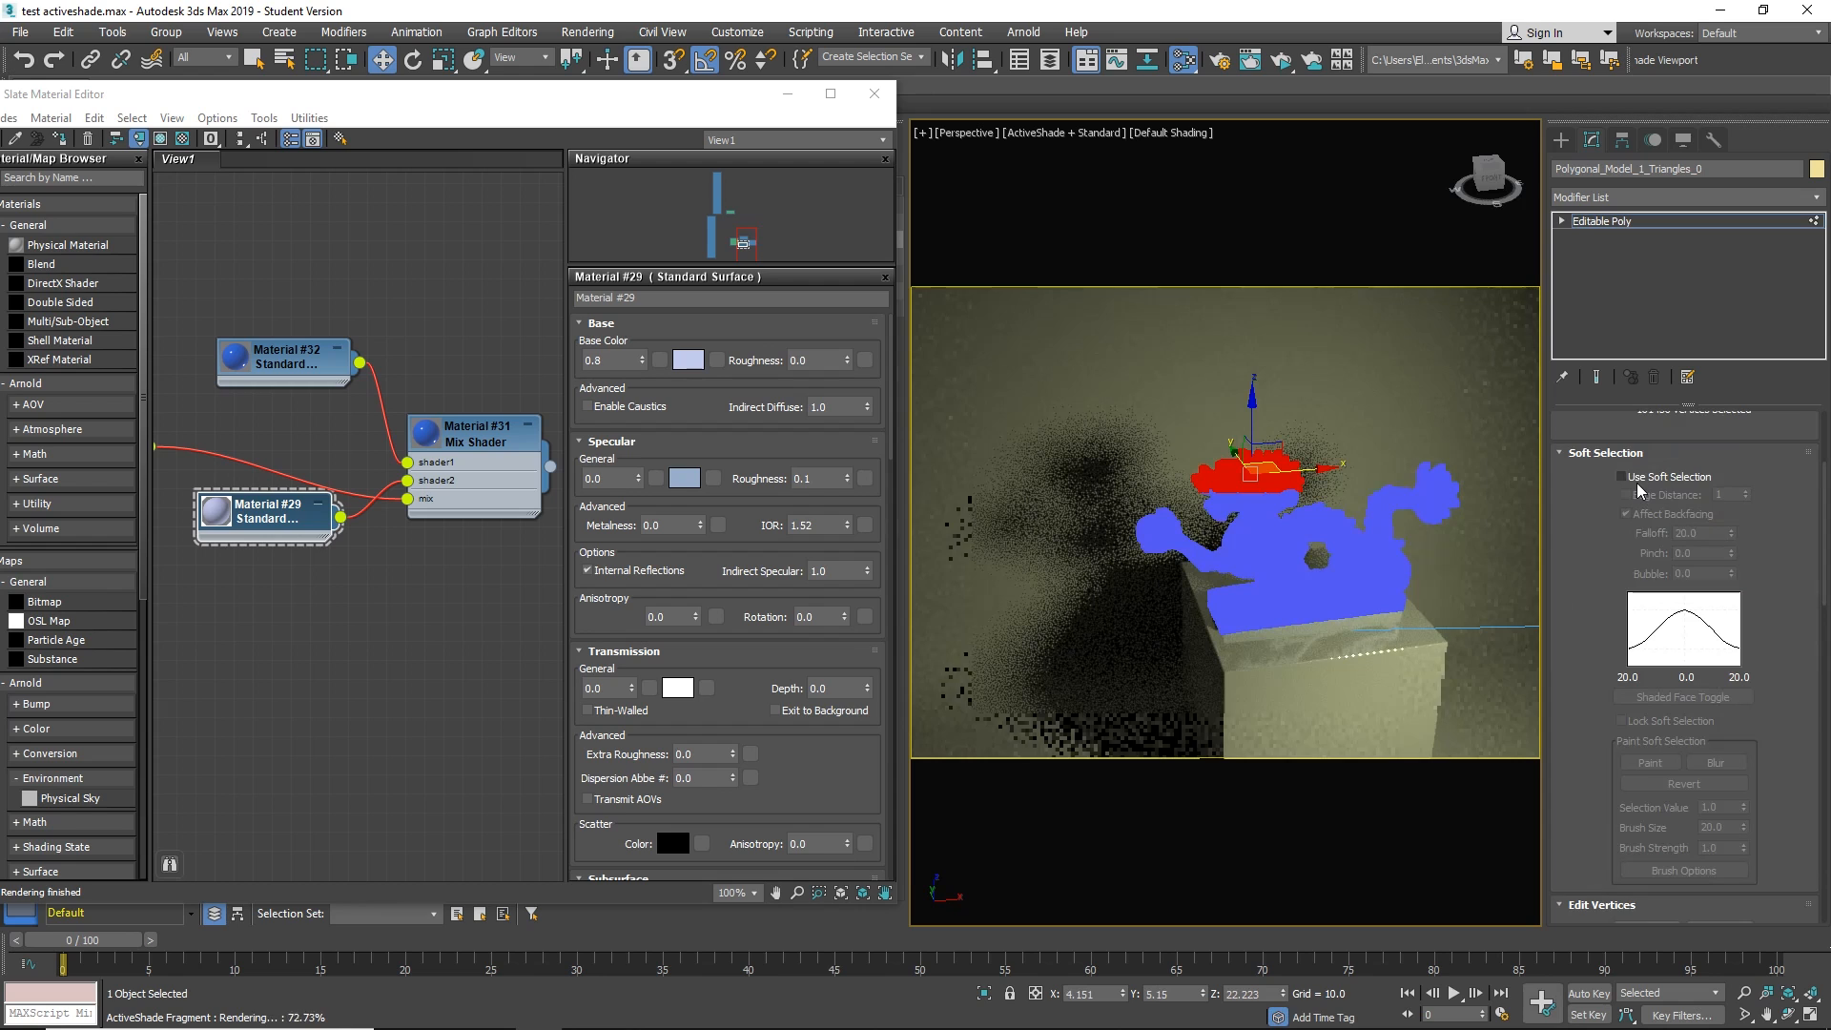
Select the dragon Editable Poly to rotate it 90 degrees on its pedestal.
{"action": "left_click", "coordinate": [1625, 477]}
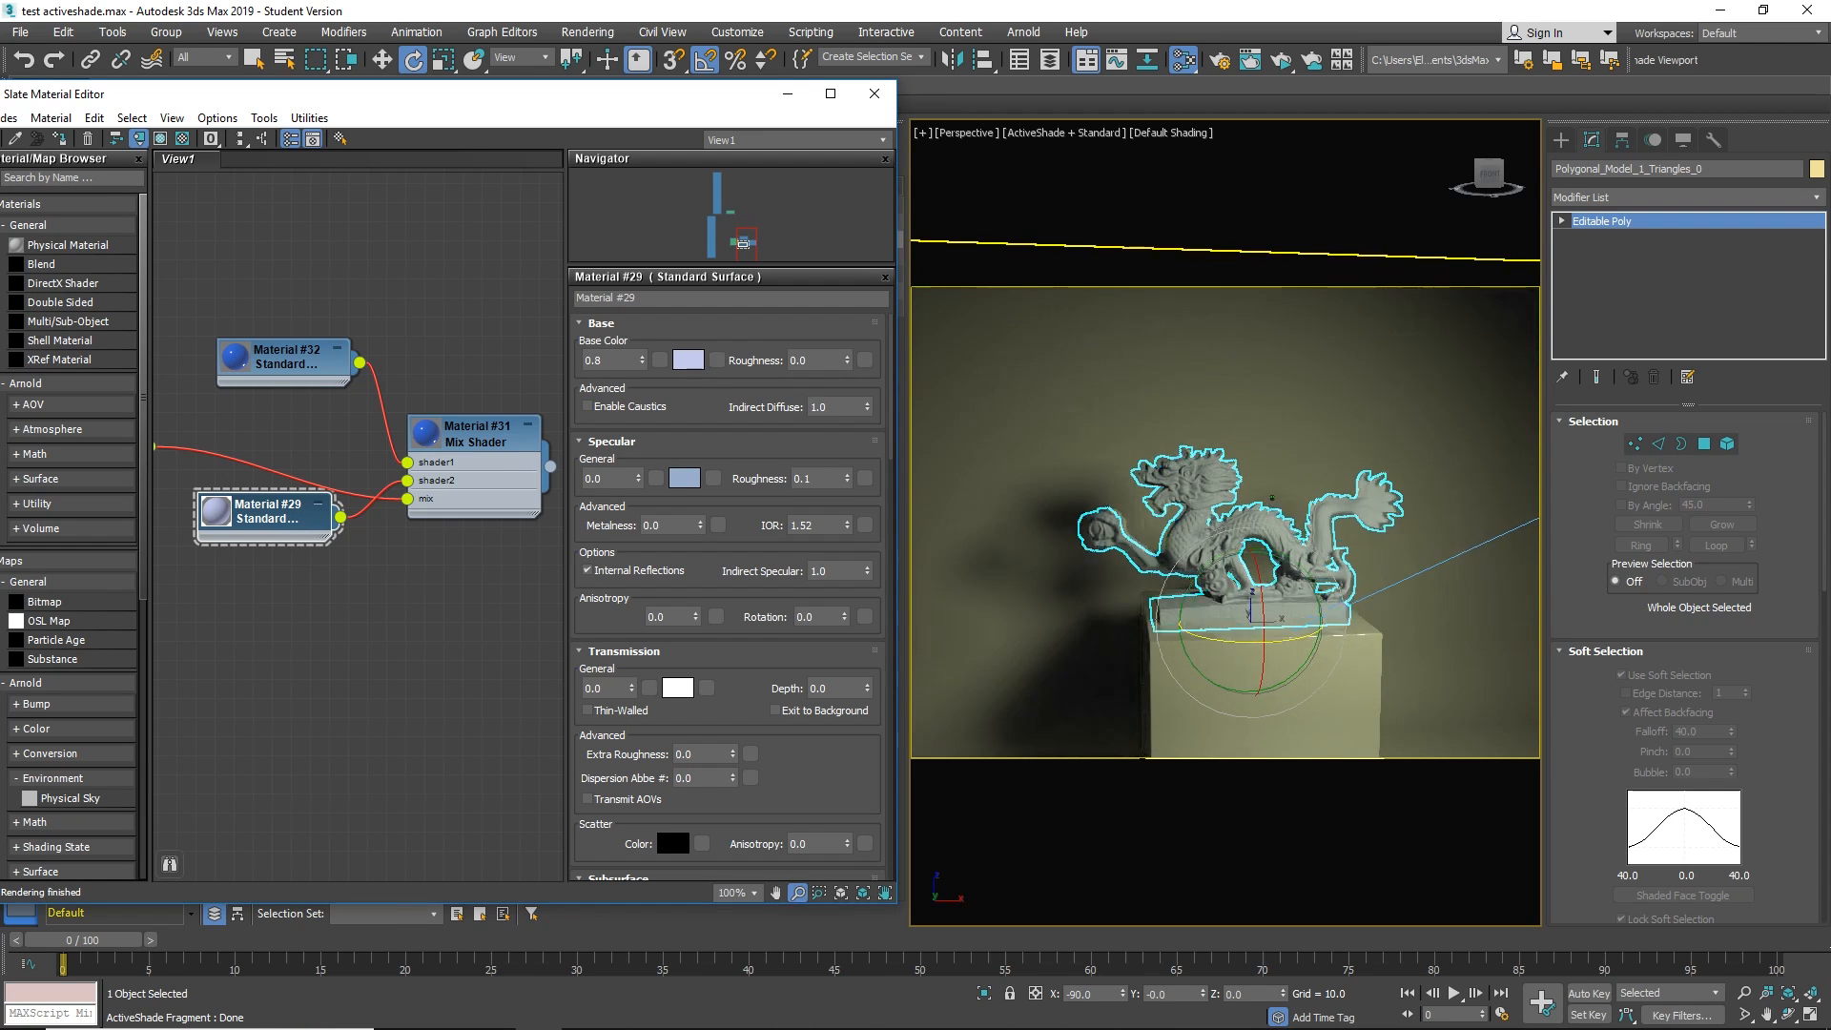
Set Material #29's pale cyan base colour and Material #32's blue base with specular 1.0.
{"action": "left_click", "coordinate": [687, 360]}
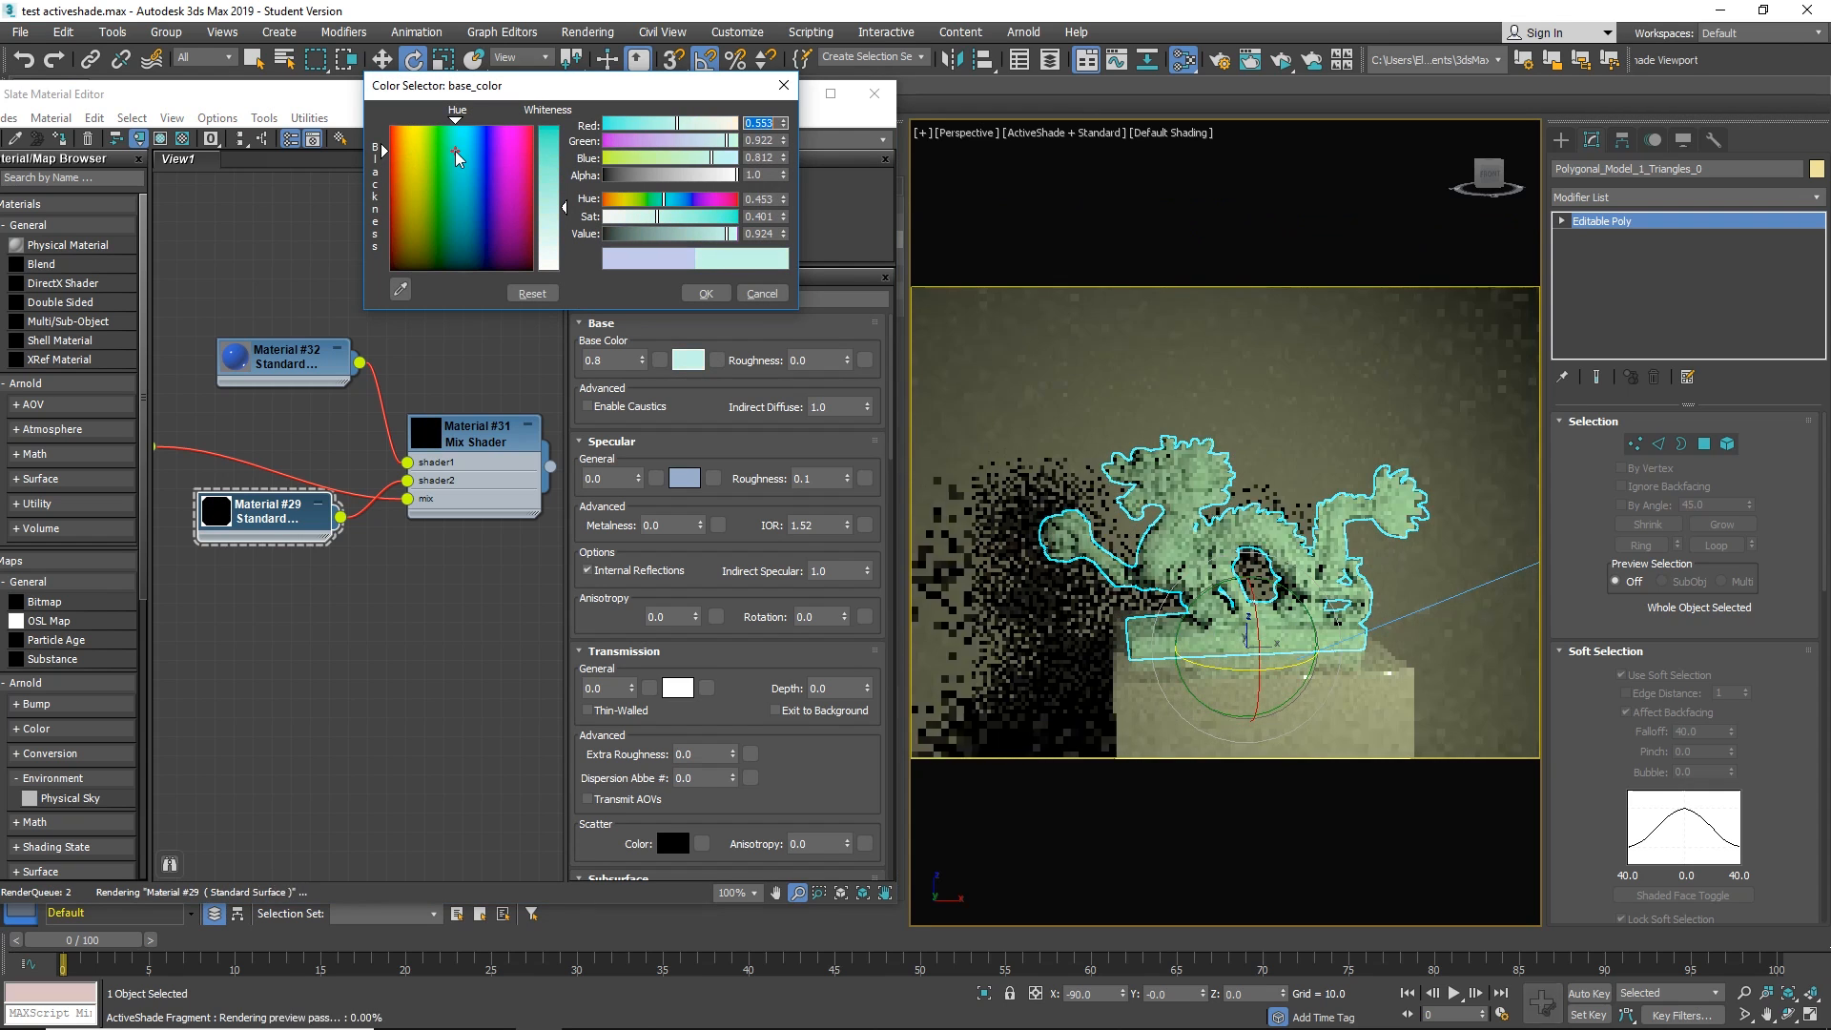
{"action": "left_click", "coordinate": [706, 294]}
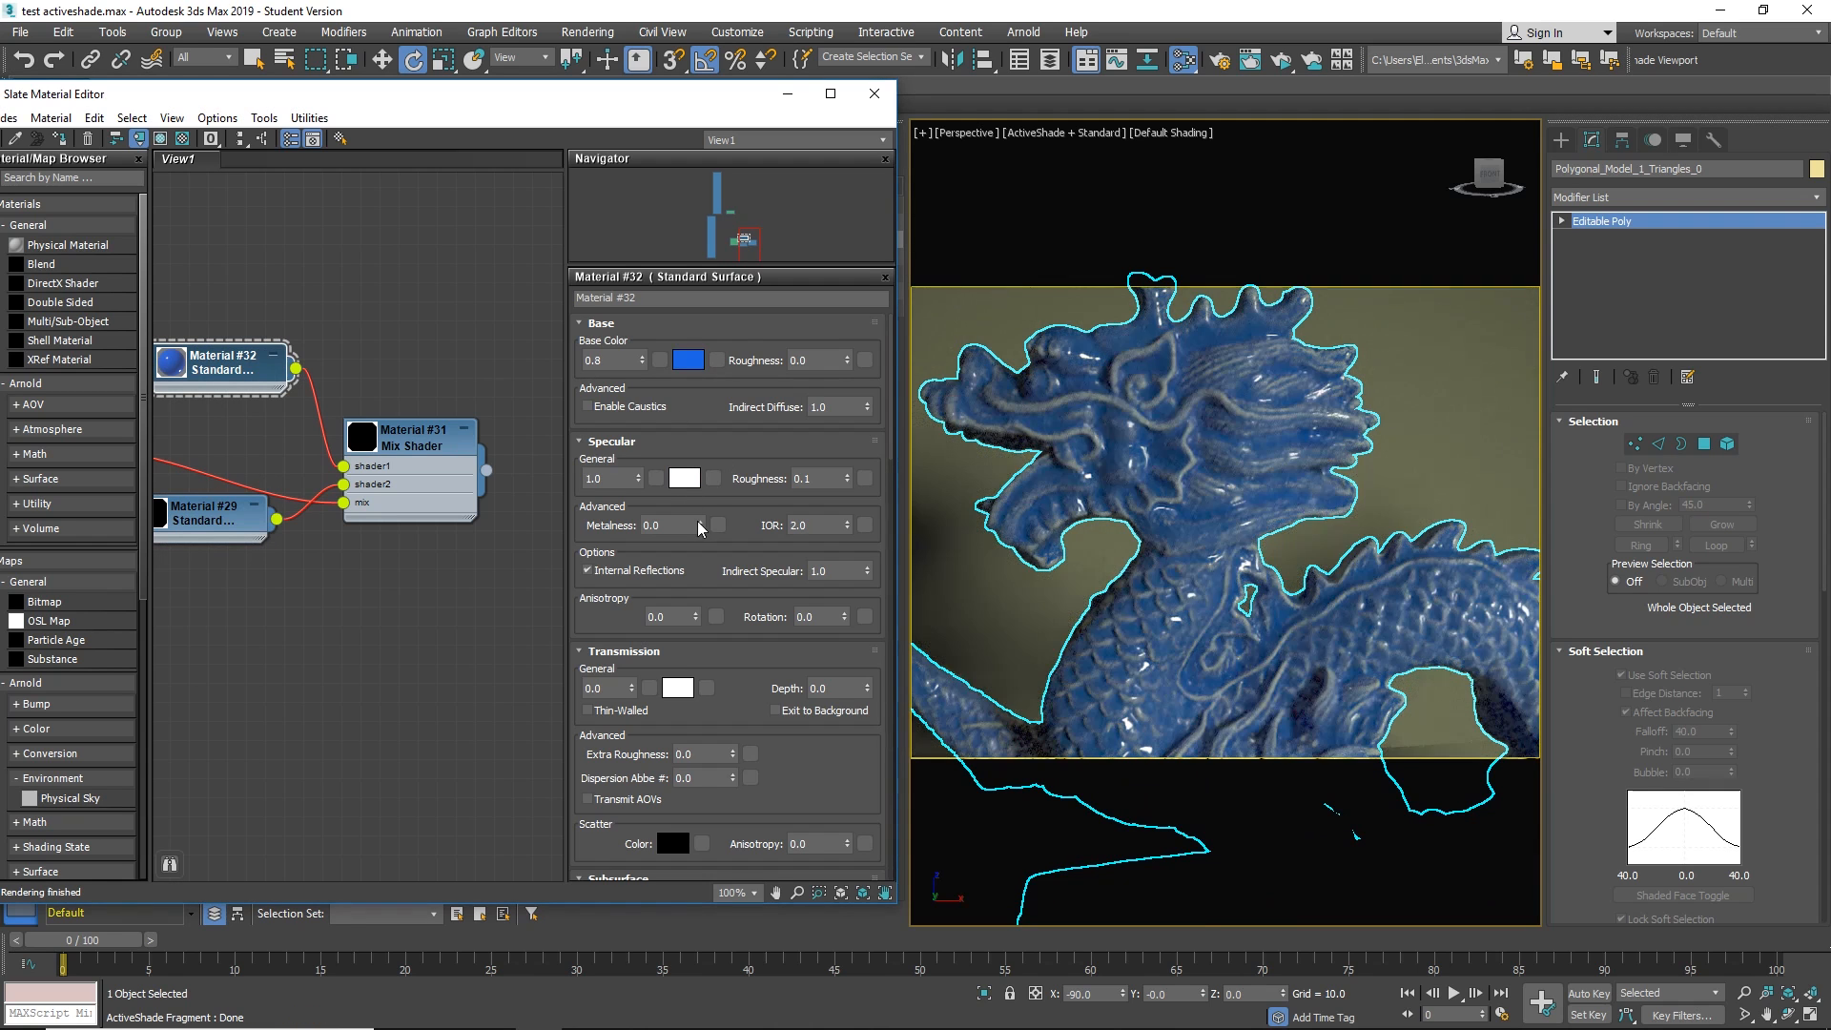
{"action": "type", "text": "1.0"}
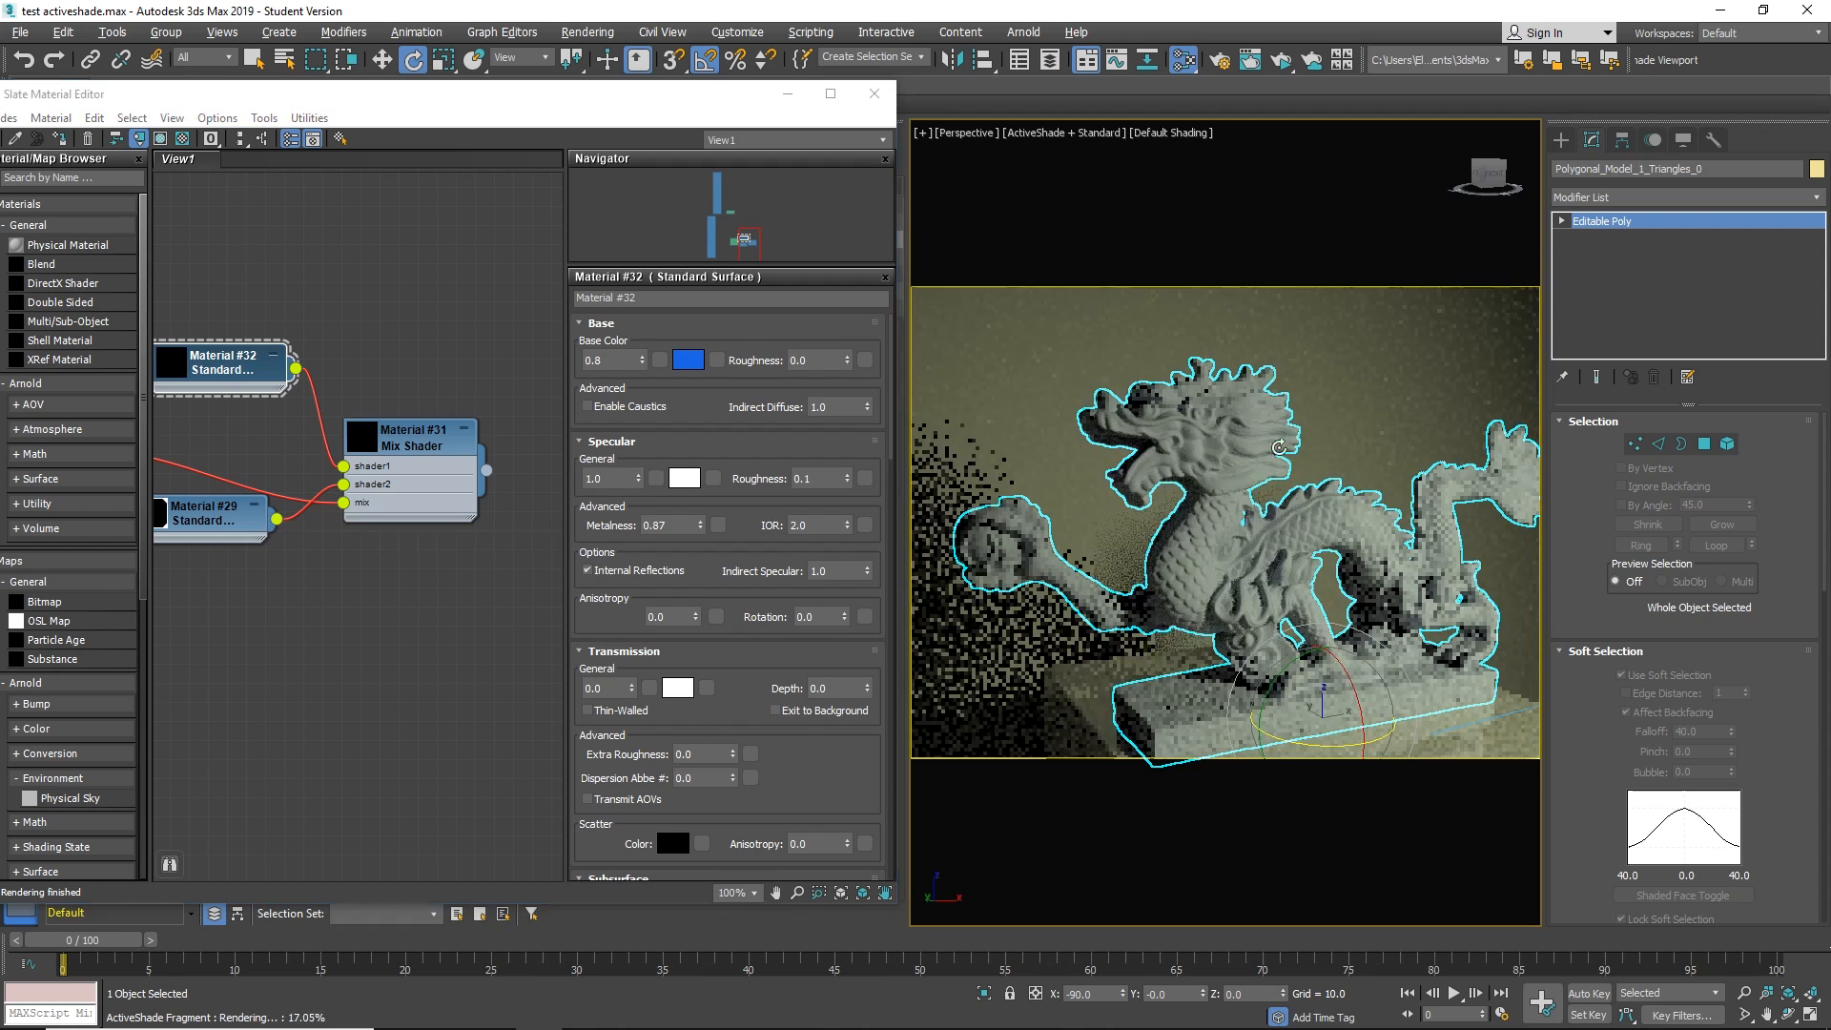
{"action": "left_click", "coordinate": [1562, 139]}
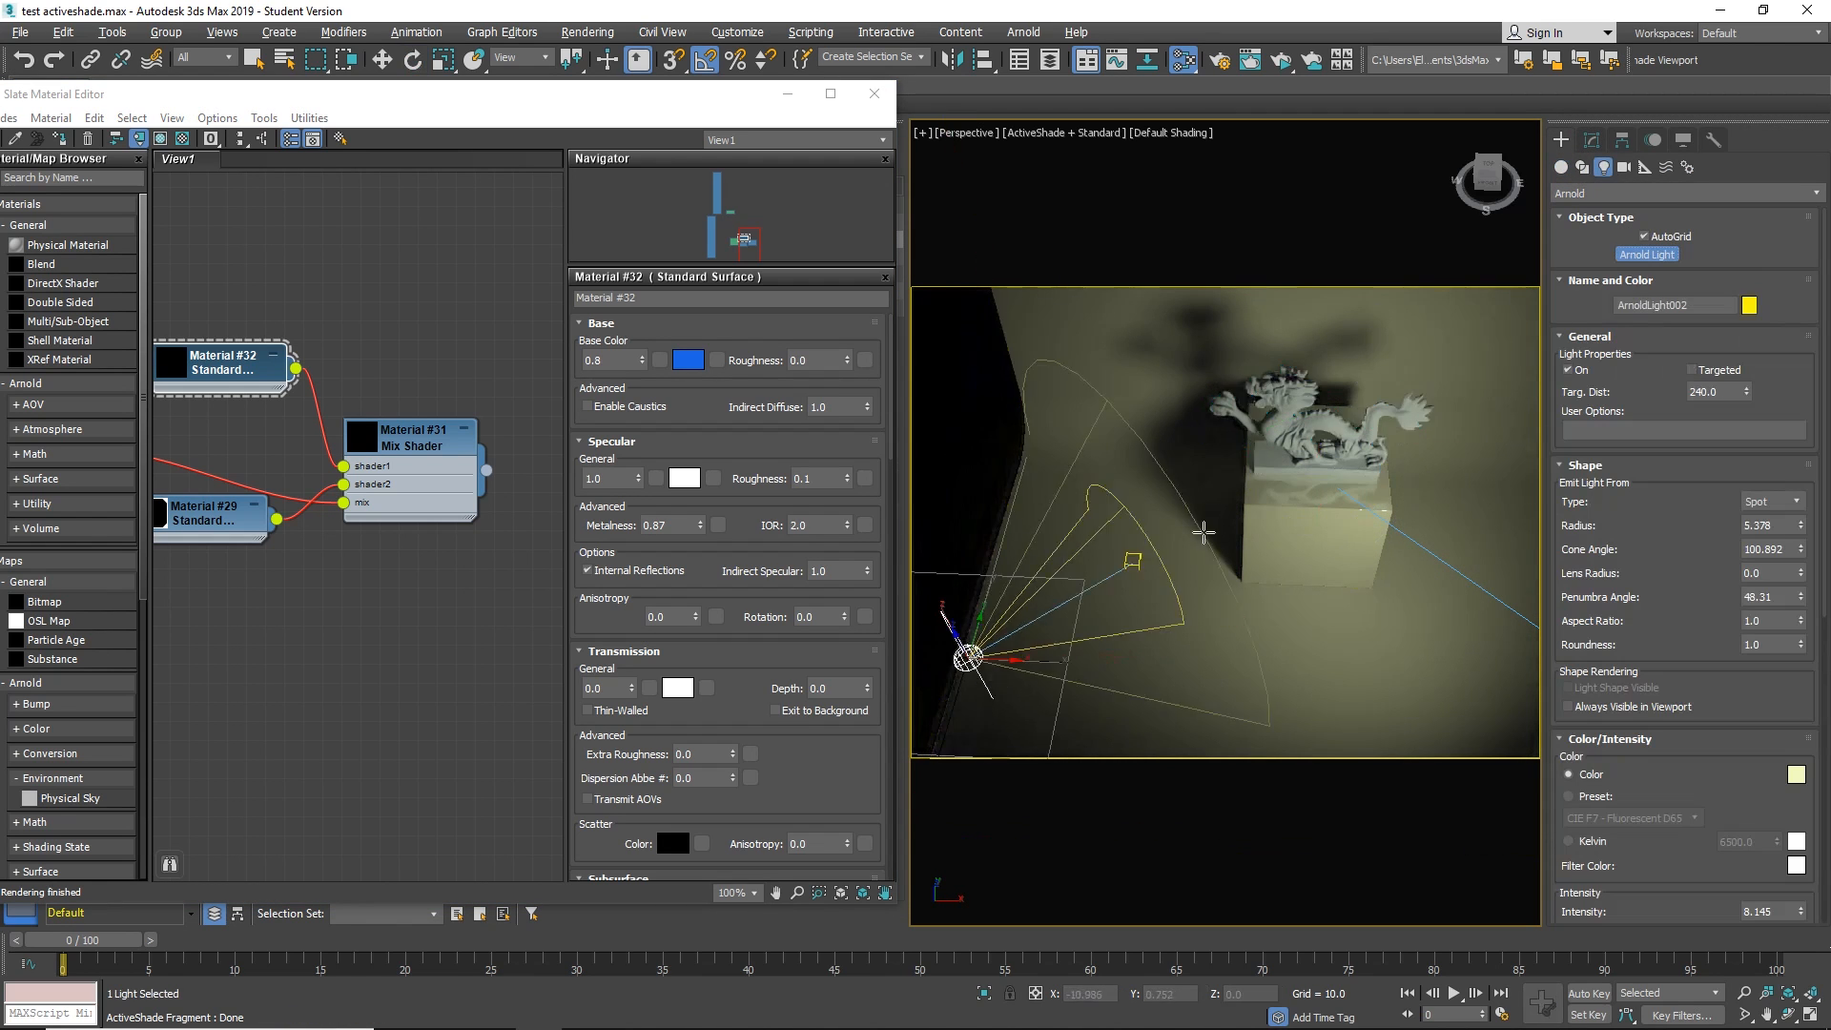
Set ArnoldLight002's colour to a pale blue.
{"action": "left_click", "coordinate": [1766, 499]}
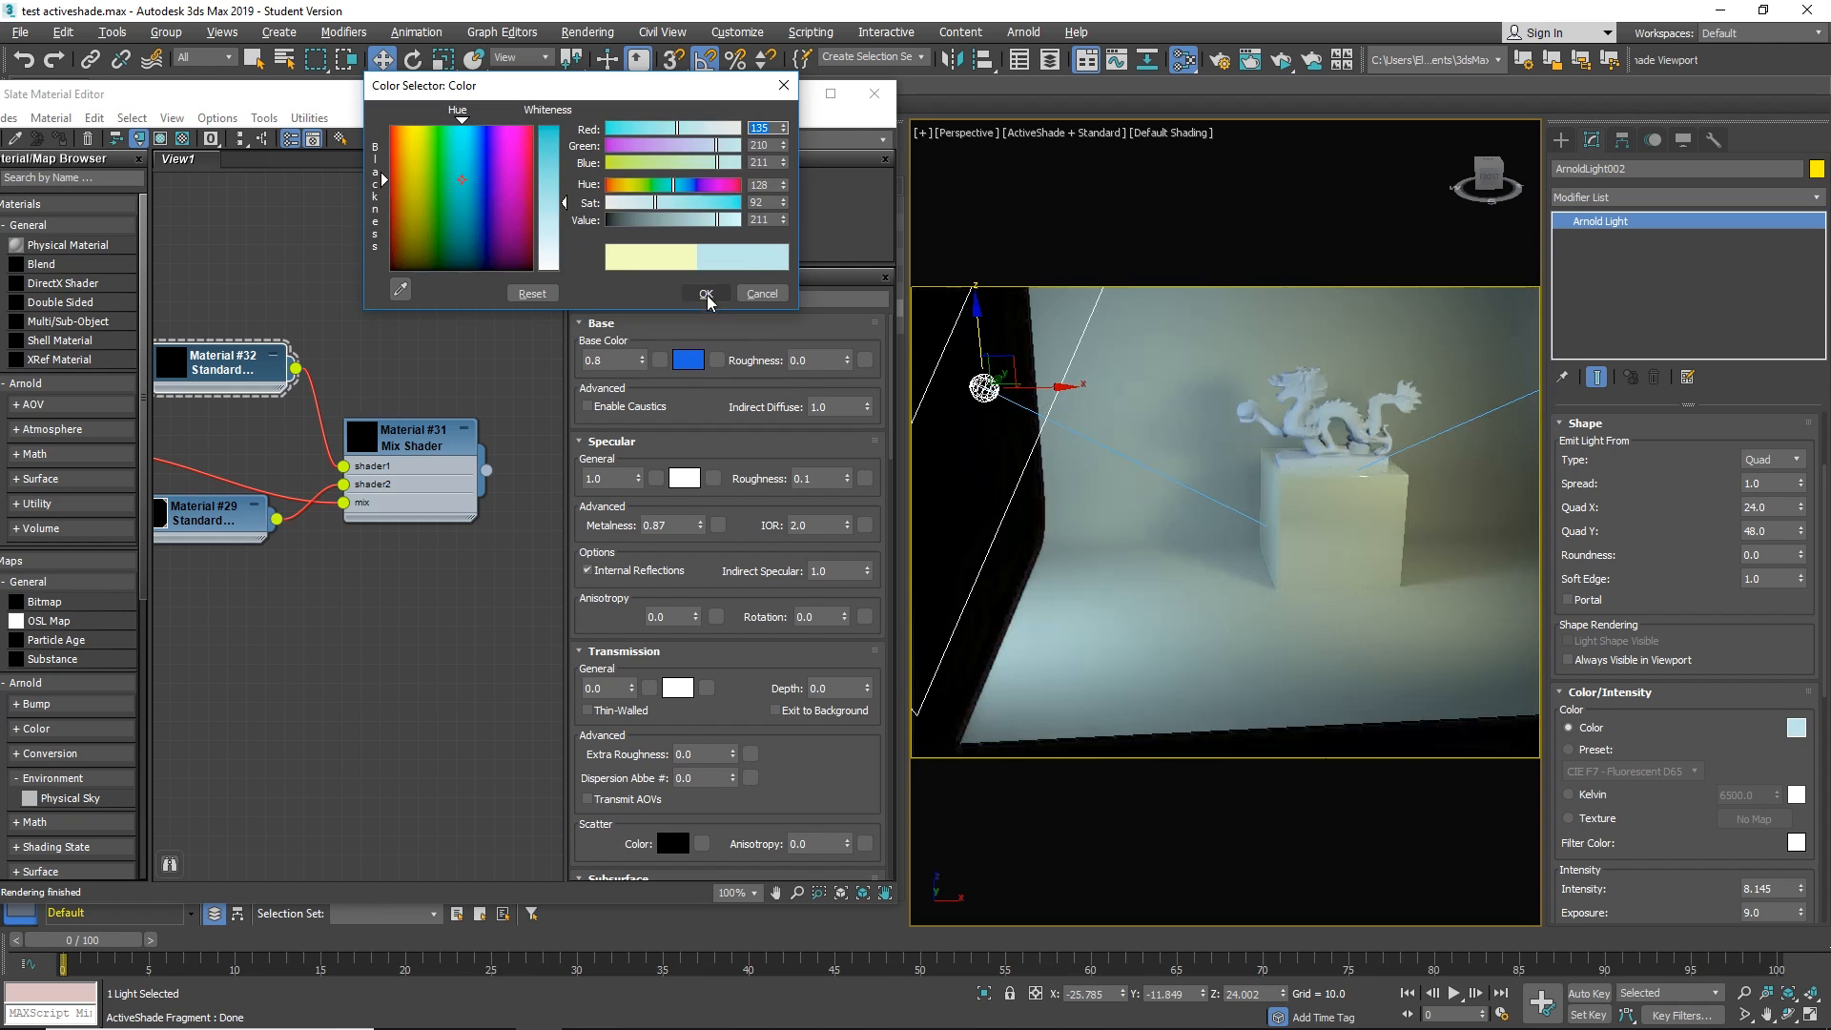
{"action": "left_click", "coordinate": [704, 294]}
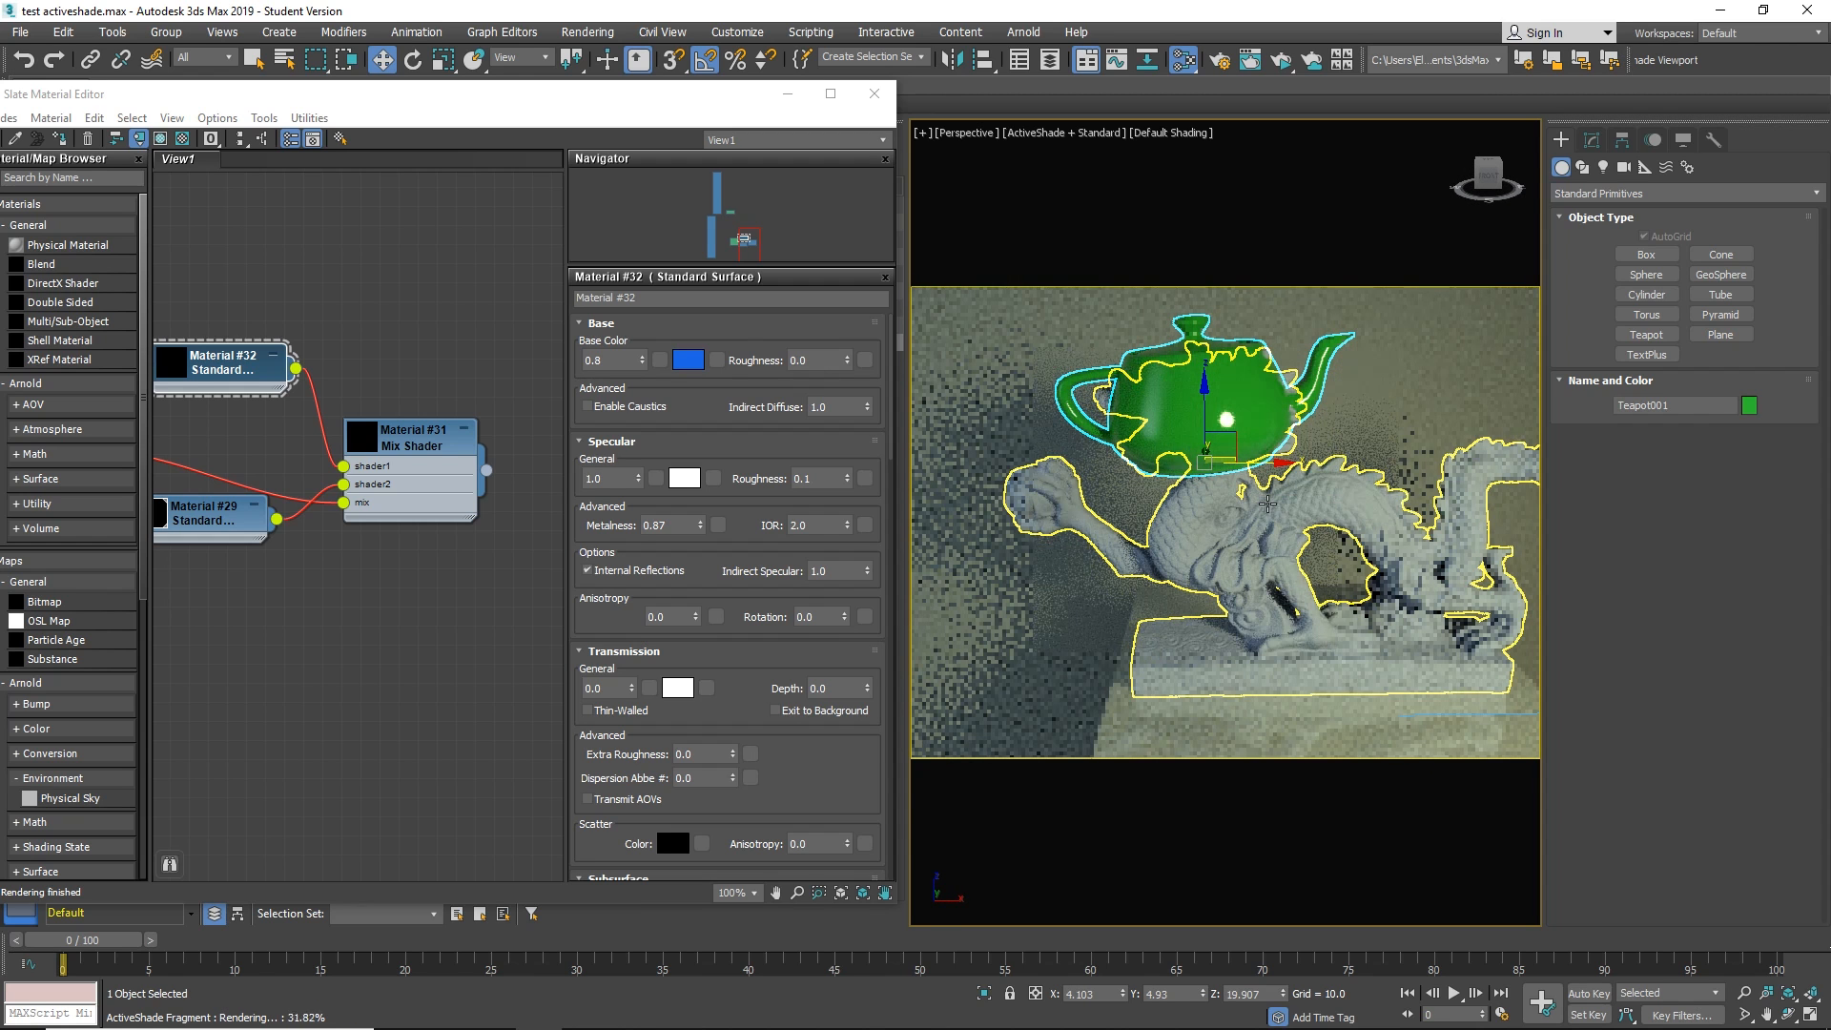
Choose a pink base colour for Material #29, then select Sphere001 on the Lens layer.
{"action": "left_click", "coordinate": [688, 360]}
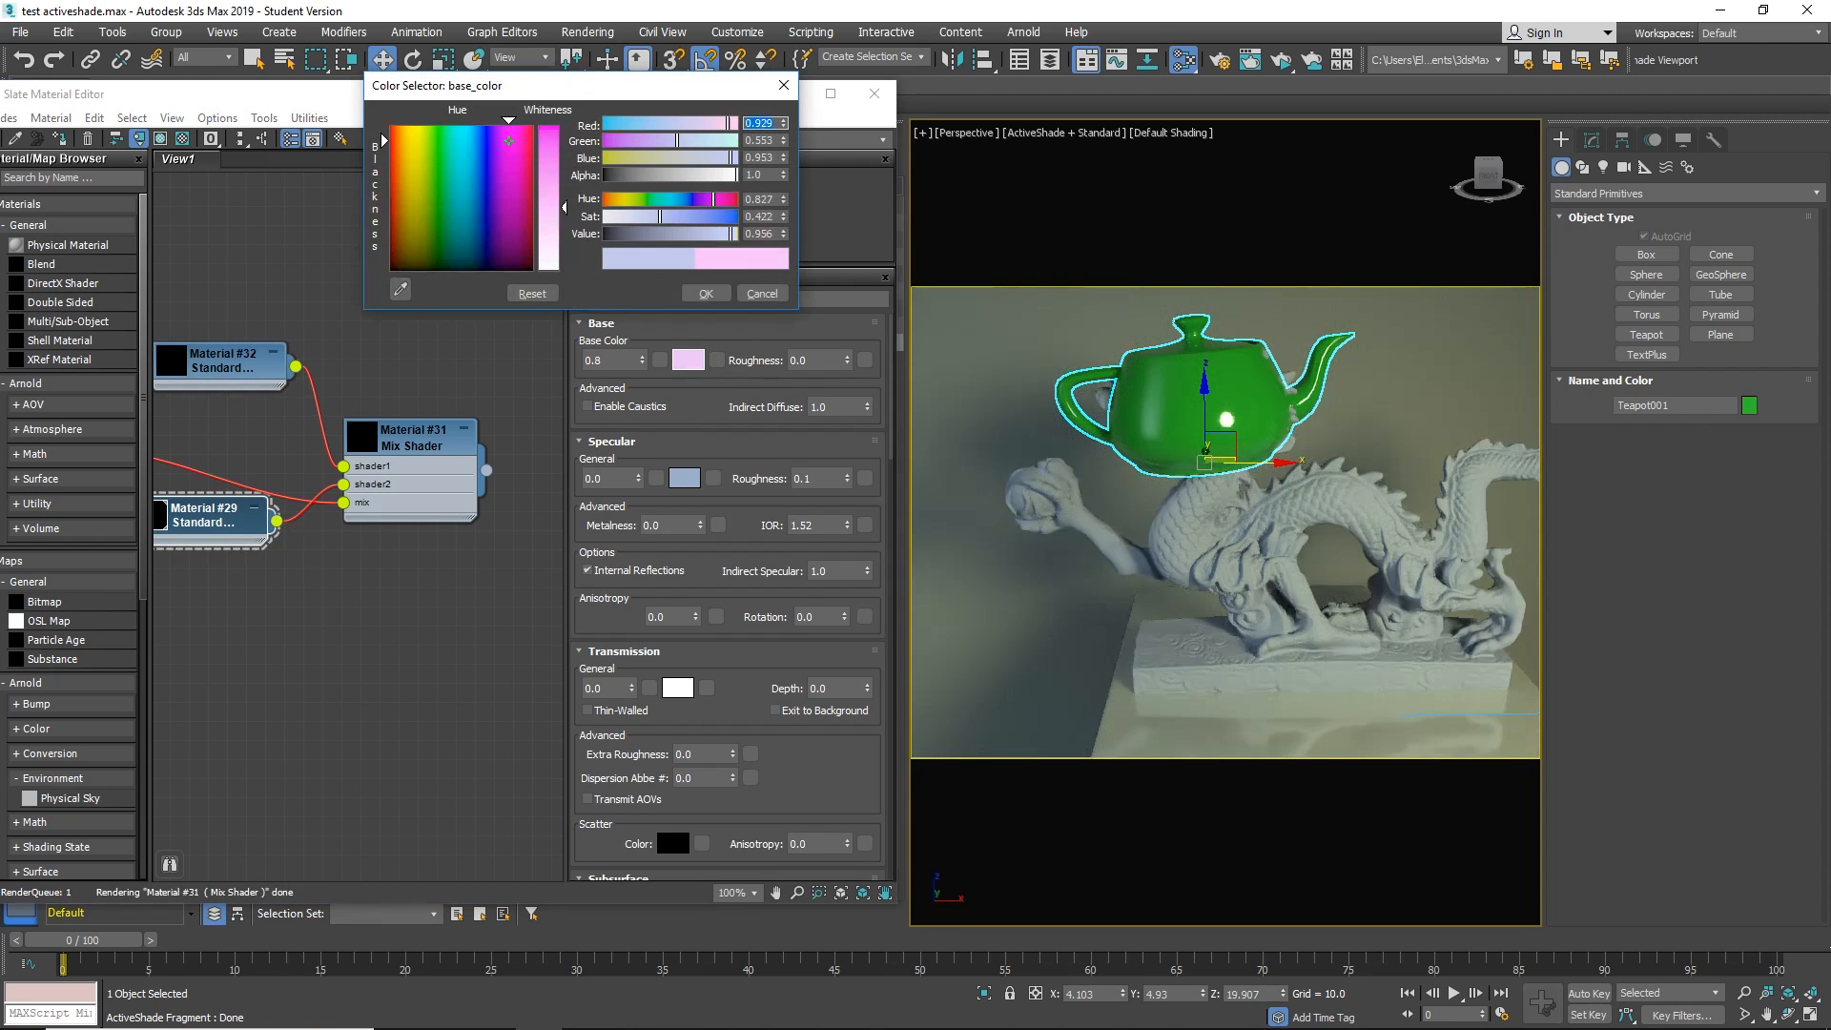
{"action": "left_click", "coordinate": [706, 294]}
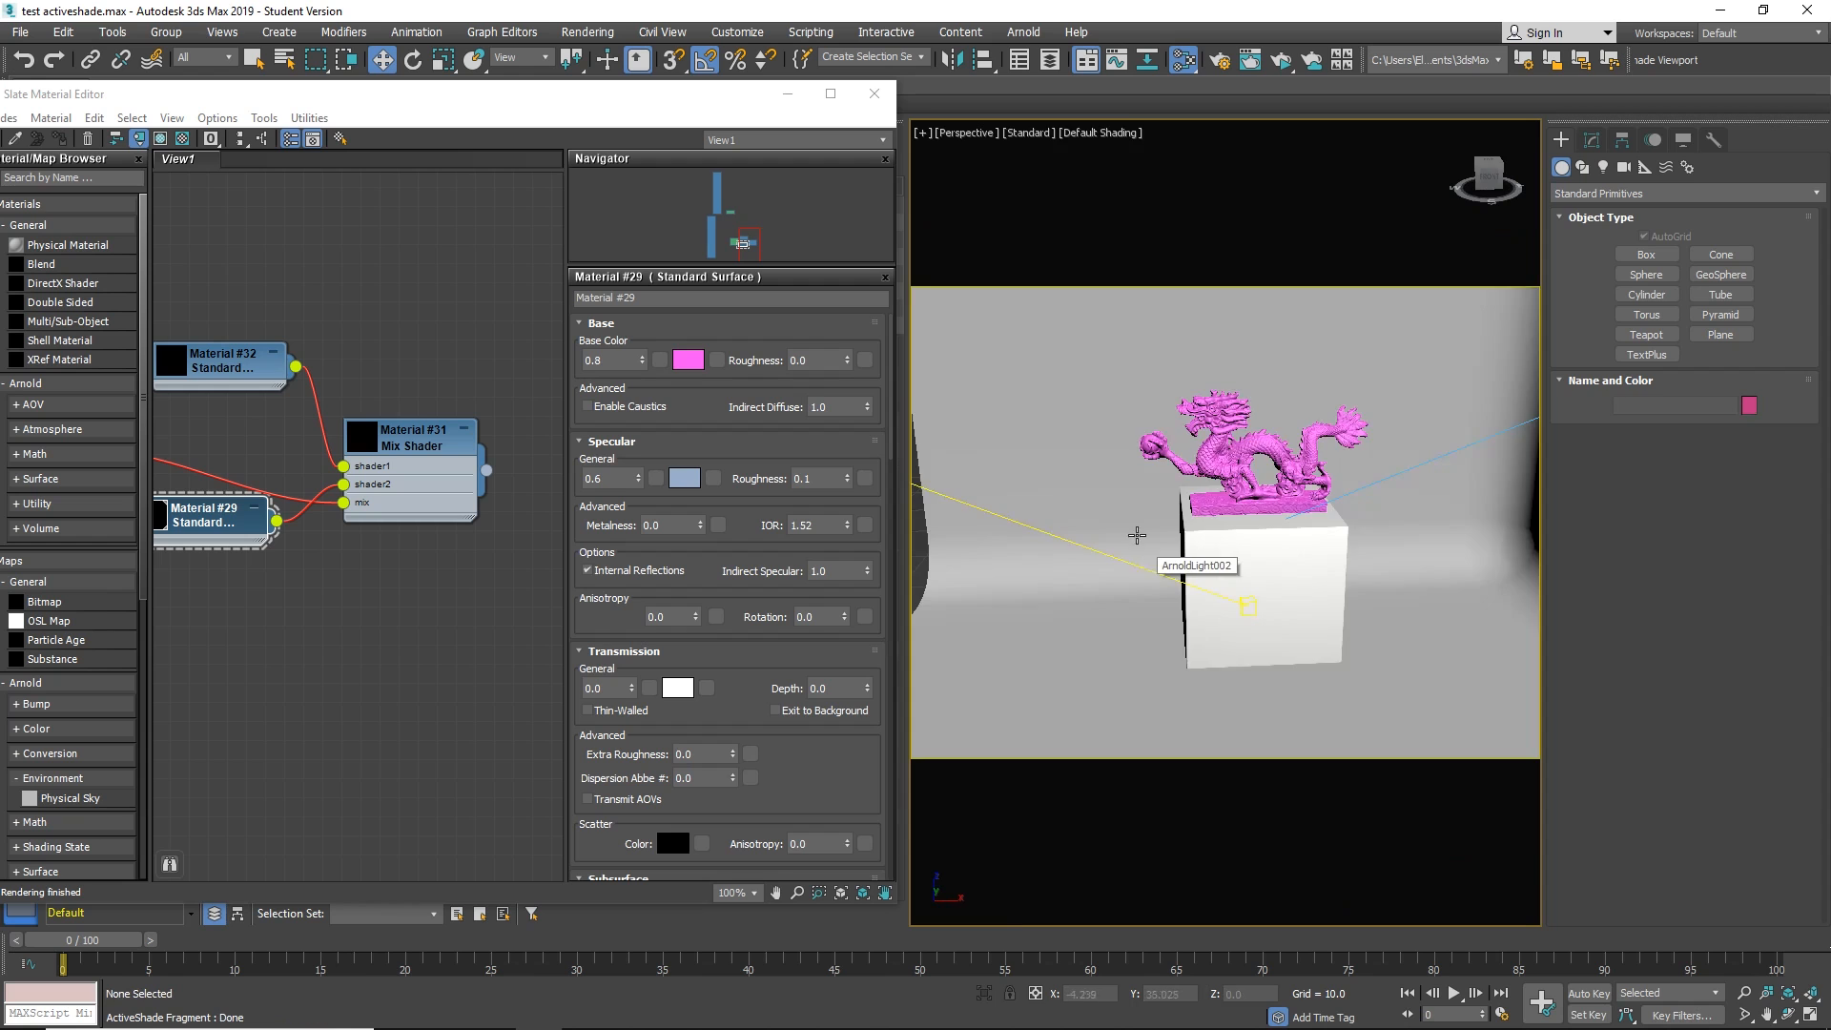
{"action": "left_click", "coordinate": [688, 360]}
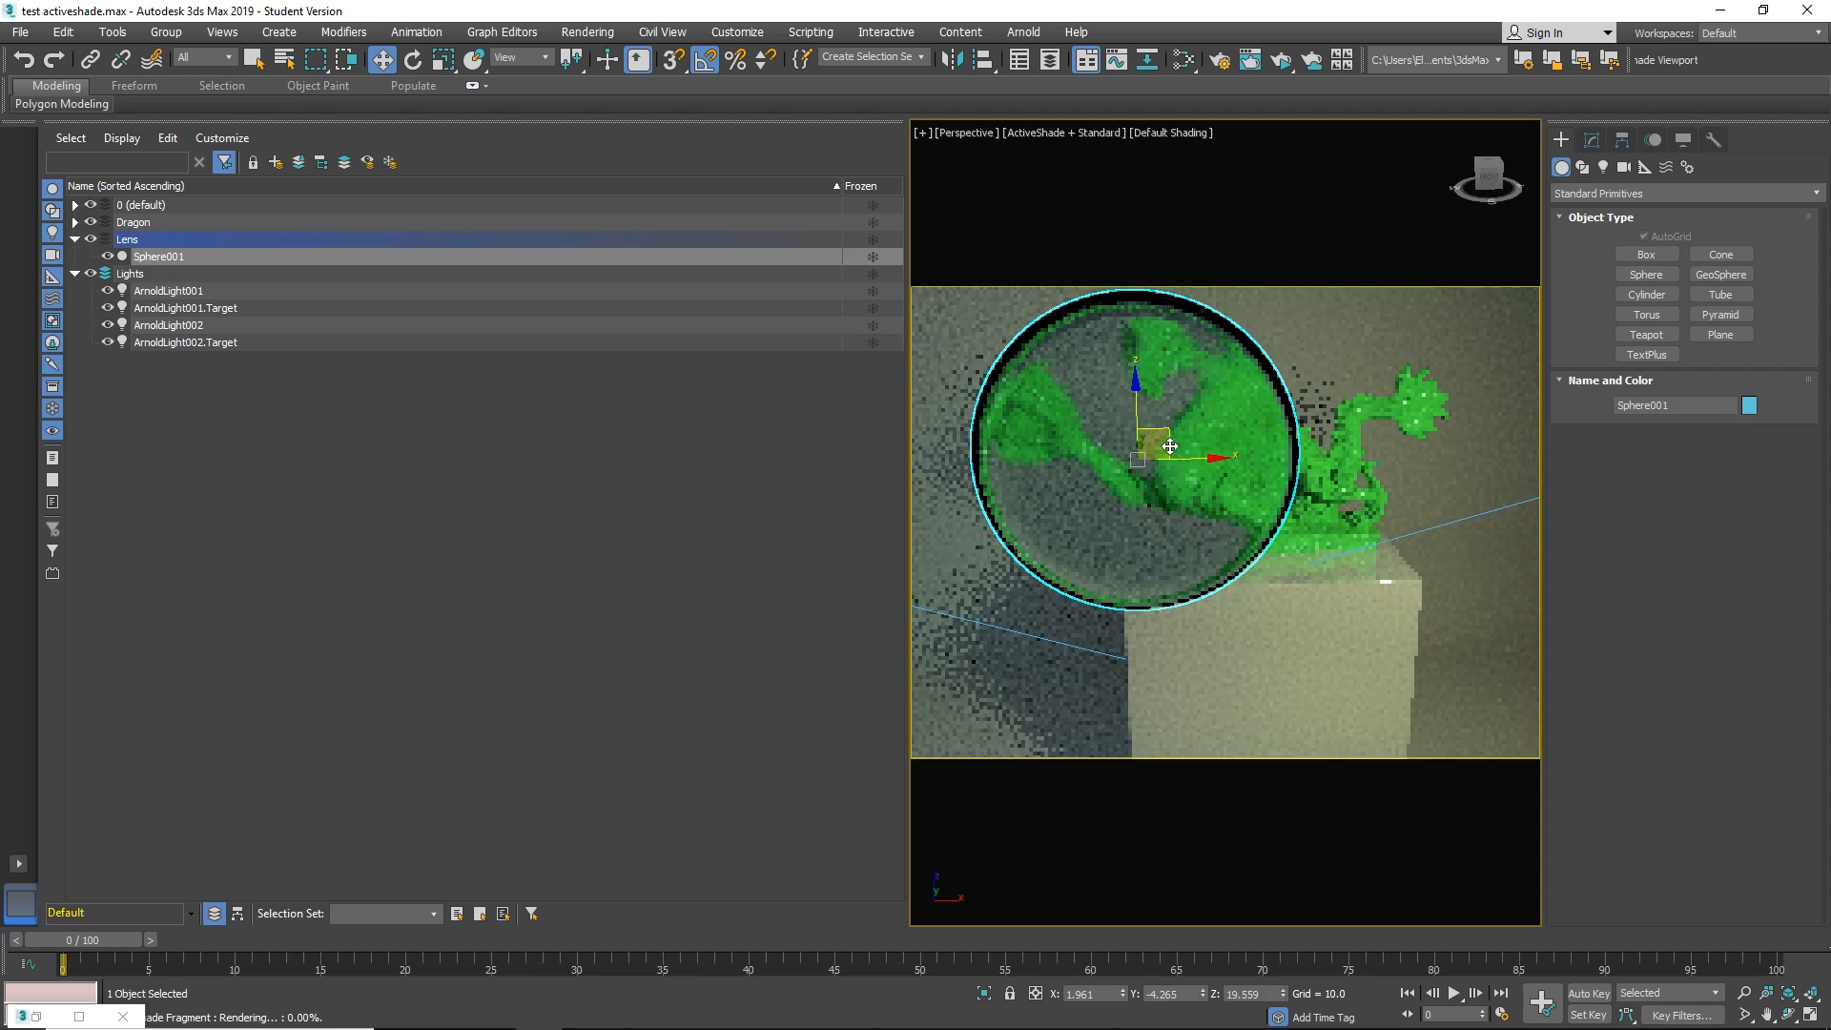
Drag Sphere001 off the dragon to the right edge of the ActiveShade render.
{"action": "left_click_drag", "start_coordinate": [1167, 450], "coordinate": [1448, 414]}
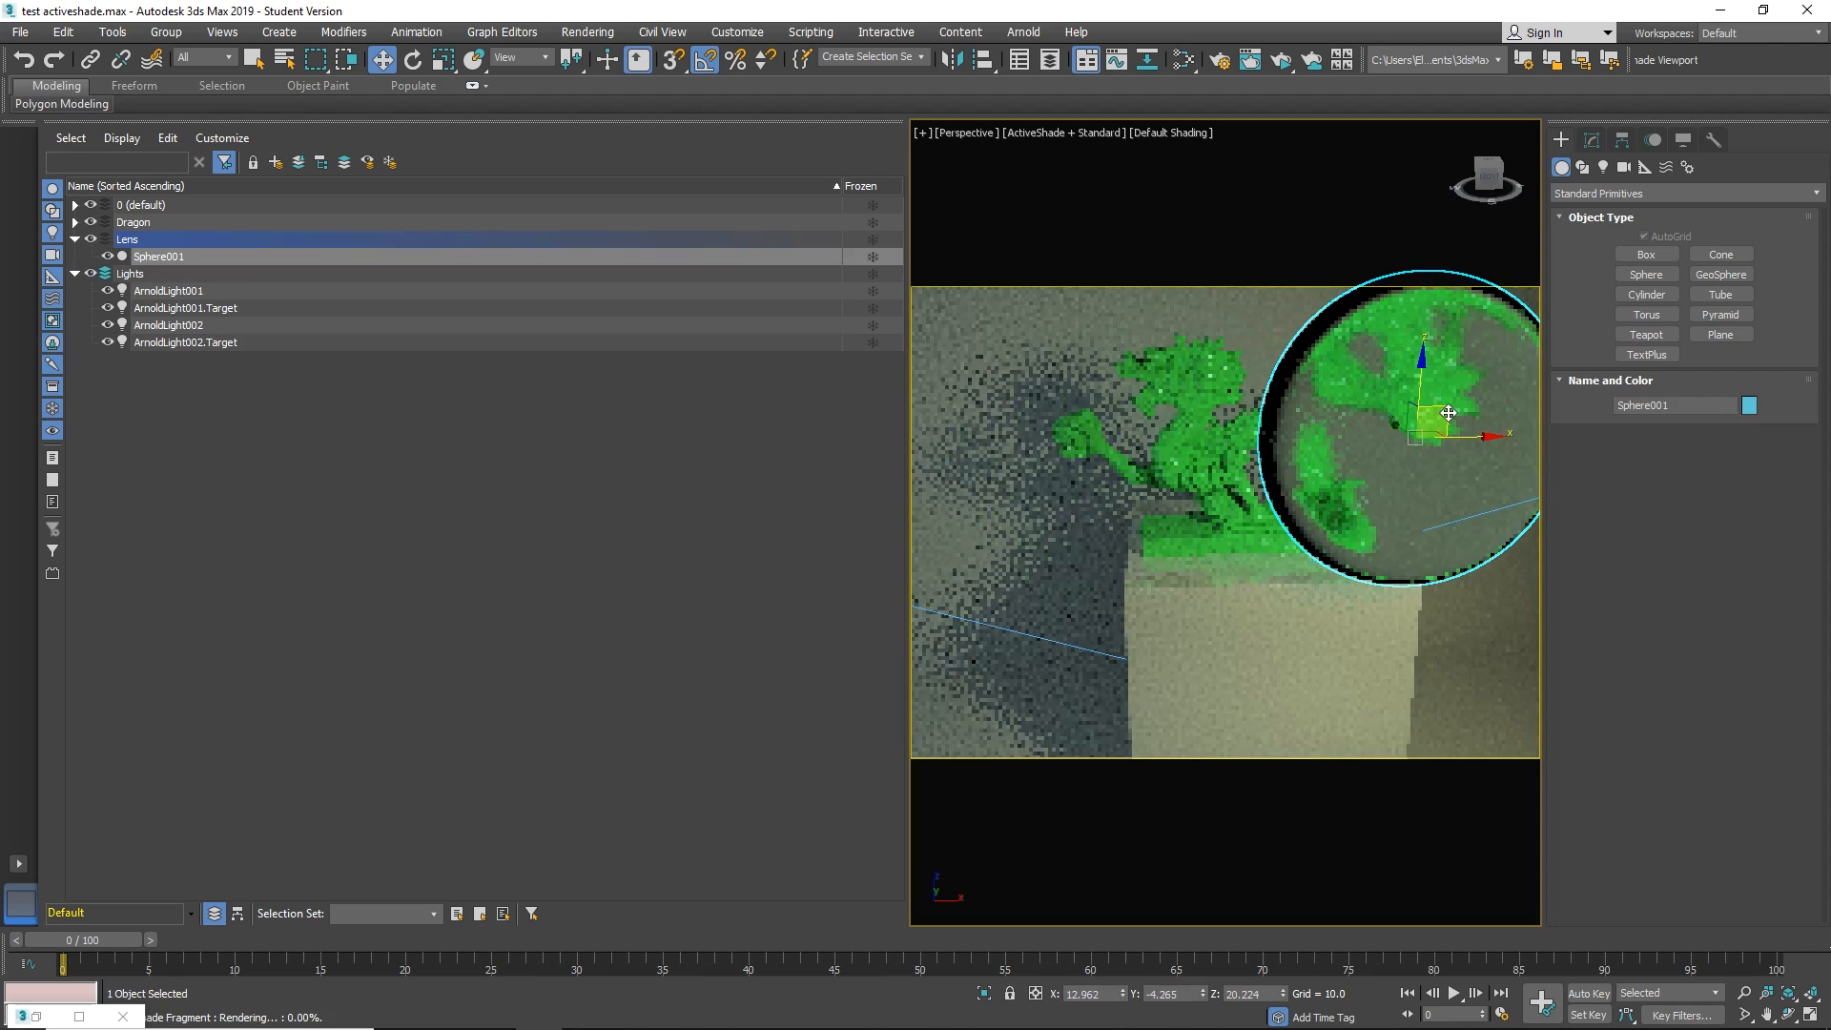
{"action": "left_click_drag", "start_coordinate": [1448, 414], "coordinate": [1255, 491]}
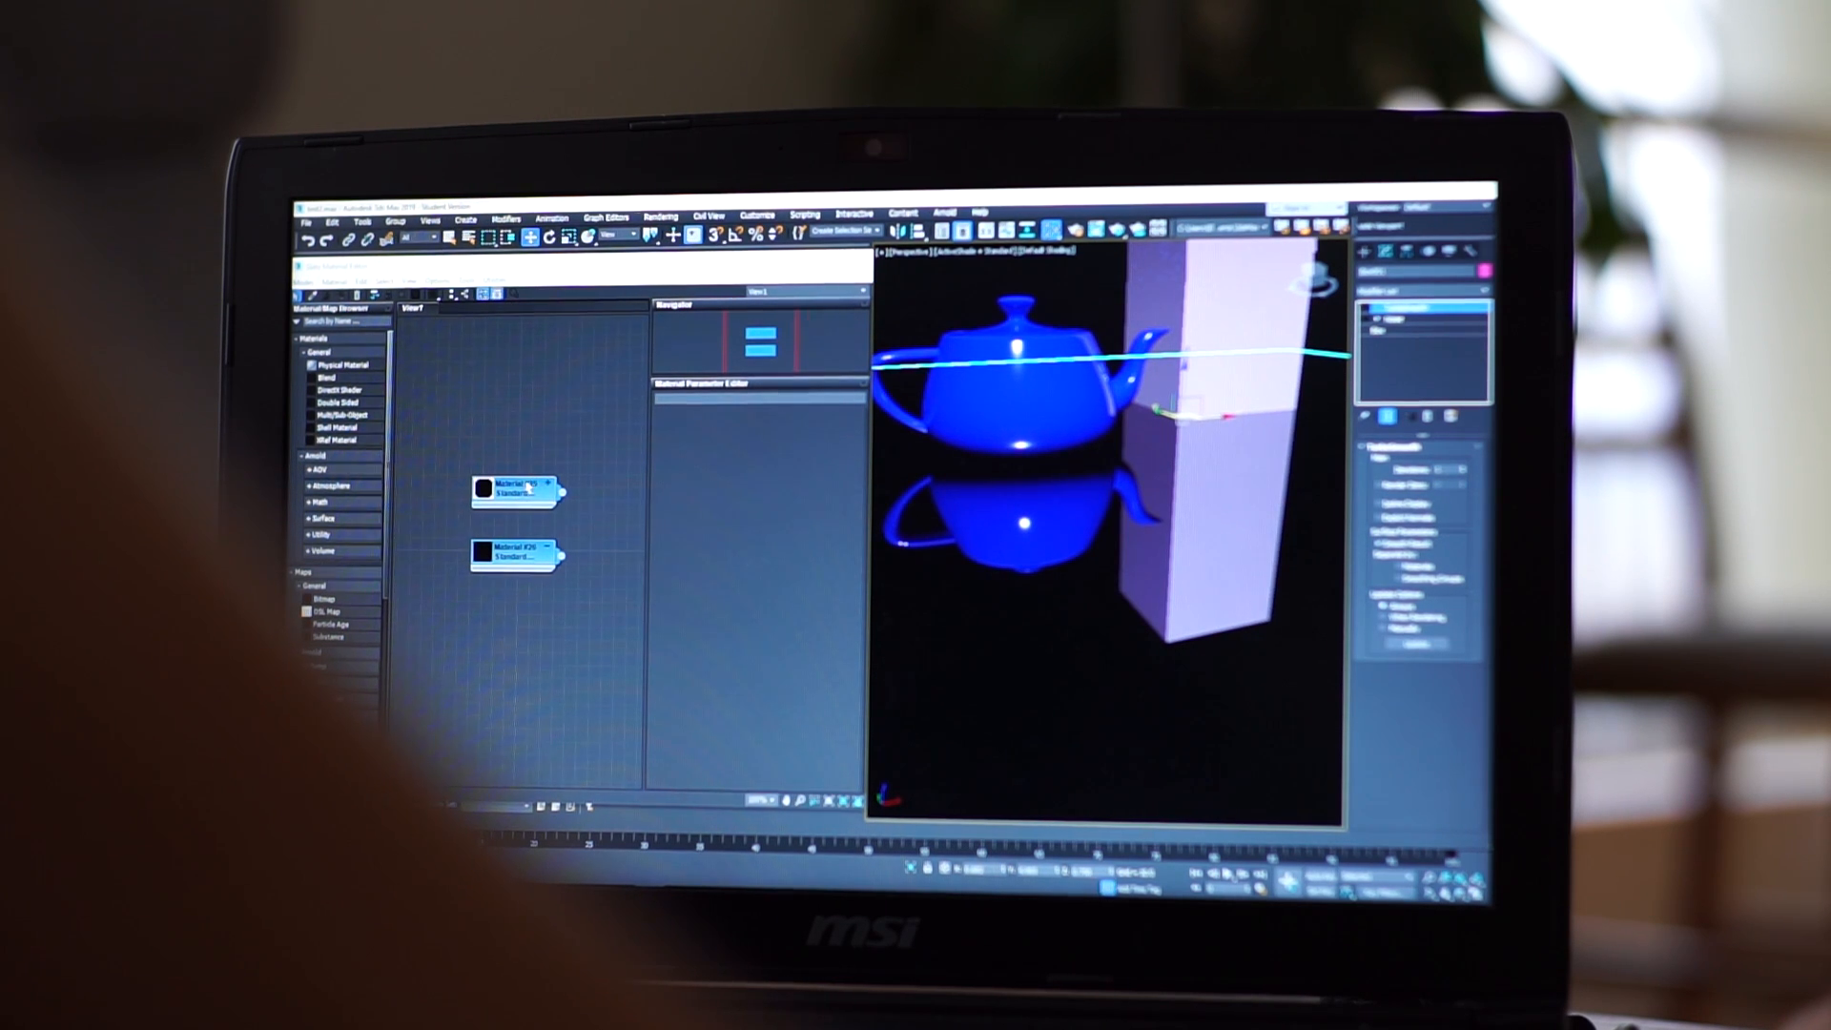
Select Plane001 in the donut scene while ActiveShade renders the viewport.
{"action": "left_click", "coordinate": [513, 490]}
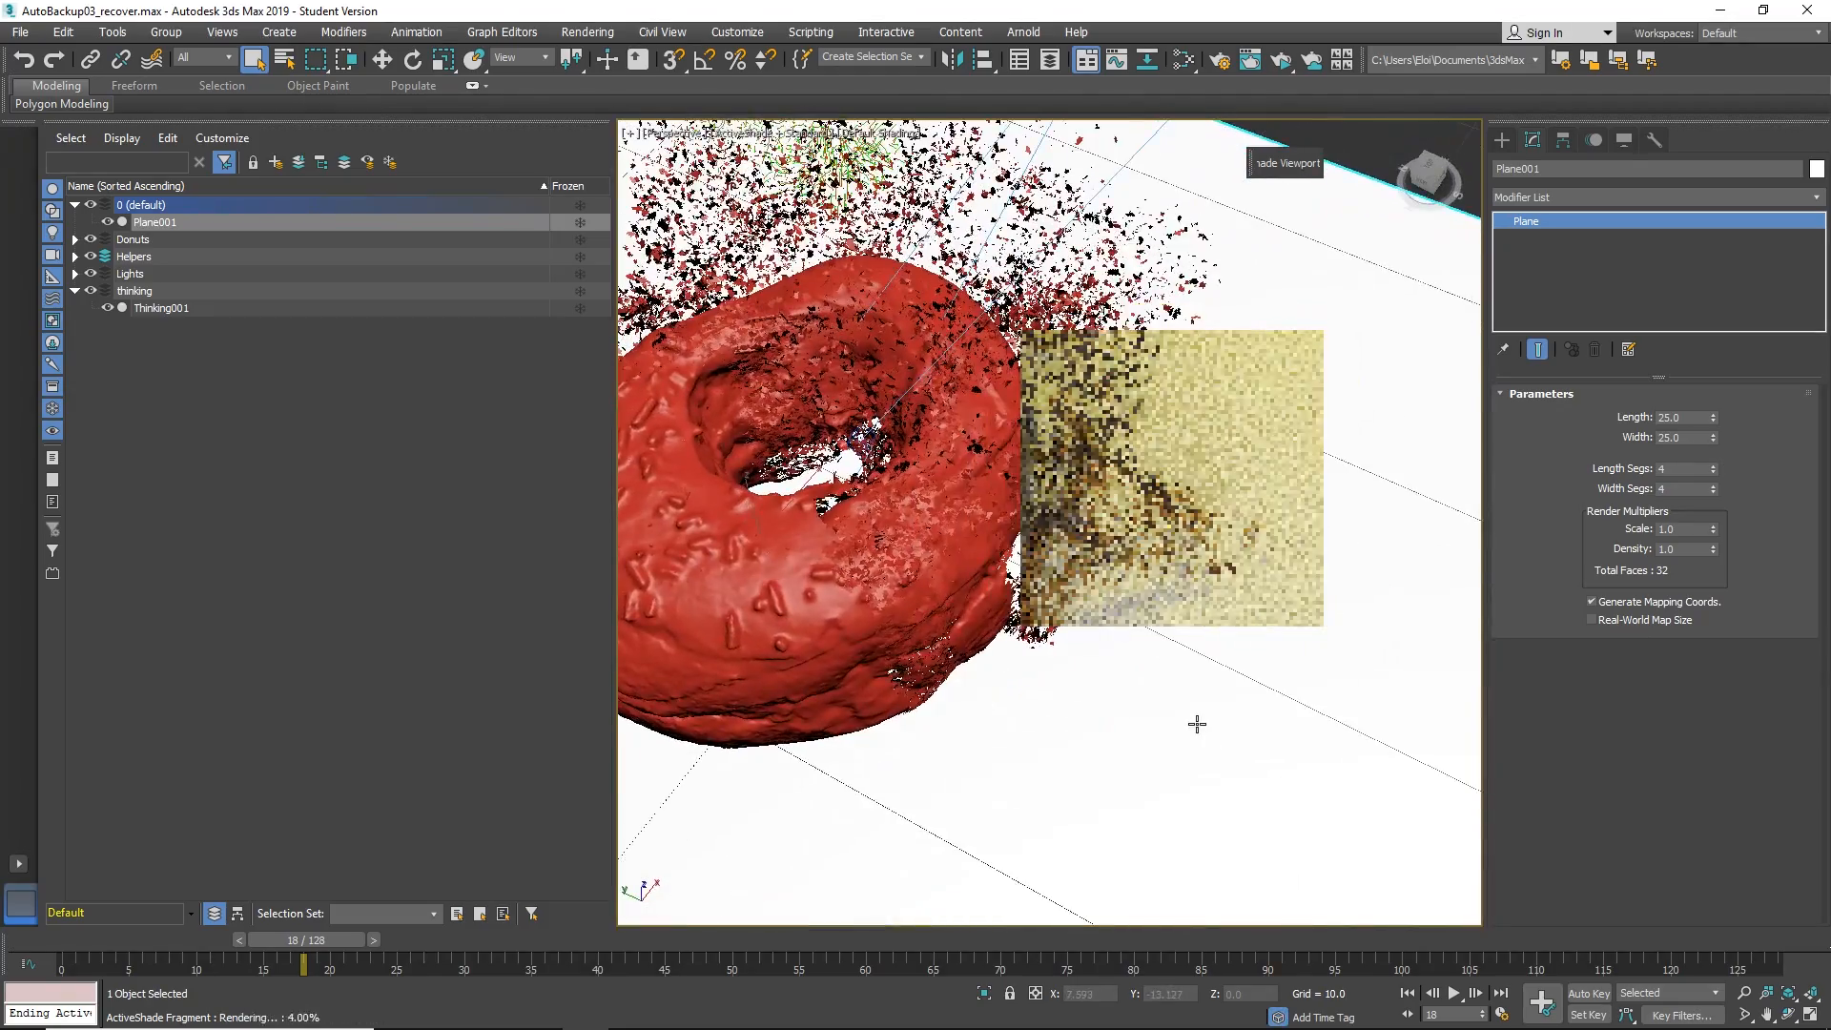
Switch to the machined part scene so its editable-poly object renders live in the viewport.
{"action": "left_click", "coordinate": [160, 307]}
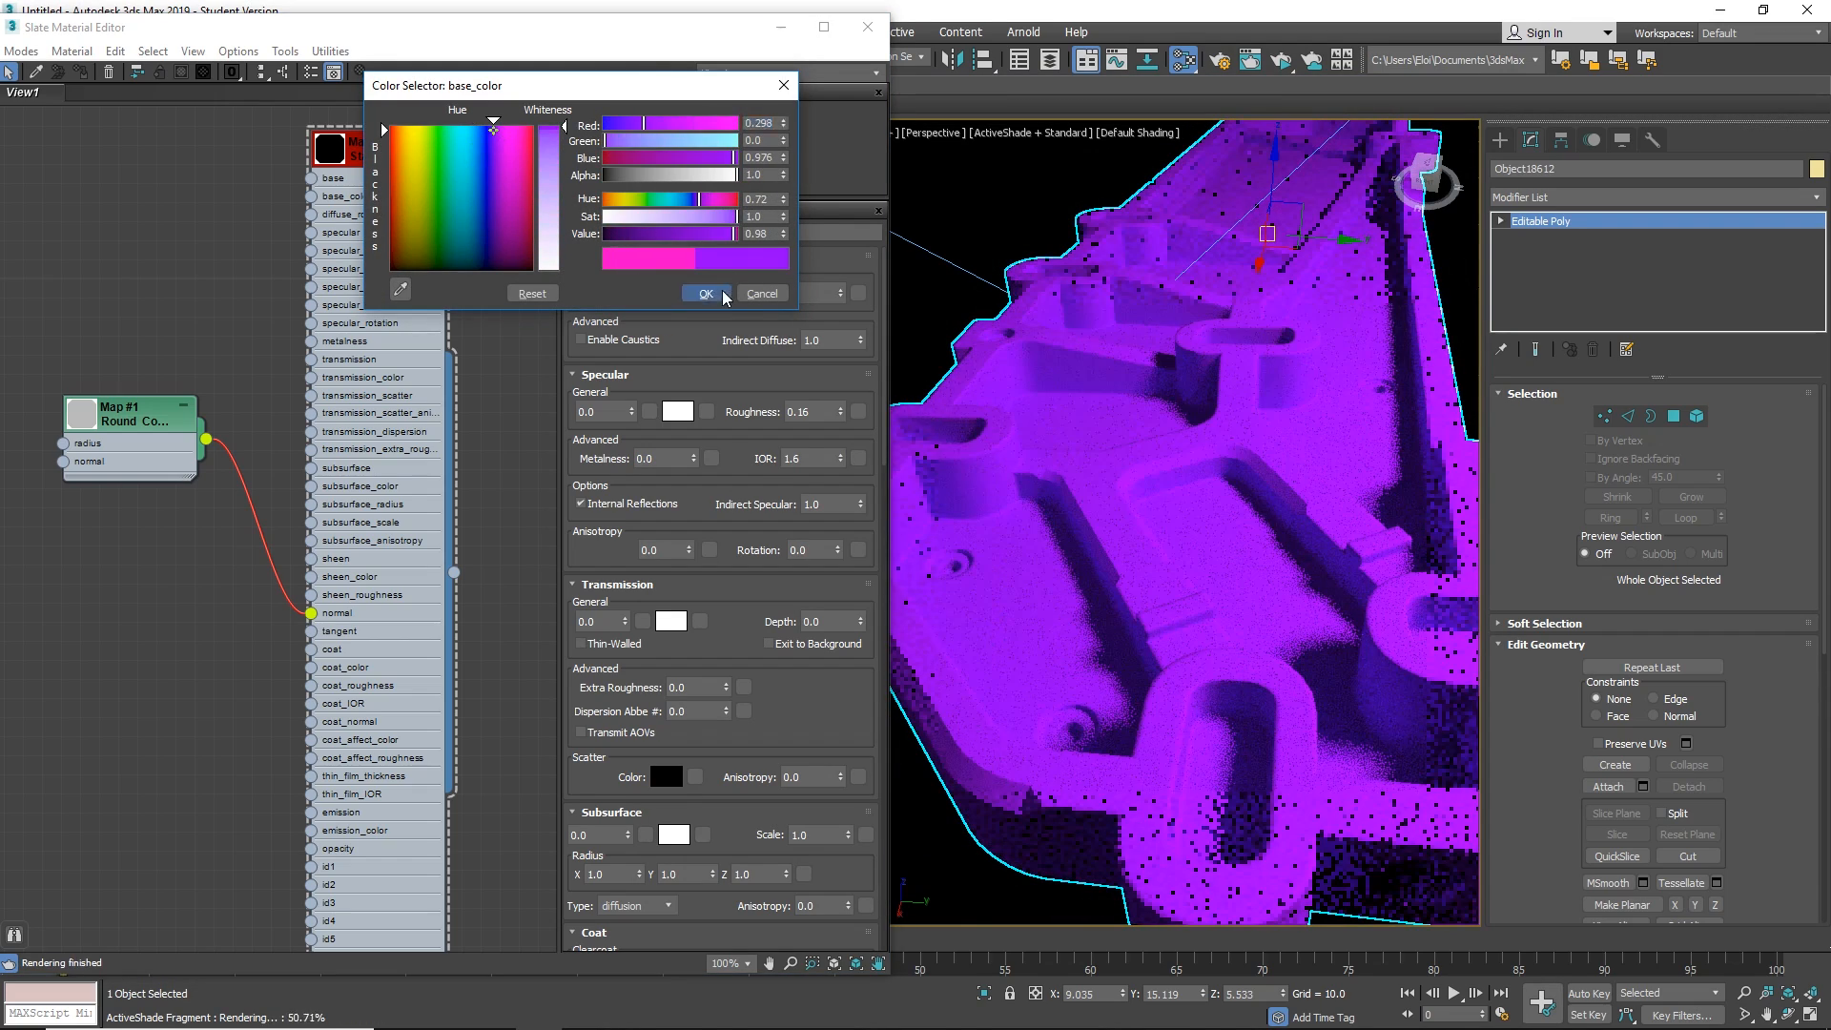
Confirm the purple base colour on Material #27 and give its Round Corners map a 0.02 radius.
{"action": "left_click", "coordinate": [702, 293]}
{"action": "type", "text": "4.86"}
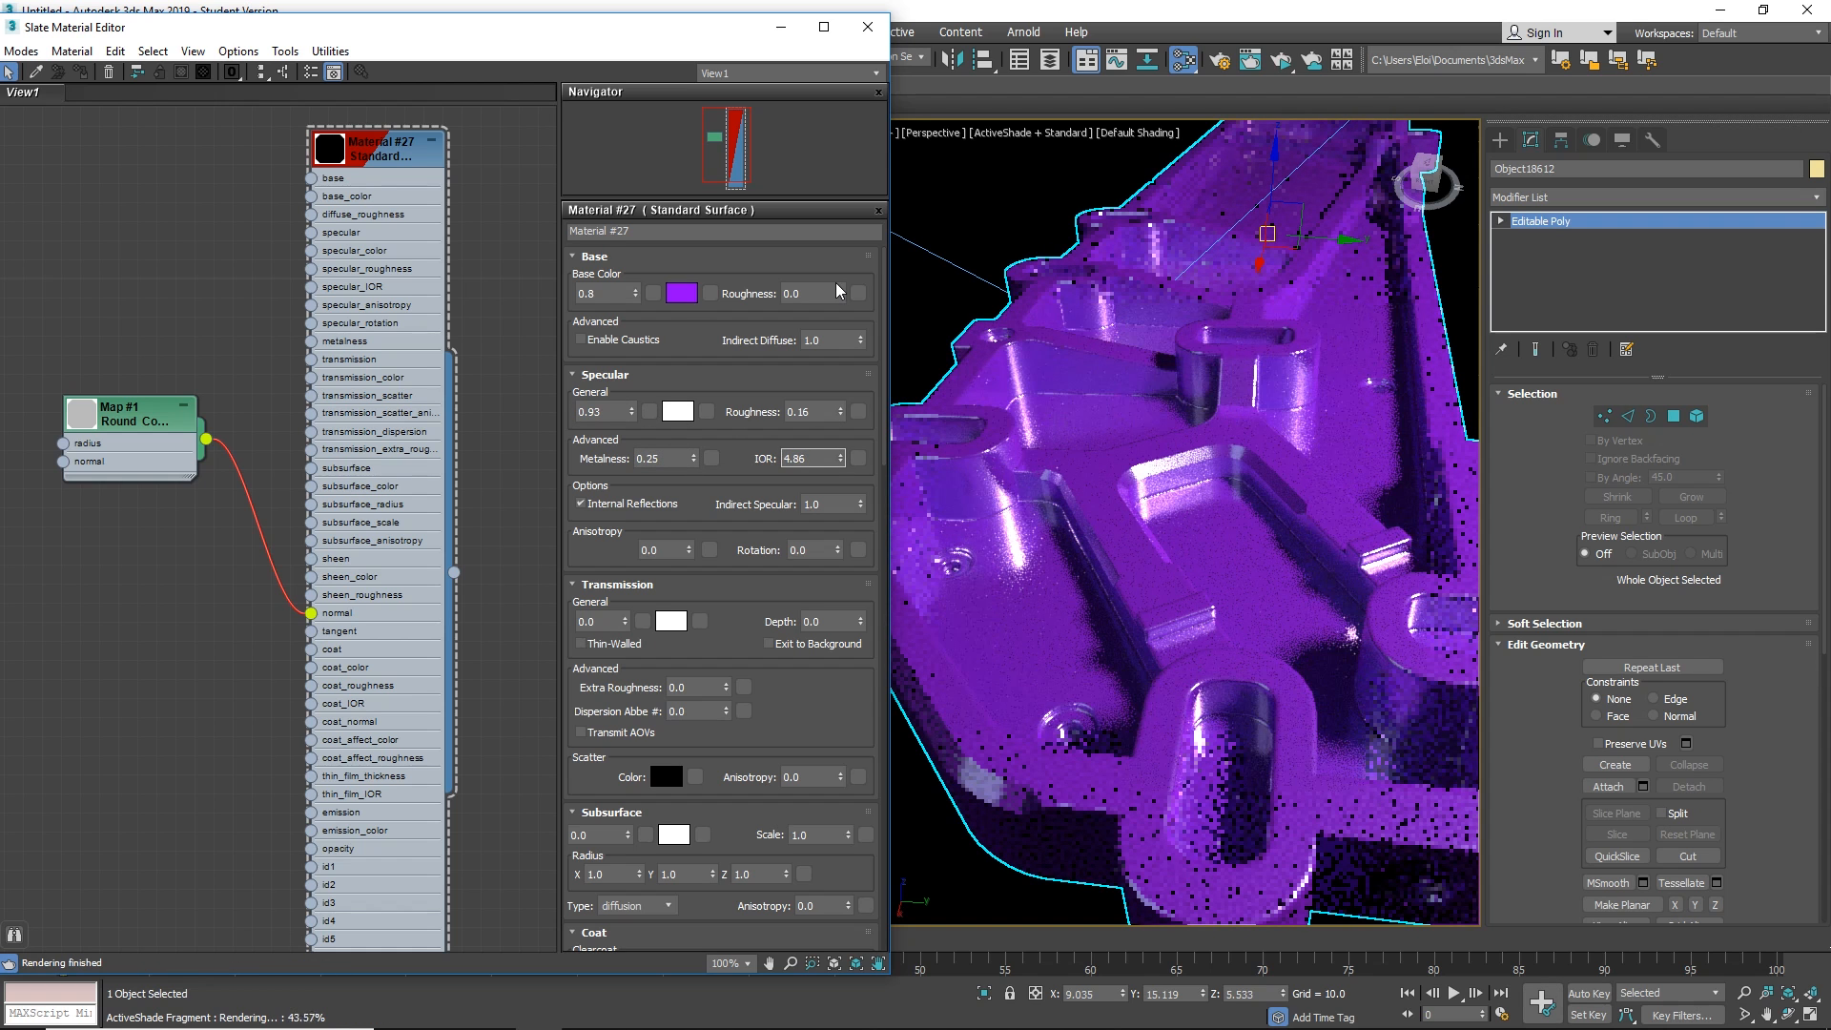
{"action": "left_click", "coordinate": [122, 412]}
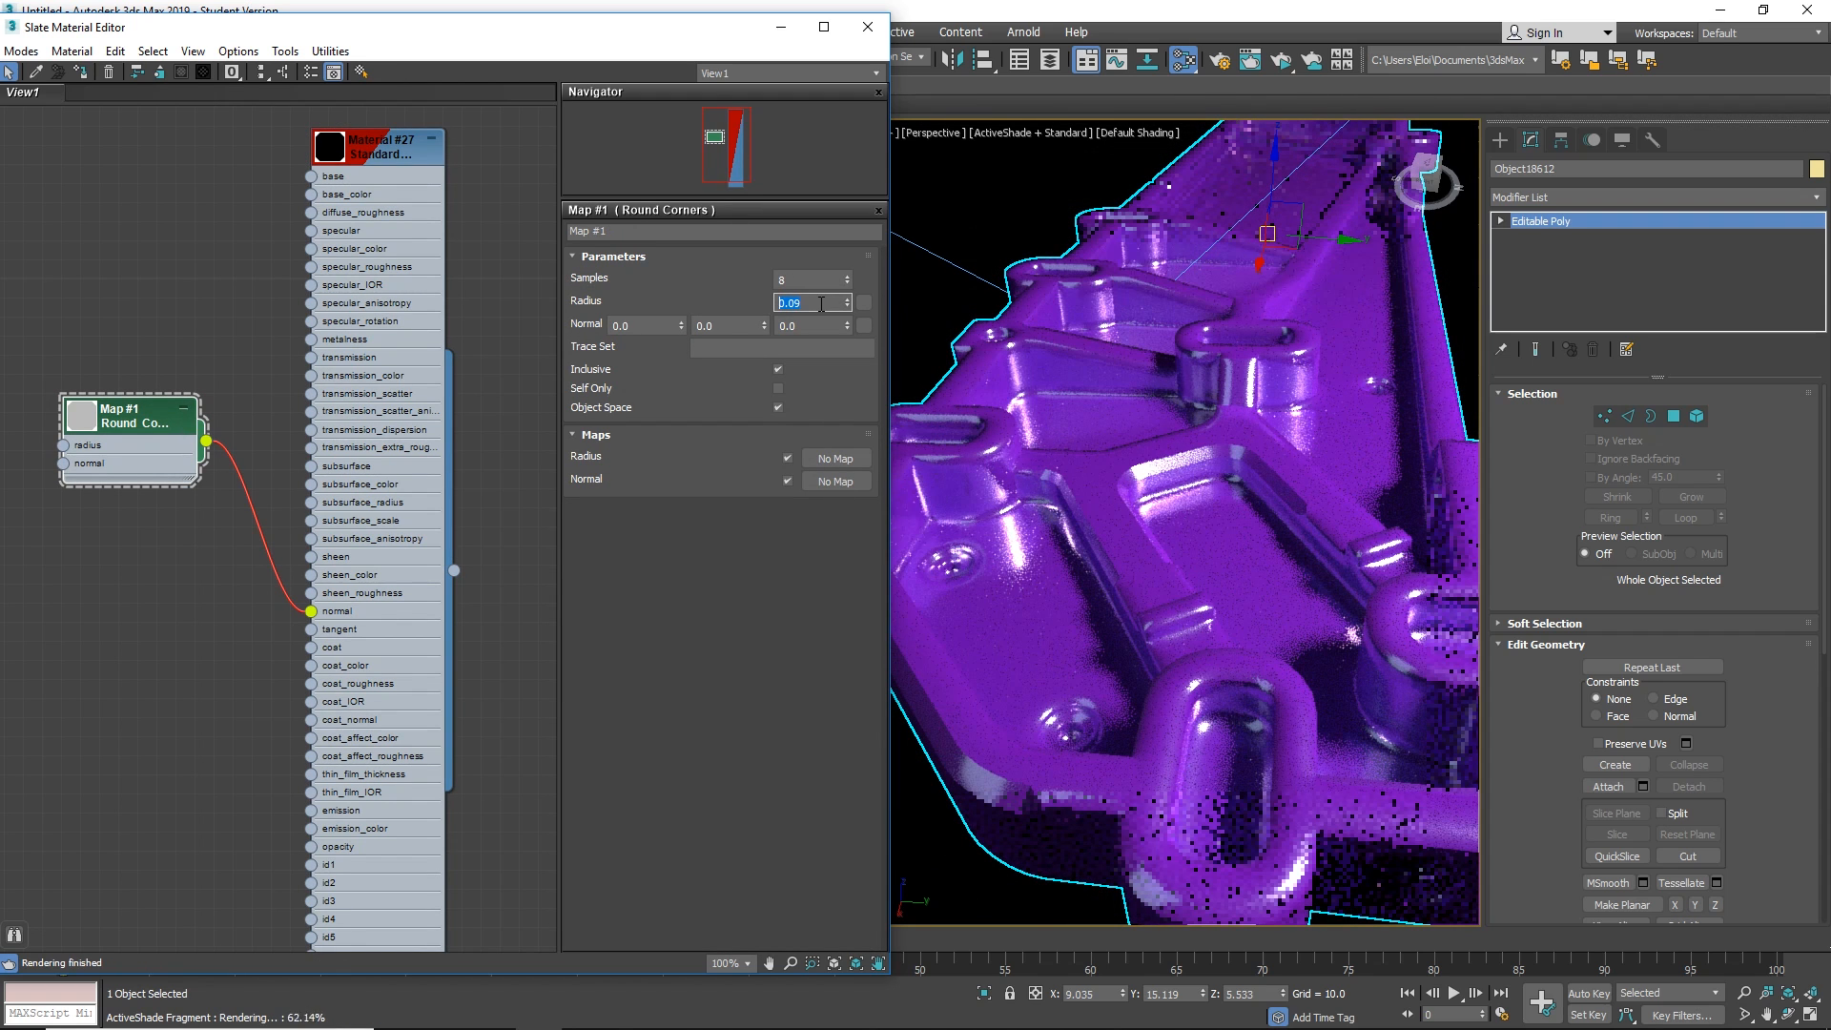
{"action": "type", "text": "0.02"}
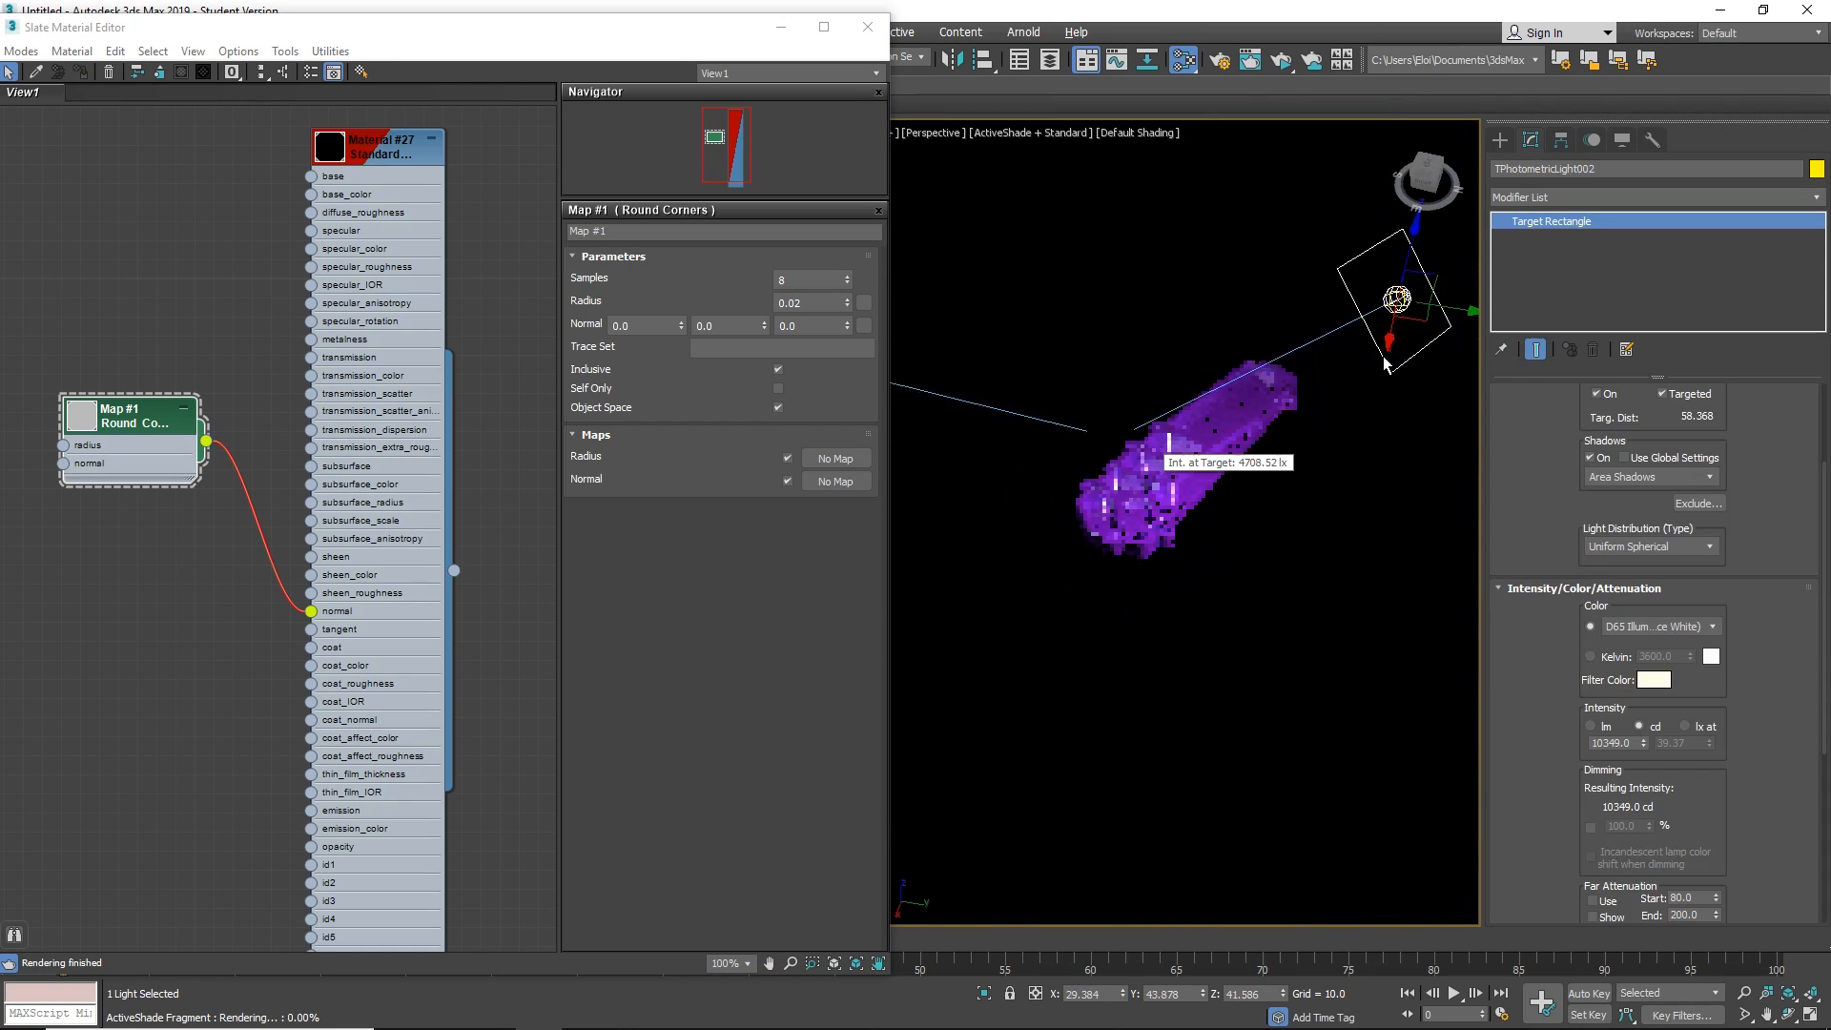
Select the photometric light for a yellow filter colour, then toggle ActiveShade in the viewport shading menu.
{"action": "left_click", "coordinate": [1652, 679]}
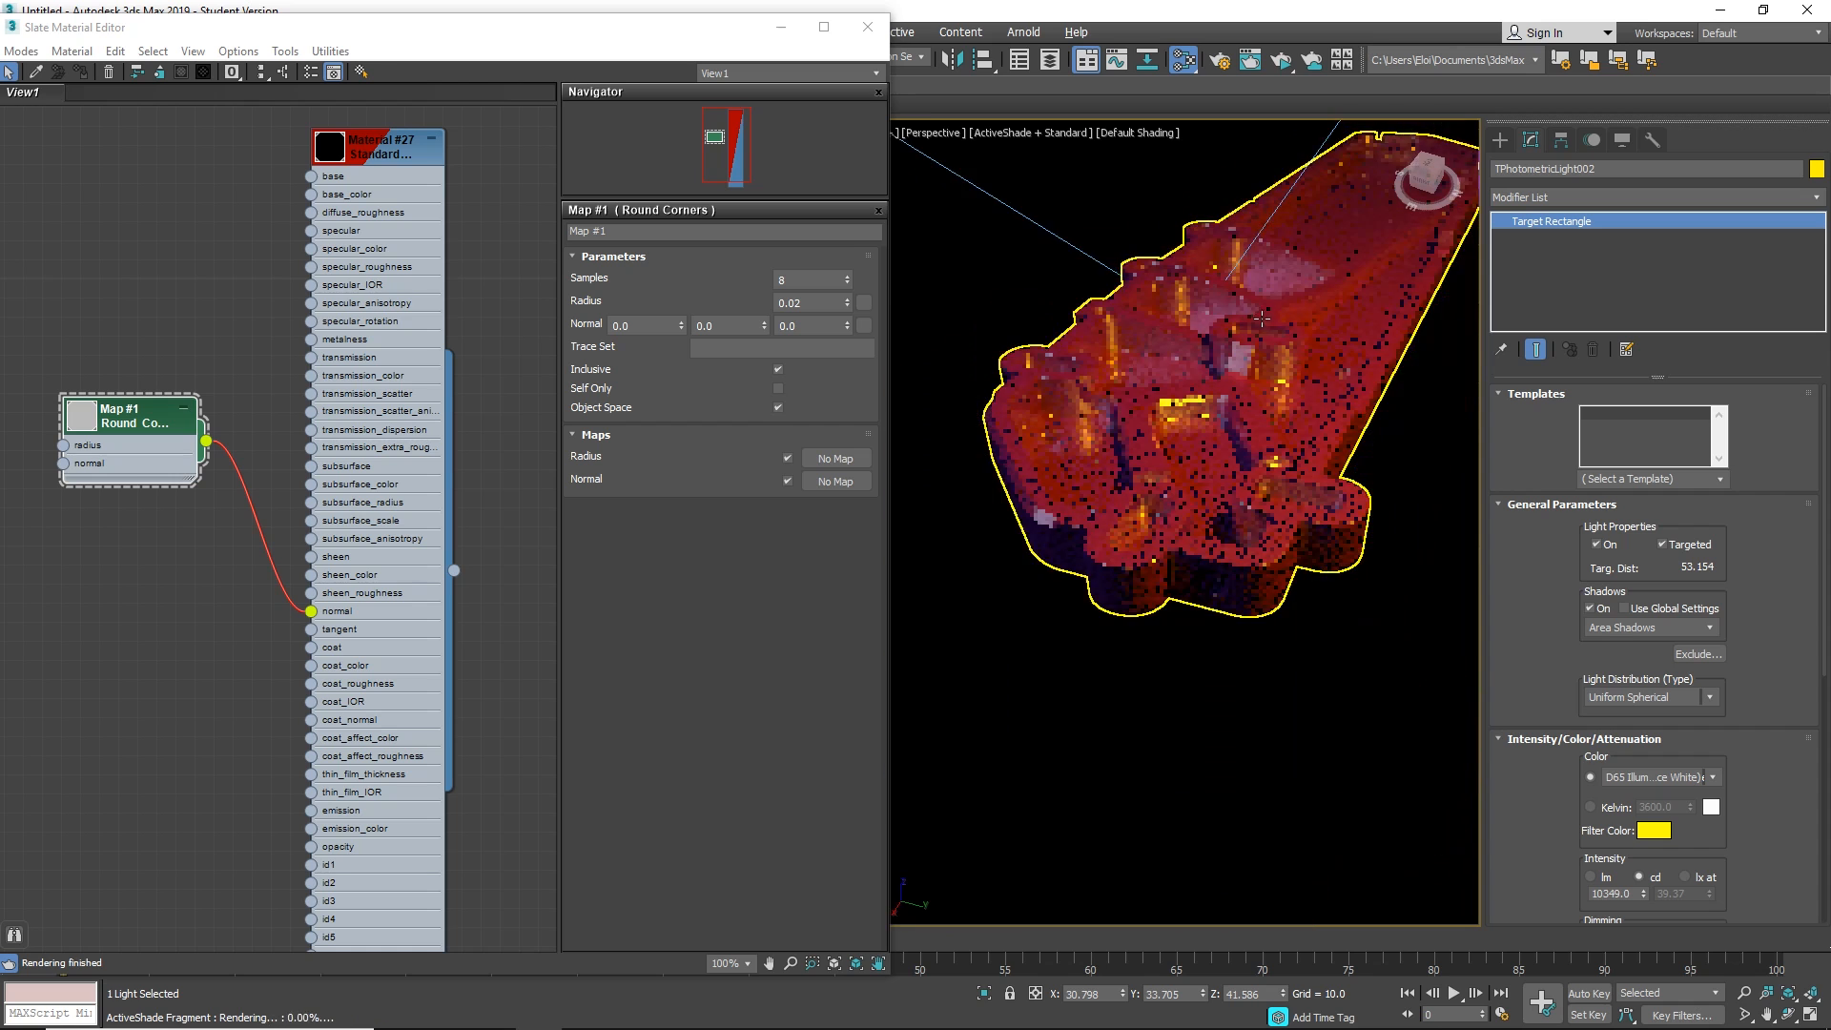
{"action": "left_click", "coordinate": [1031, 132]}
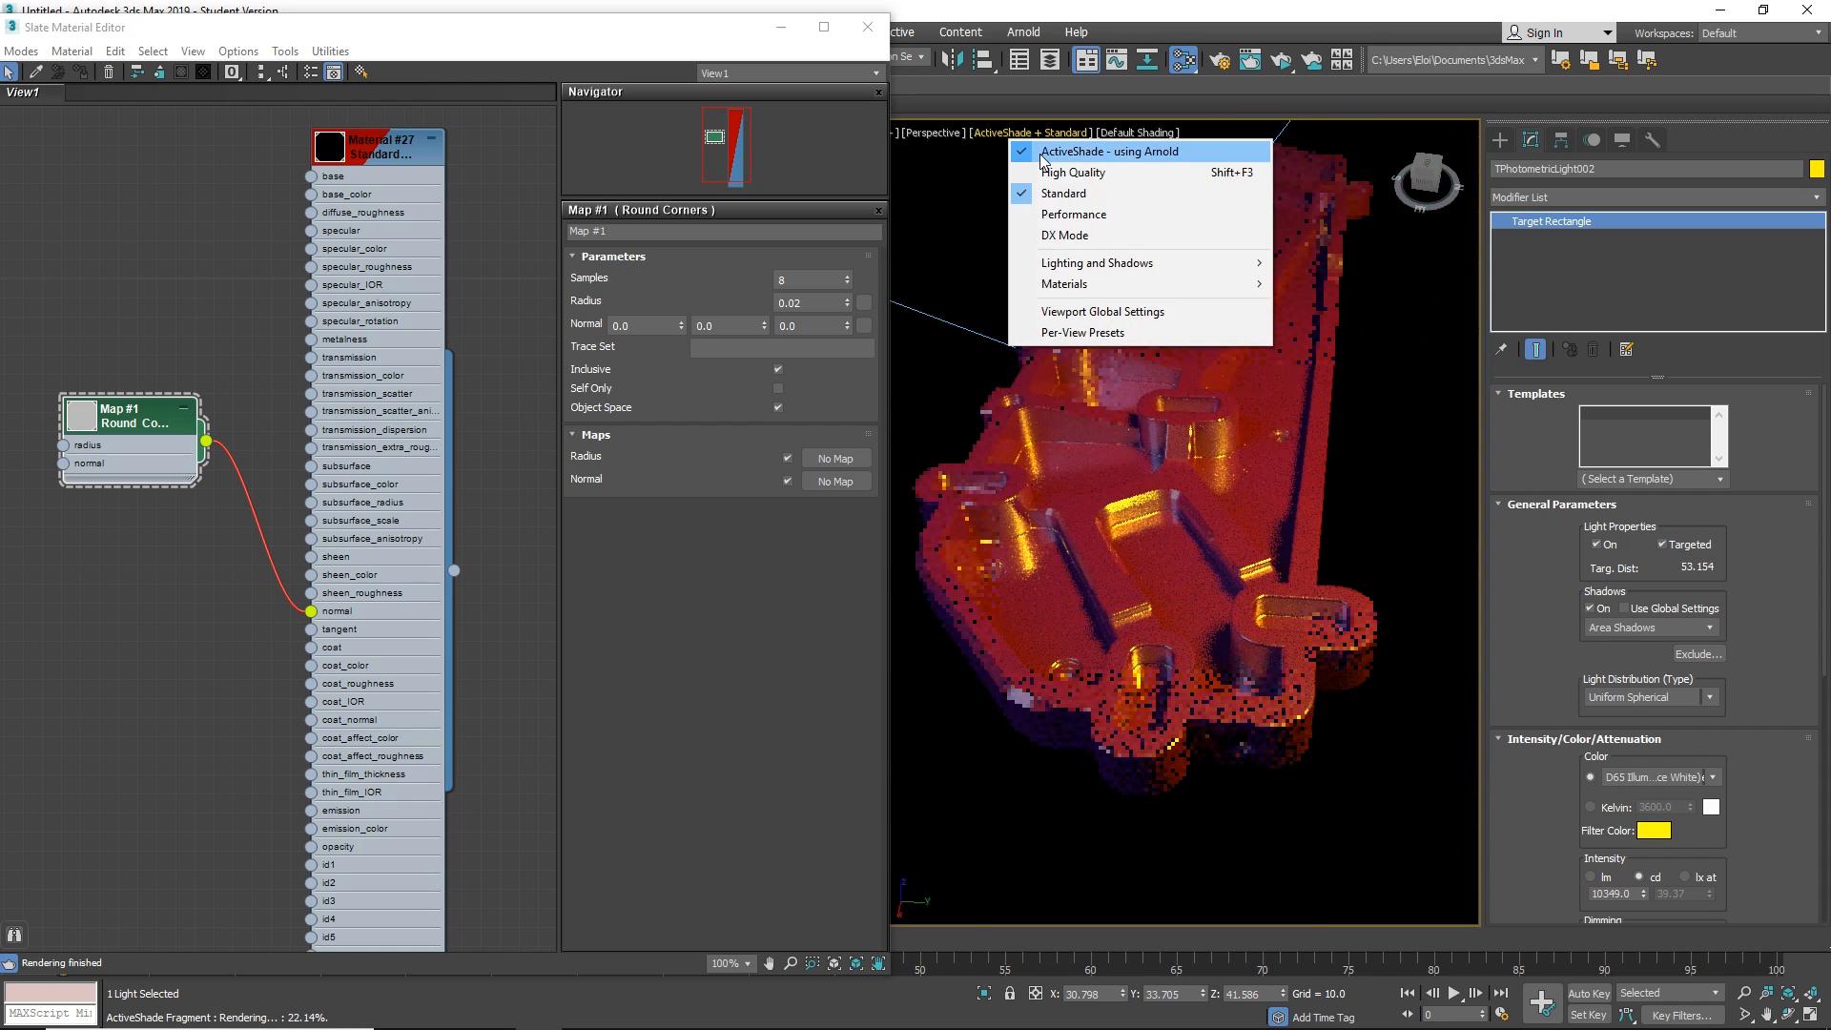
{"action": "left_click", "coordinate": [1065, 193]}
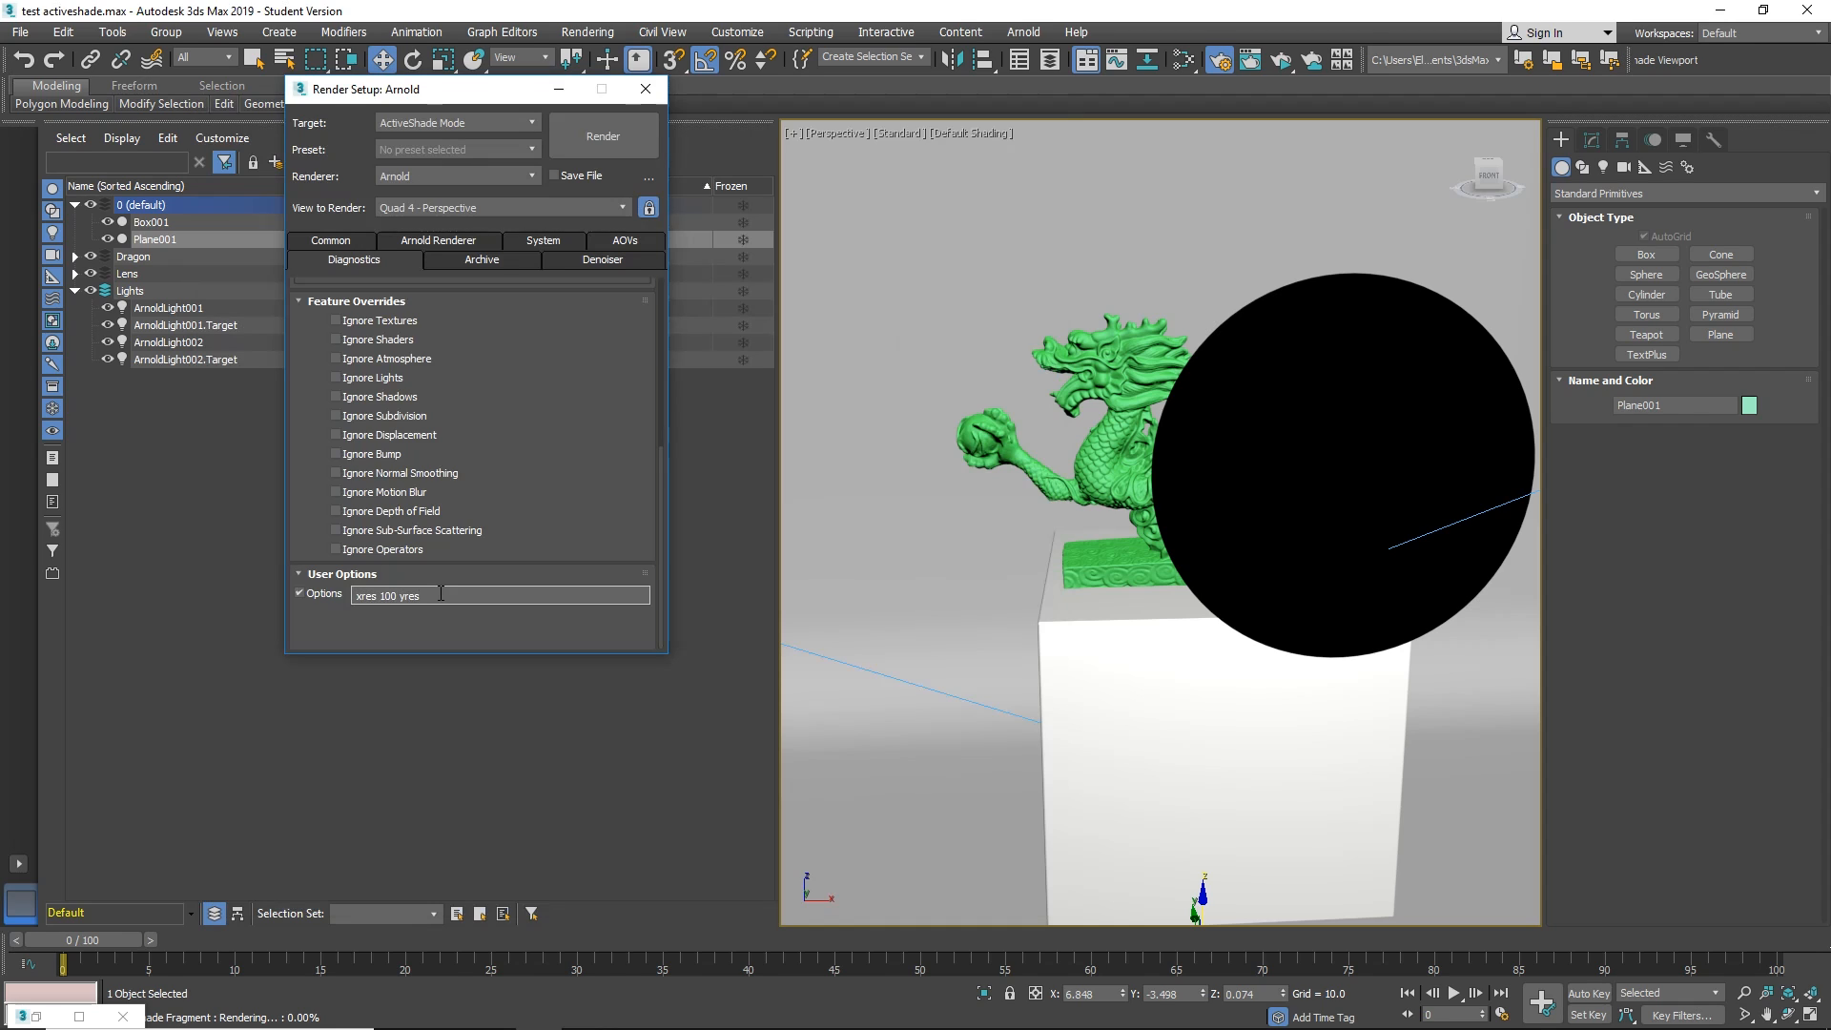
Enter the Arnold xres/yres user options, re-toggle ActiveShade to re-render the dragon, and close Render Setup.
{"action": "type", "text": "100"}
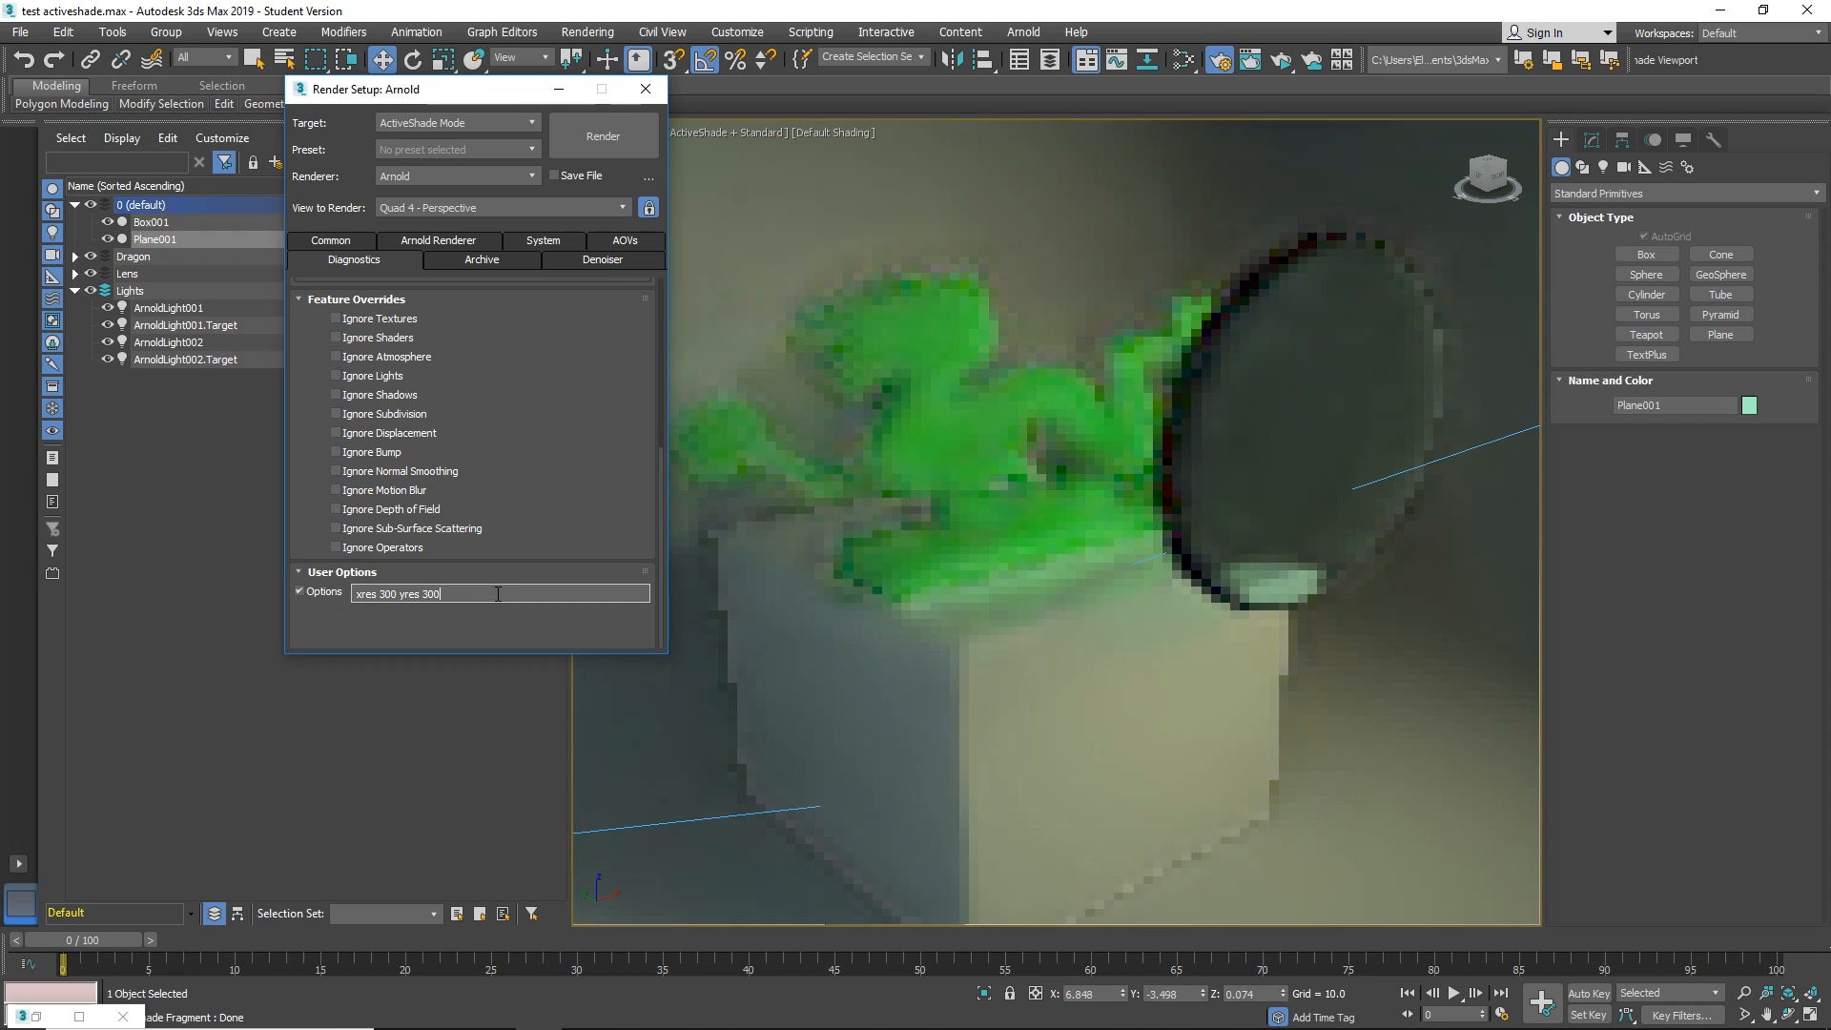
{"action": "left_click", "coordinate": [602, 136]}
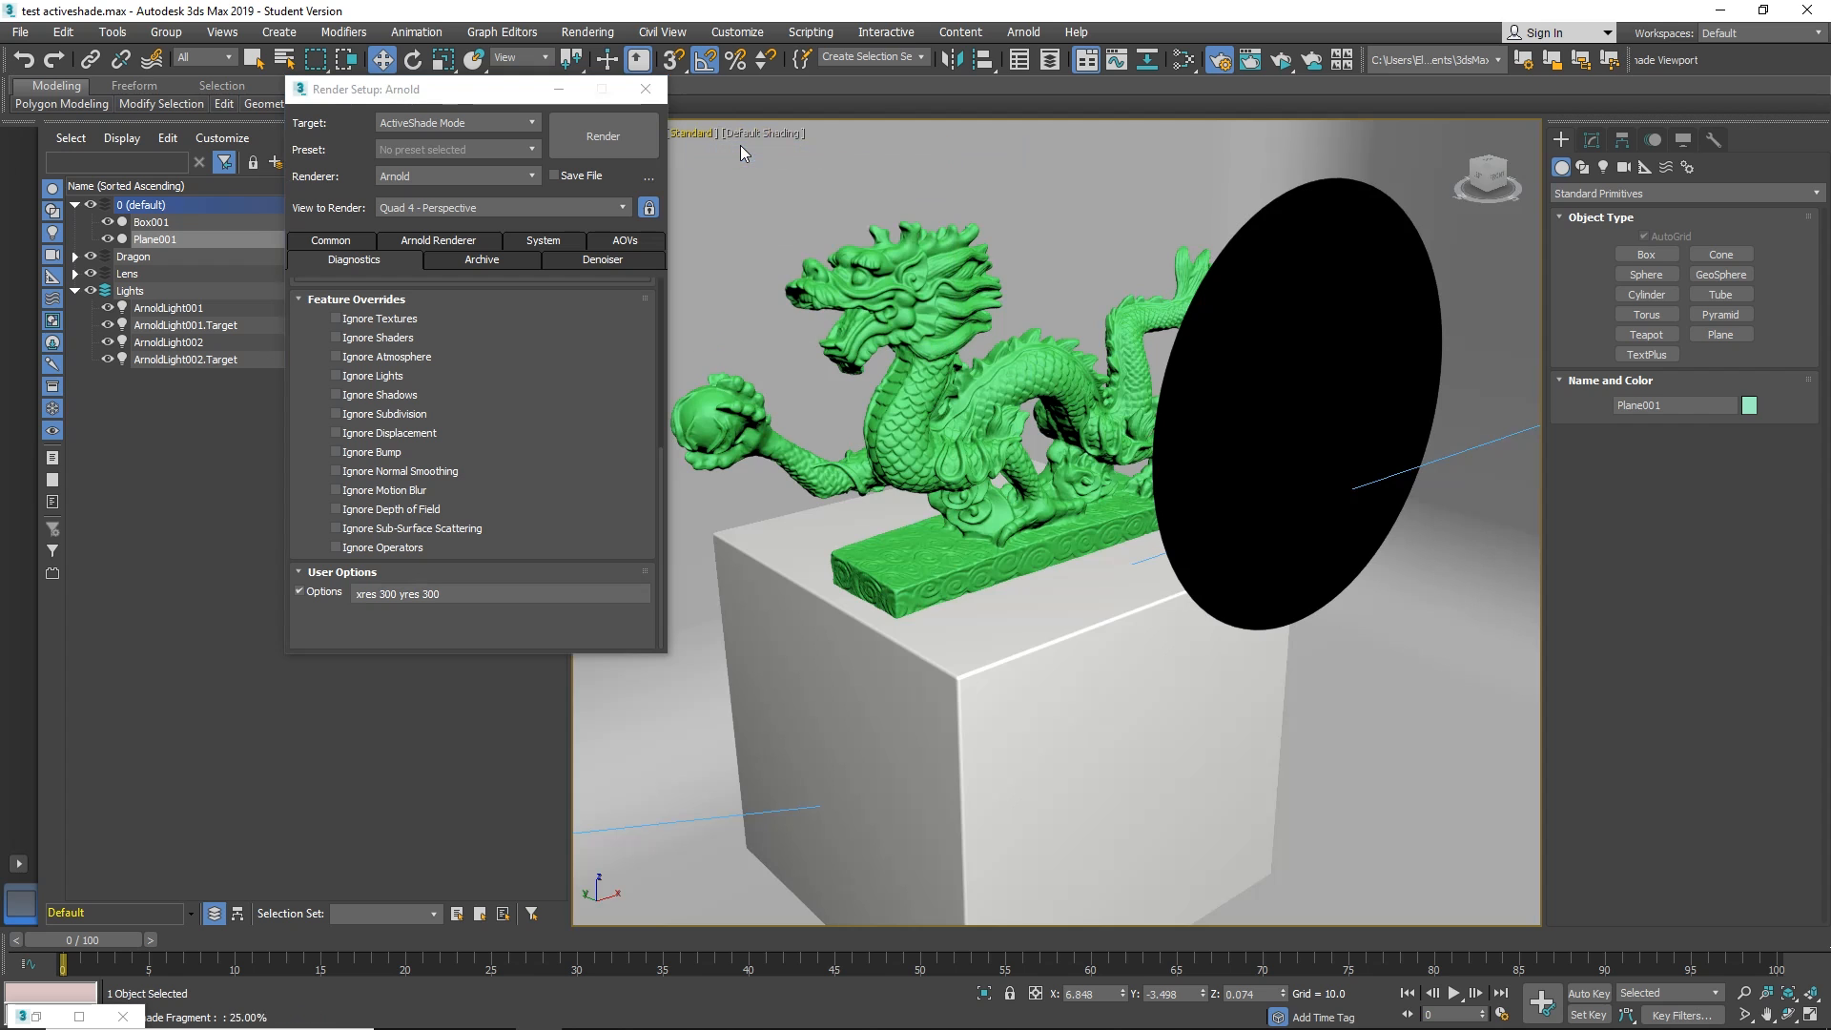
{"action": "left_click", "coordinate": [603, 135]}
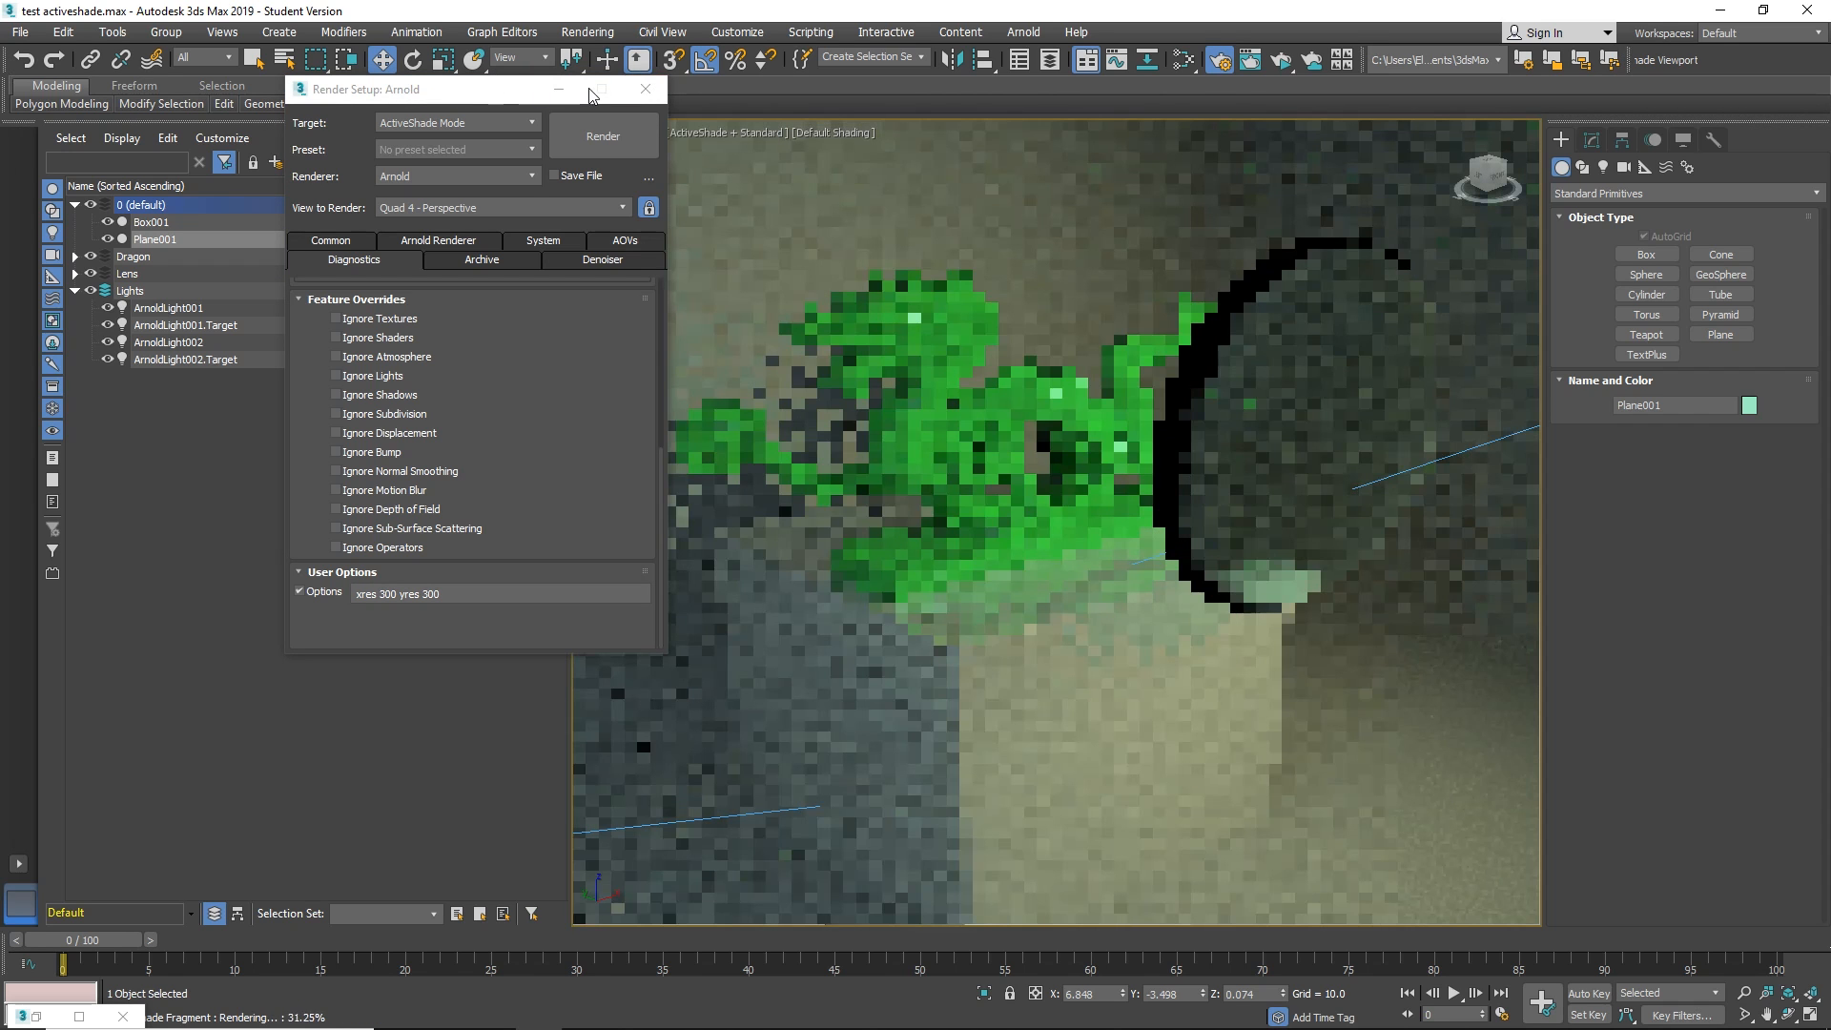
{"action": "left_click", "coordinate": [643, 90]}
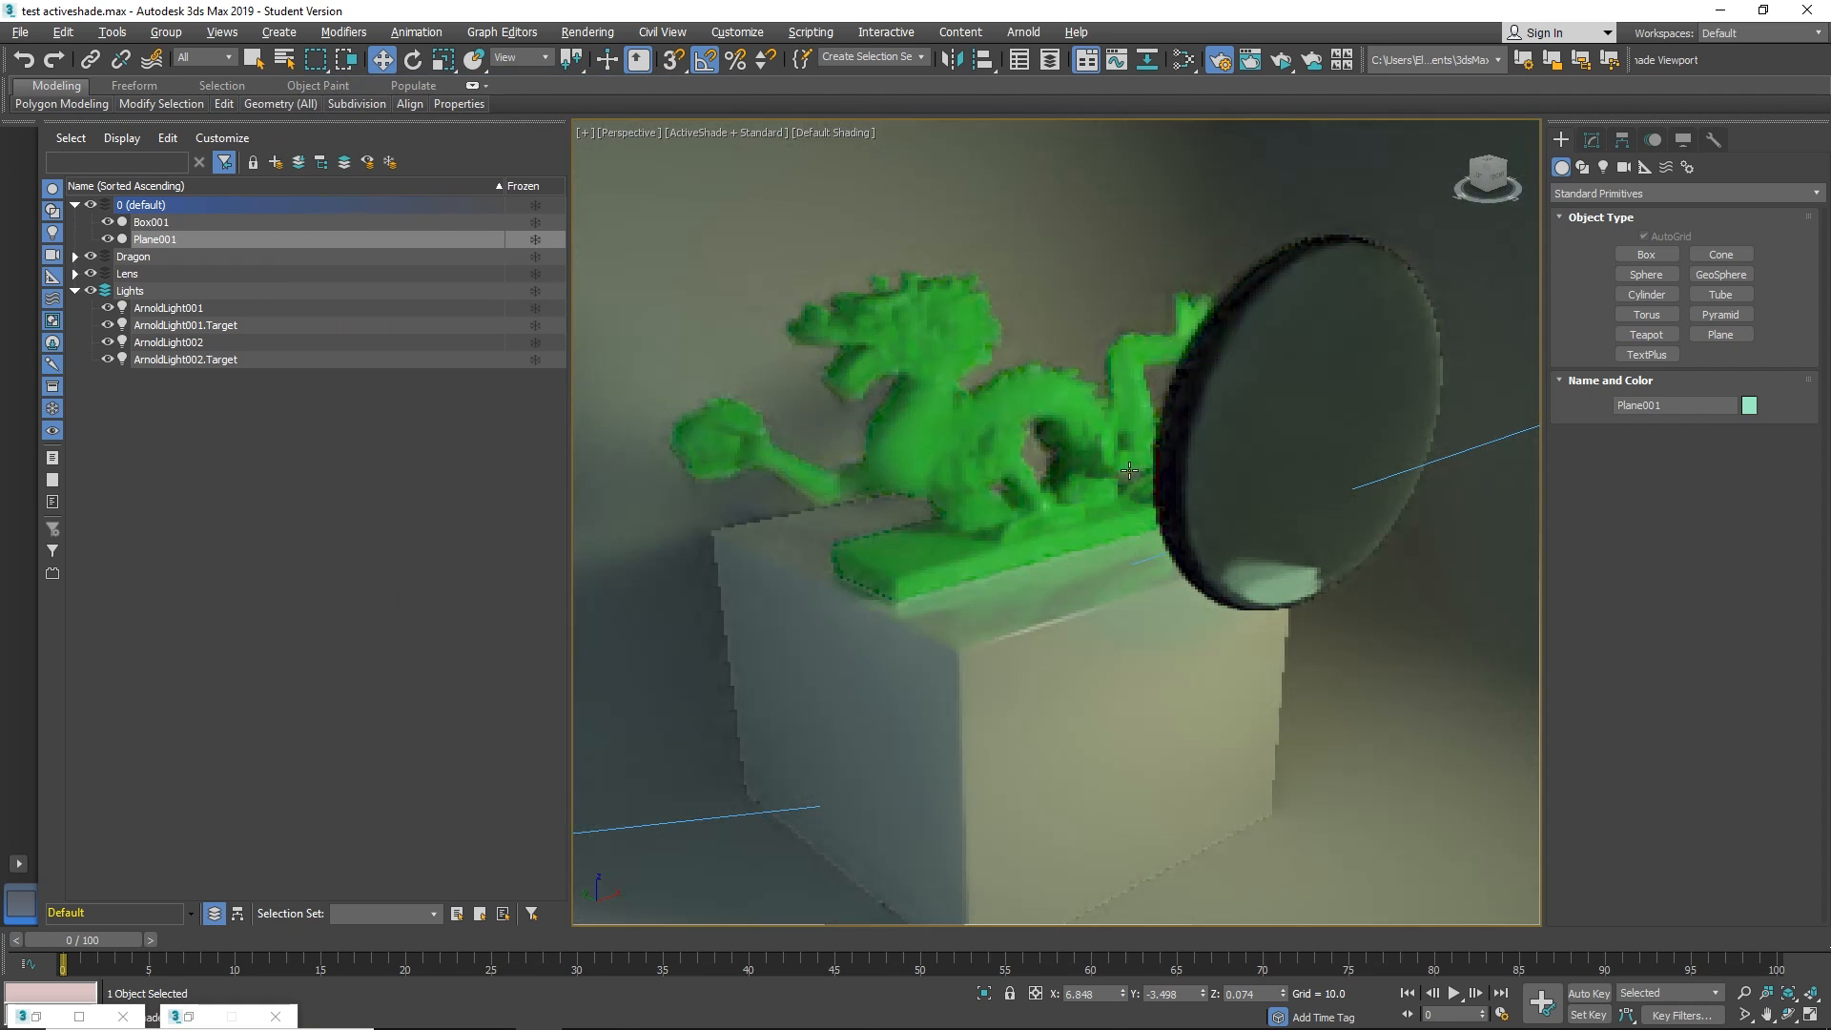